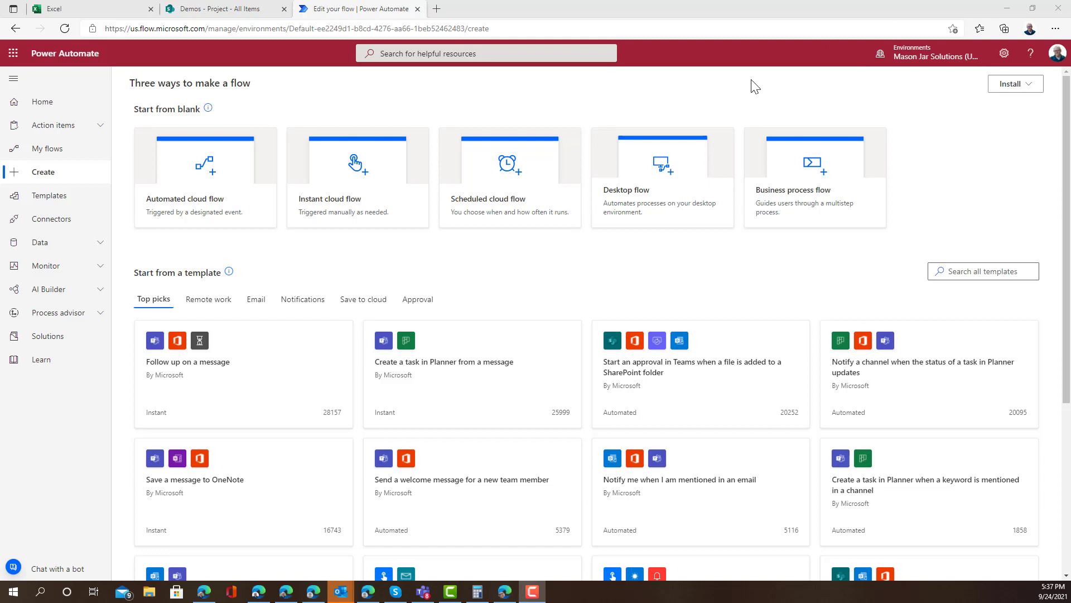
Step: Switch to SharePoint and review the Project list's Title, Number1 and Number2 columns
left_click(218, 9)
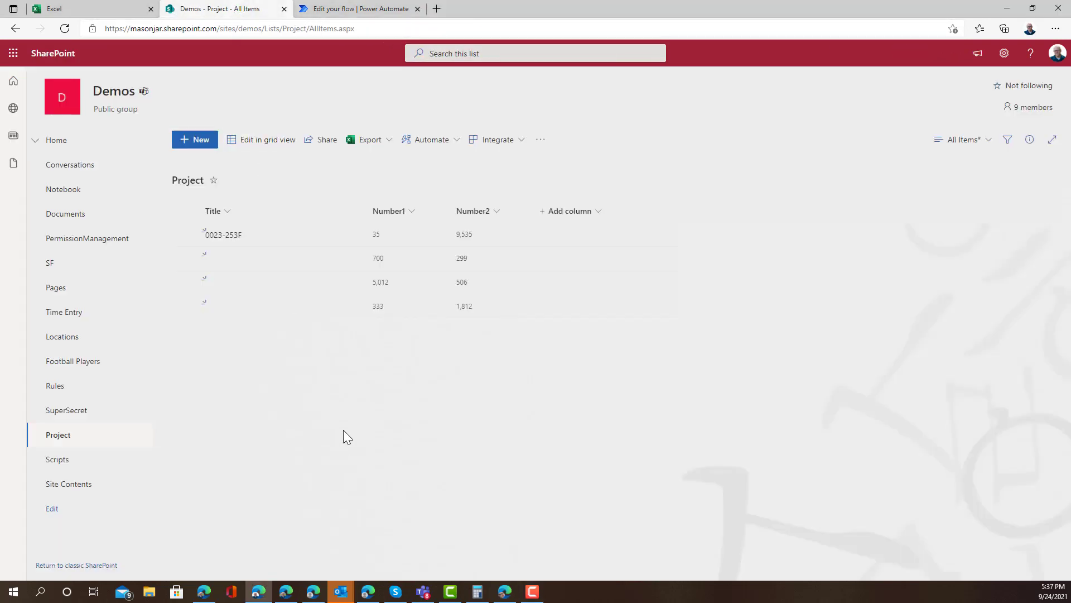
mouse_move(400, 425)
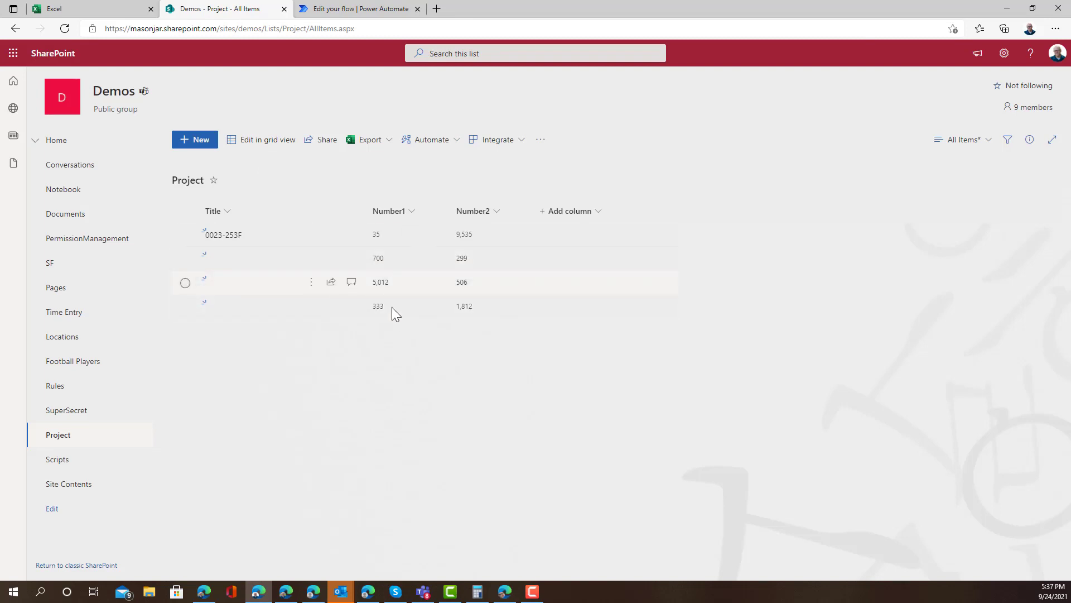
mouse_move(426, 369)
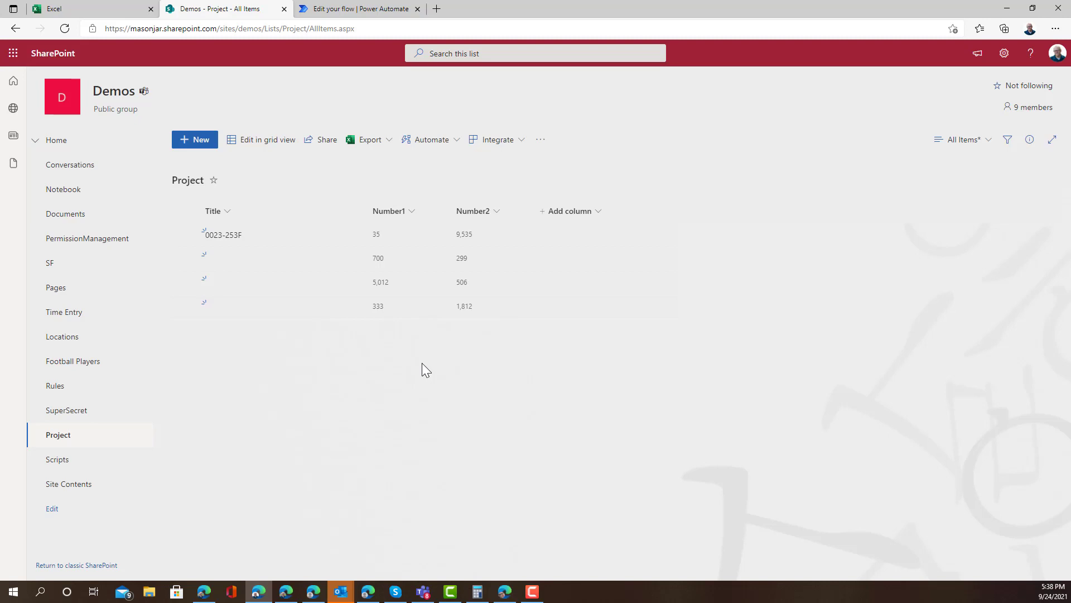
mouse_move(150, 203)
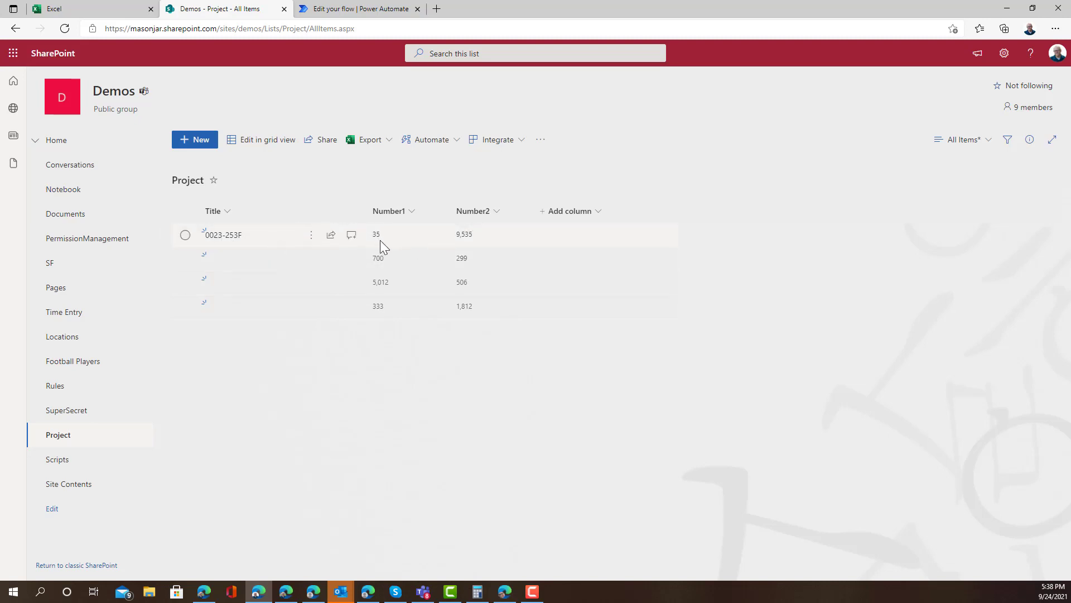
mouse_move(456, 254)
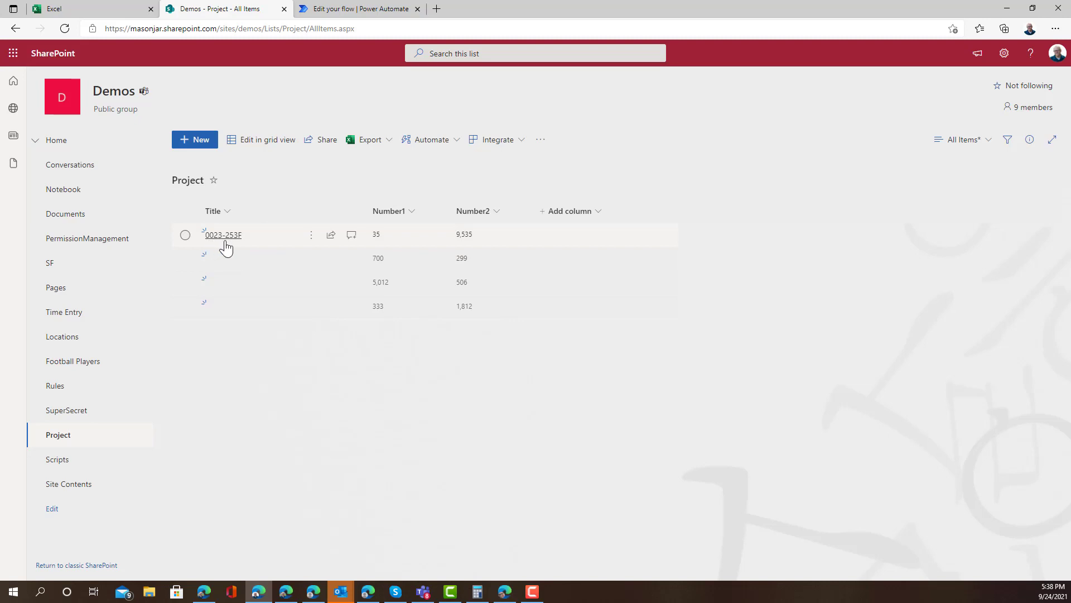
mouse_move(223, 240)
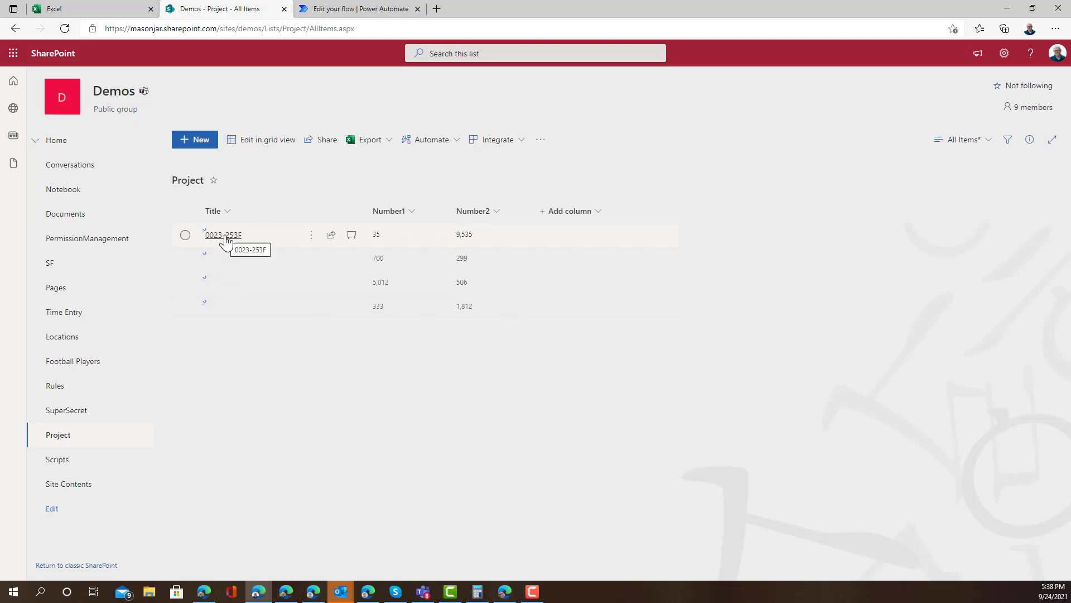
mouse_move(241, 282)
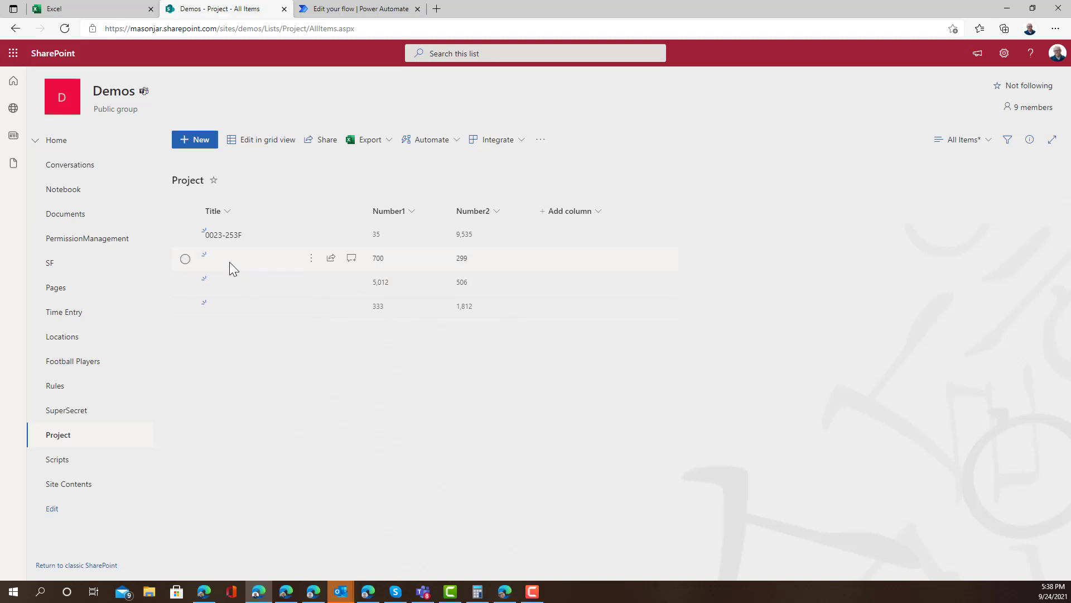
mouse_move(235, 298)
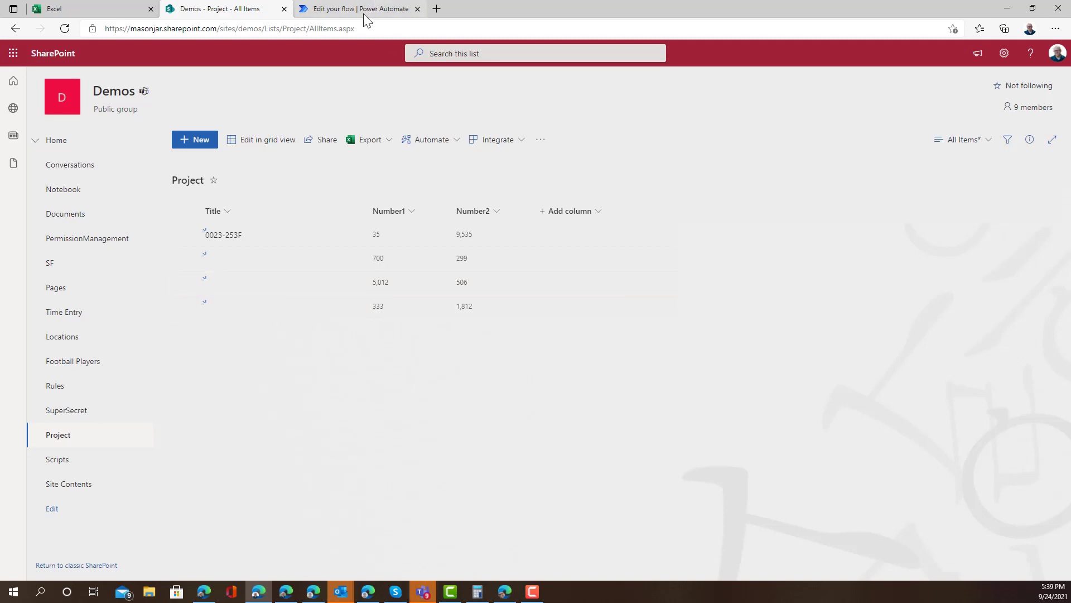
Step: Create instant flow ConvertToHex with the SharePoint 'For a selected item' trigger
left_click(355, 9)
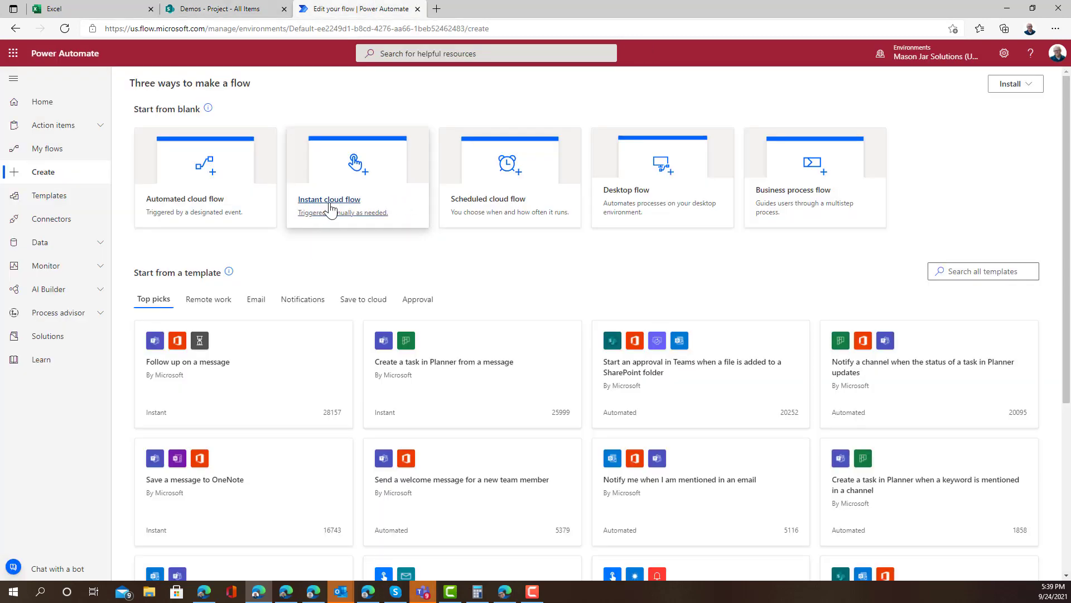
left_click(328, 198)
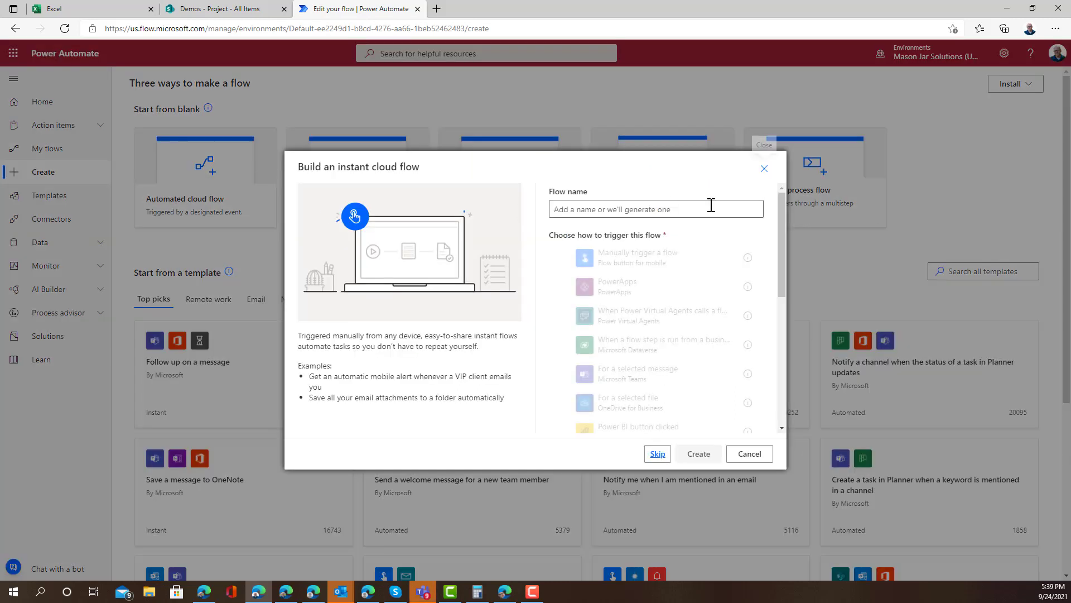
type("ConvertToHe")
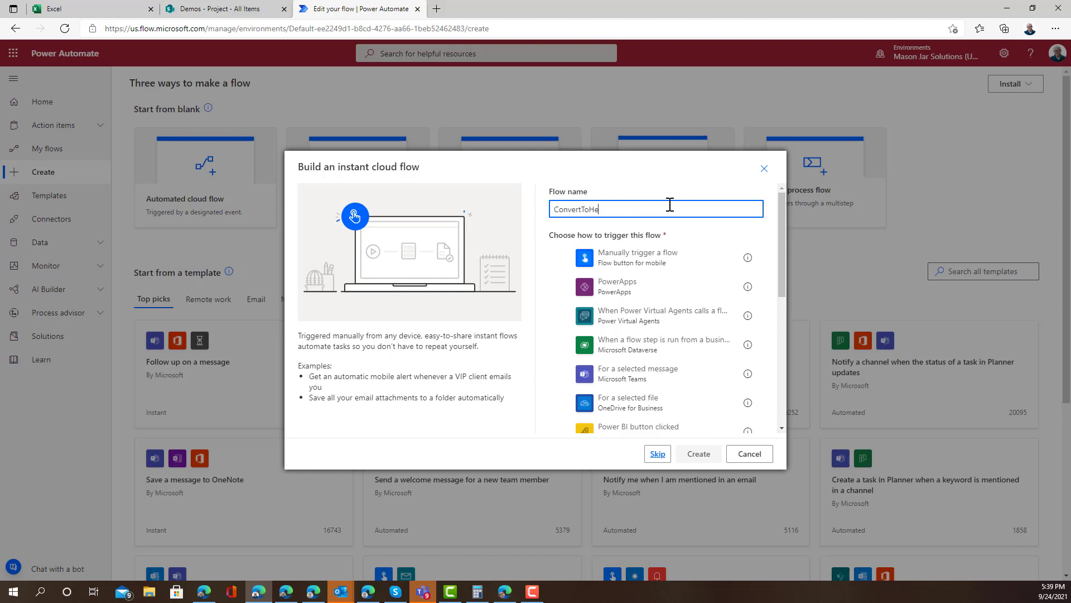
scroll("down", 3)
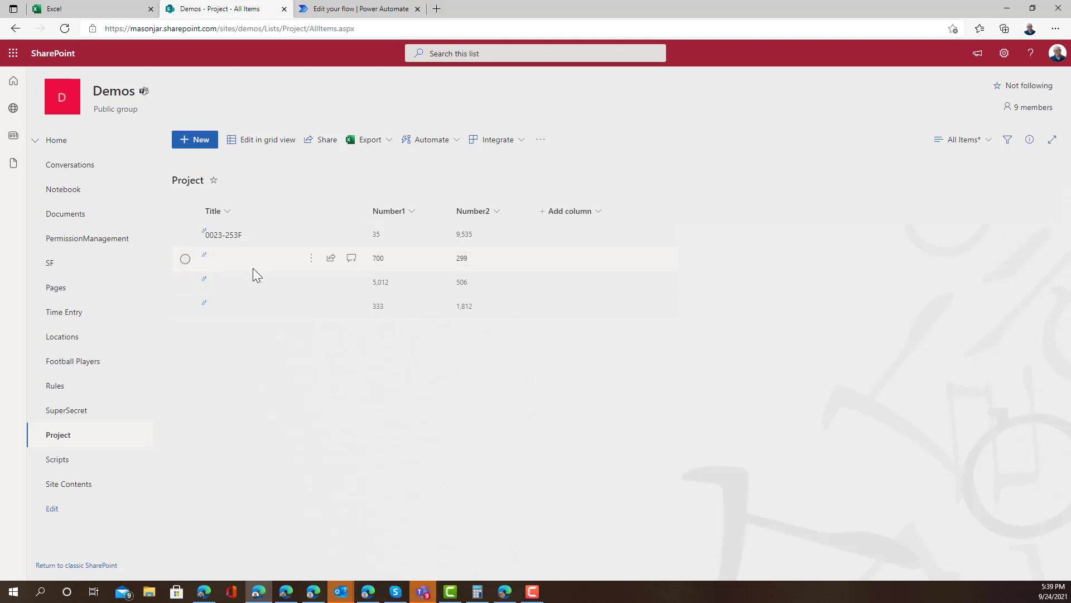
mouse_move(449, 270)
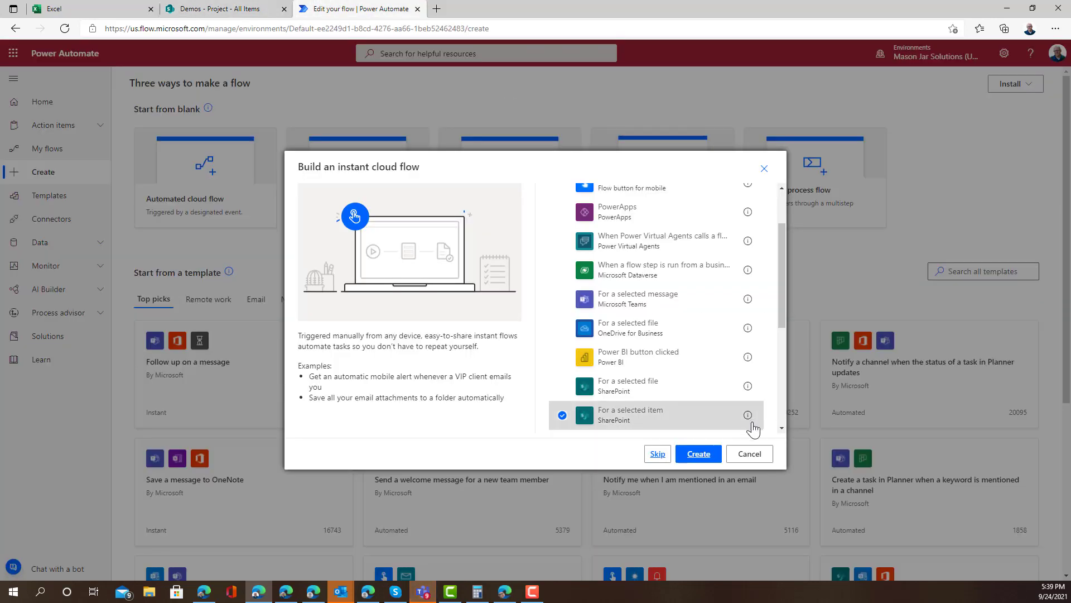
left_click(697, 453)
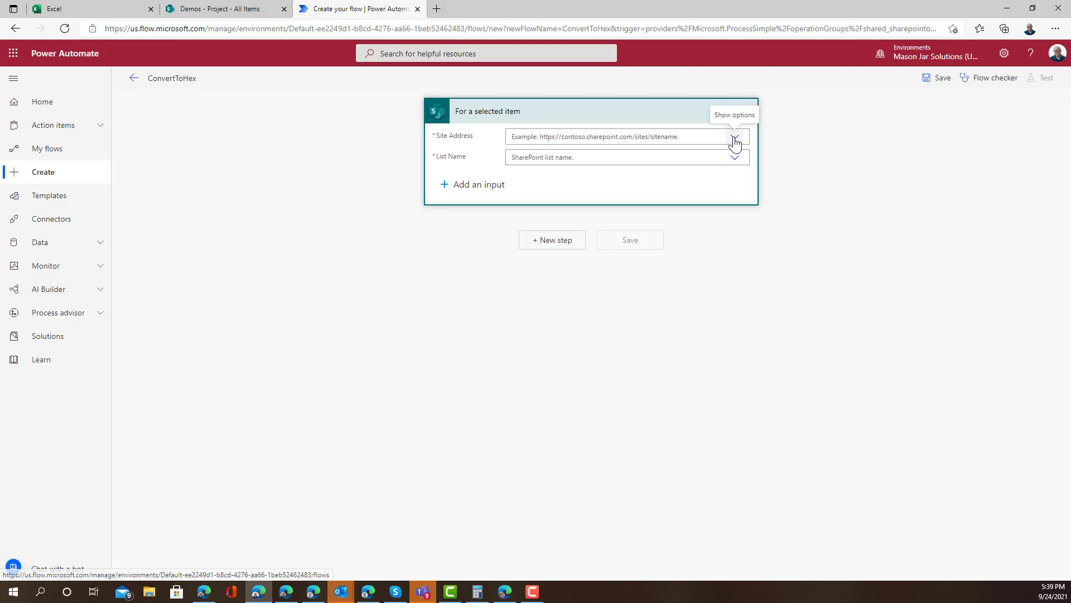
Step: Point the trigger at the Demos site and Project list, then add a new step
left_click(734, 137)
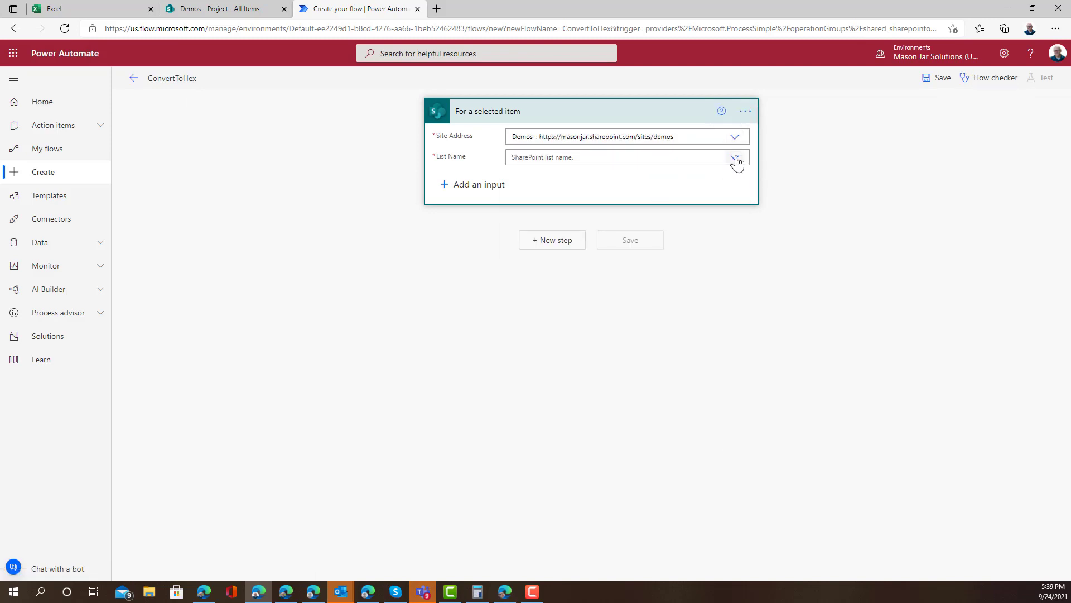
left_click(736, 157)
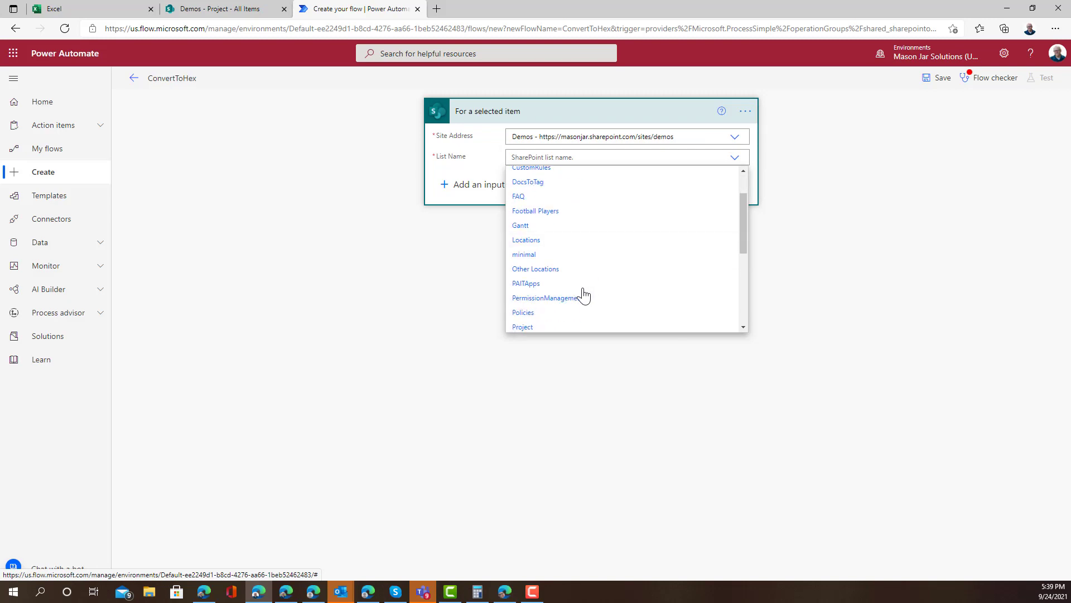
left_click(523, 326)
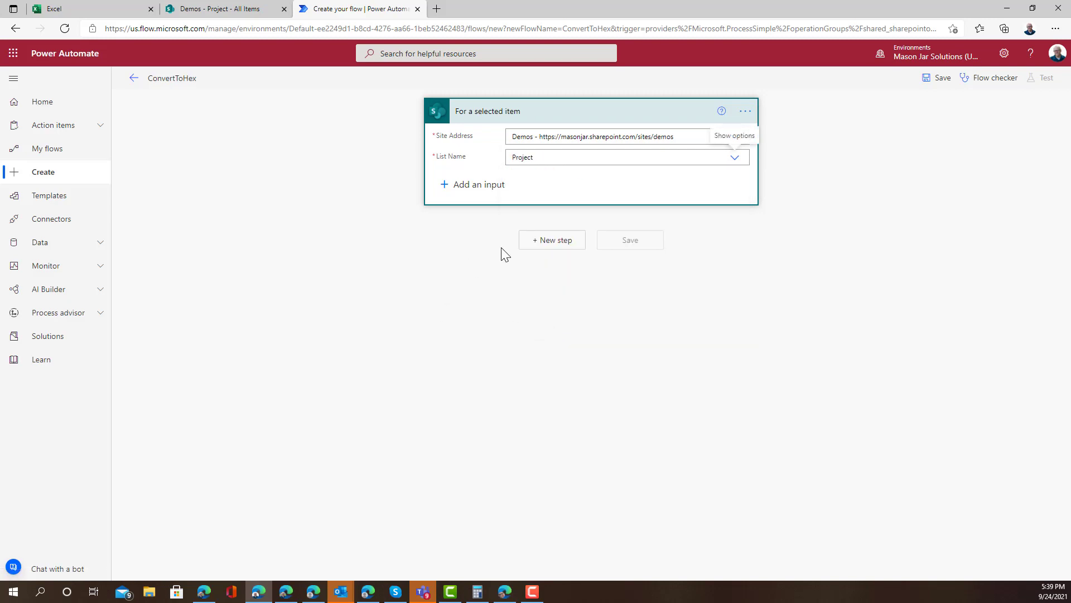
left_click(551, 240)
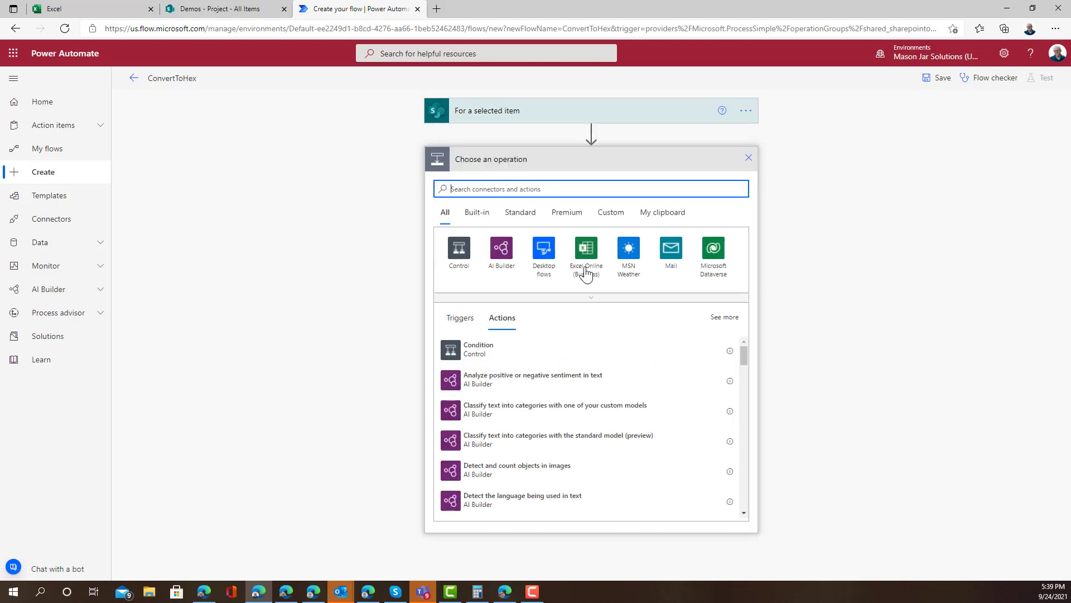
Step: Add a SharePoint Get item action on Demos Project, using the trigger's ID as Id
type("get item")
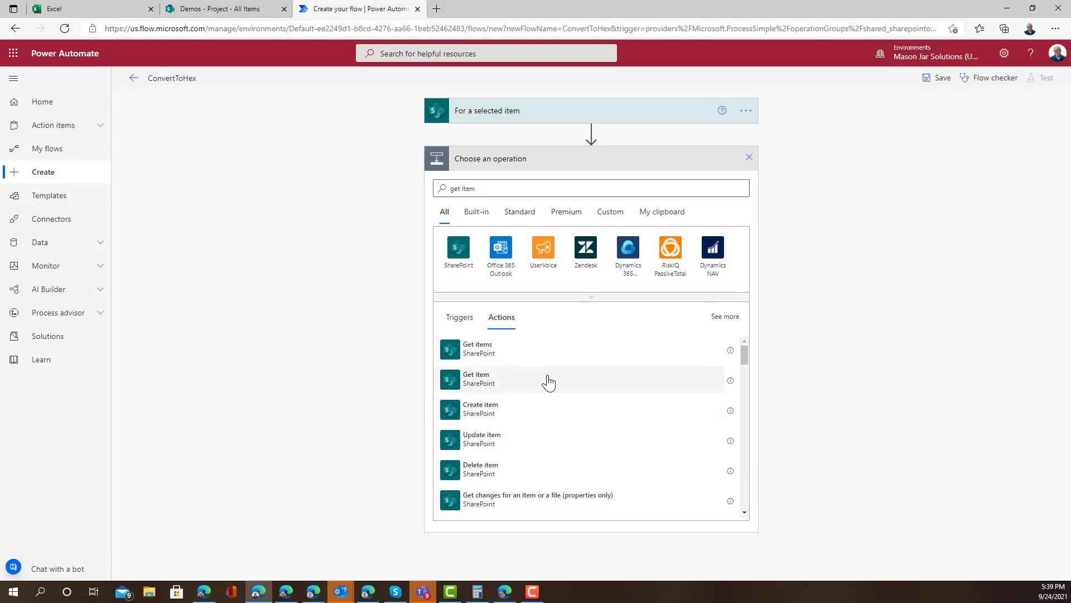
left_click(476, 377)
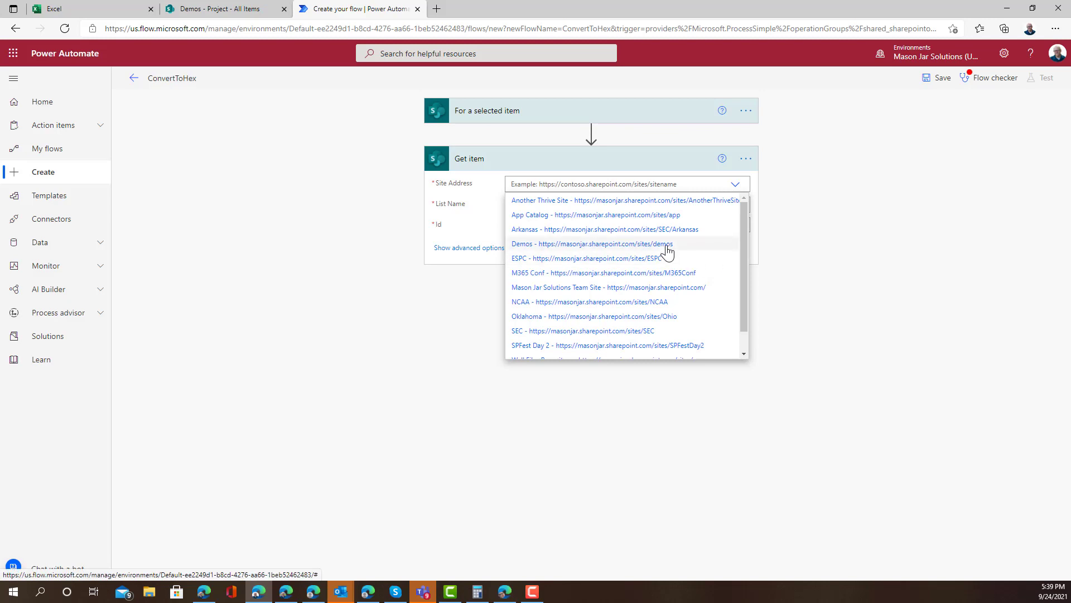
left_click(591, 243)
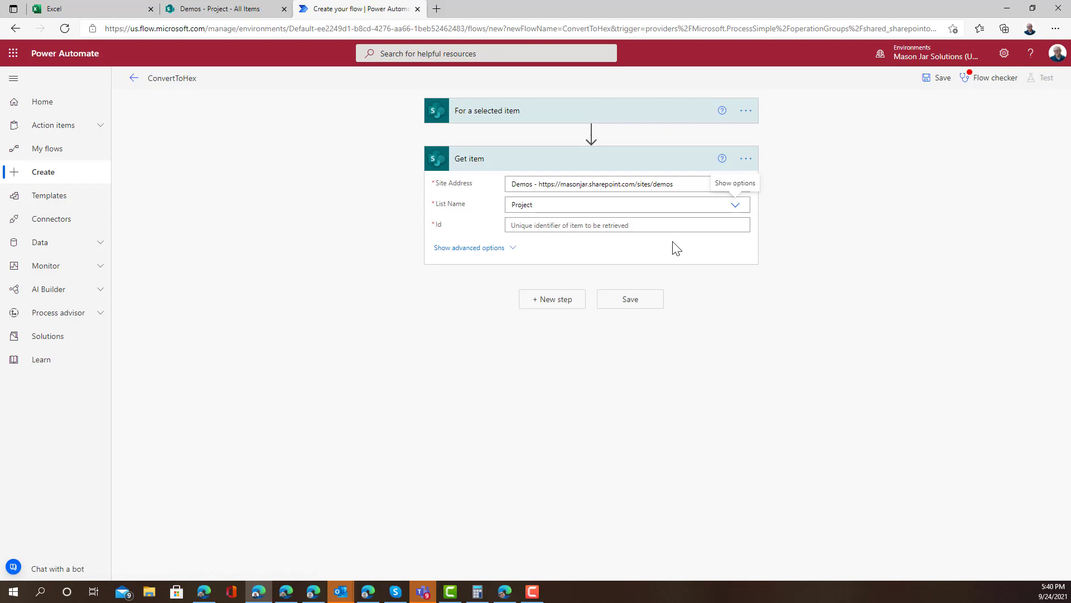
left_click(615, 225)
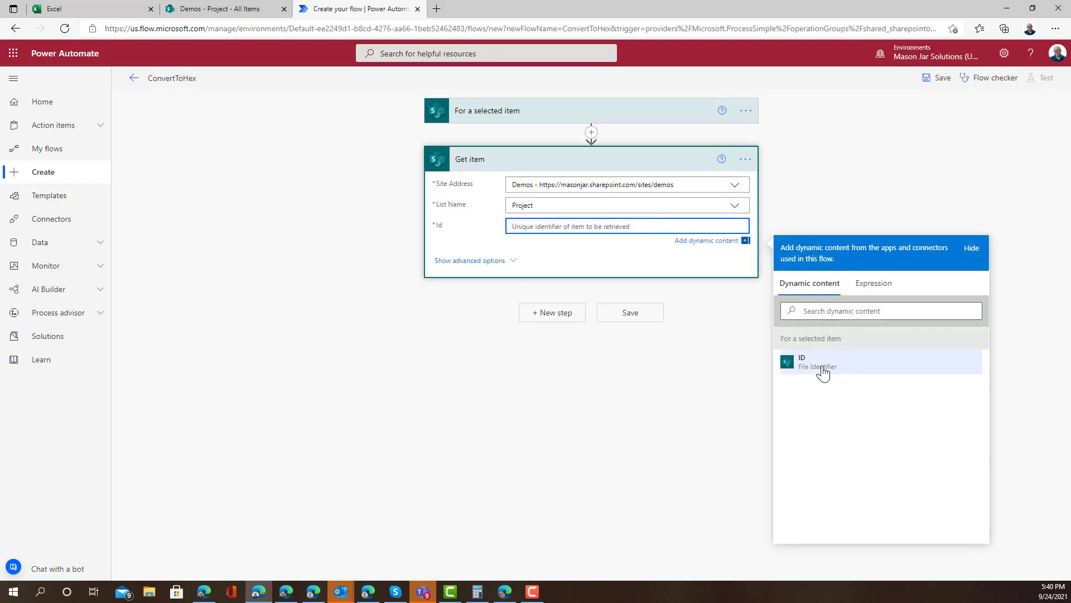
left_click(820, 361)
type("script")
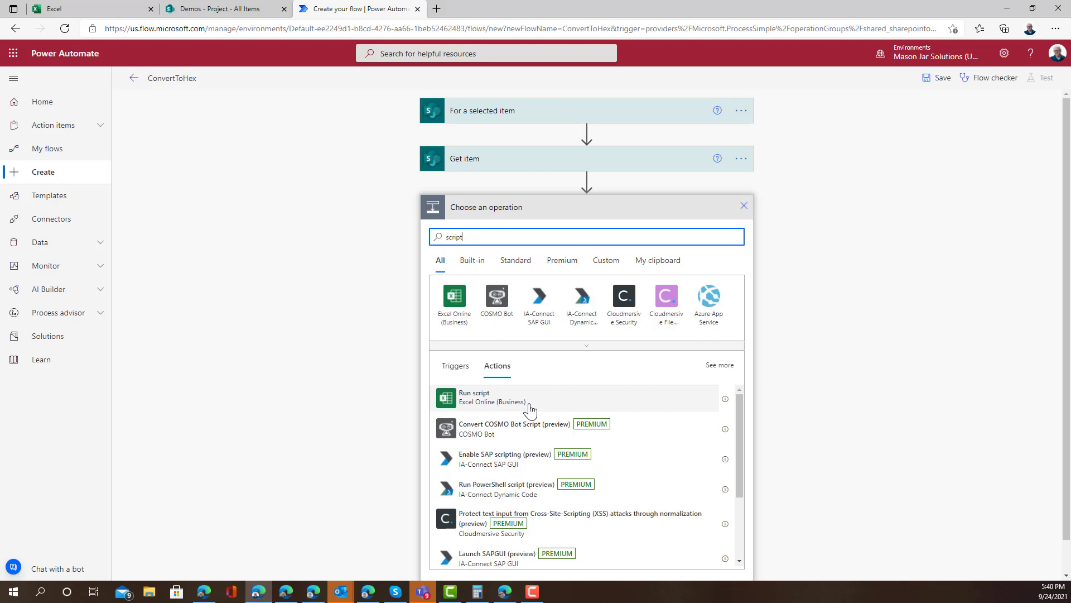
Step: Create a new blank Excel workbook from the Demos site's Scripts library
left_click(226, 9)
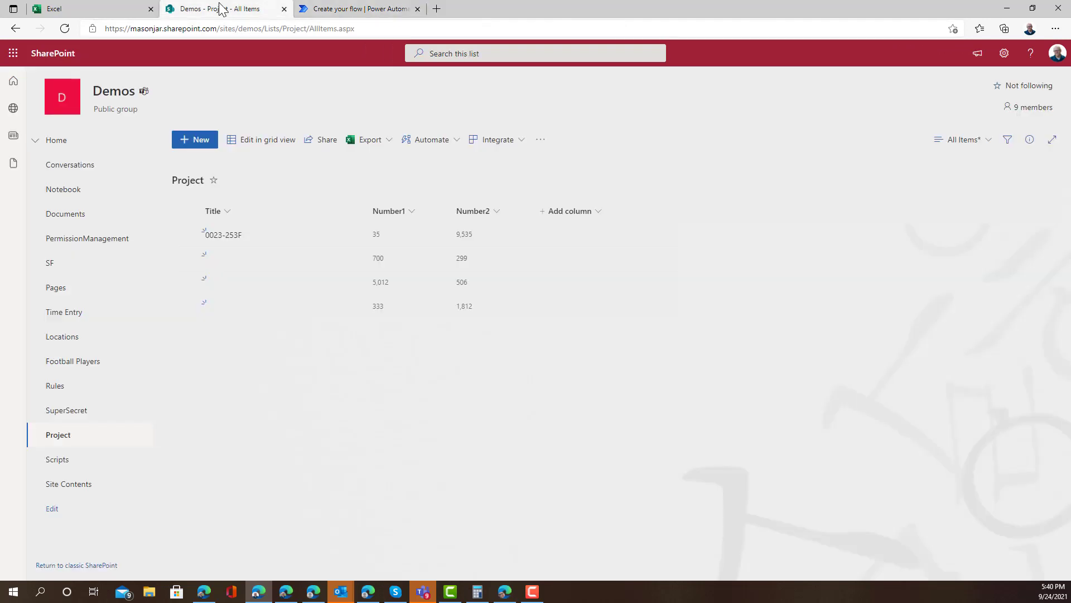
left_click(58, 459)
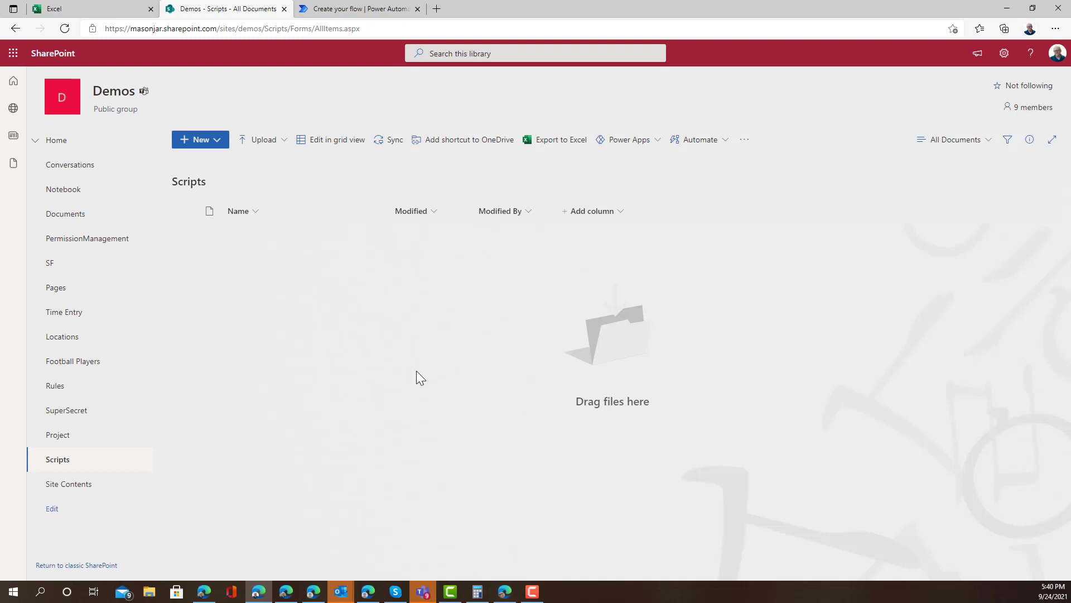
mouse_move(218, 143)
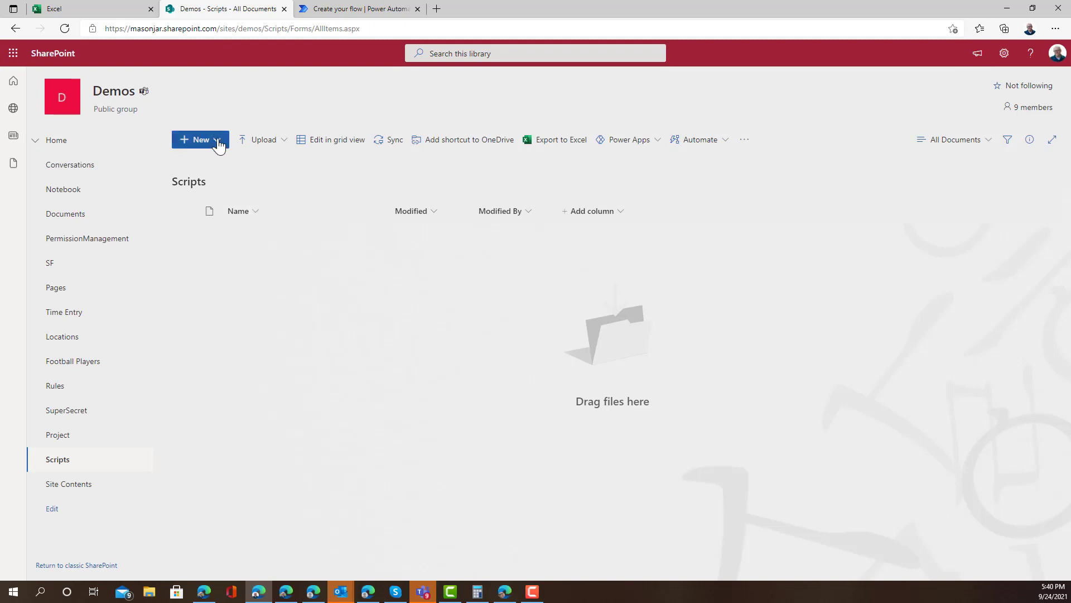
left_click(199, 140)
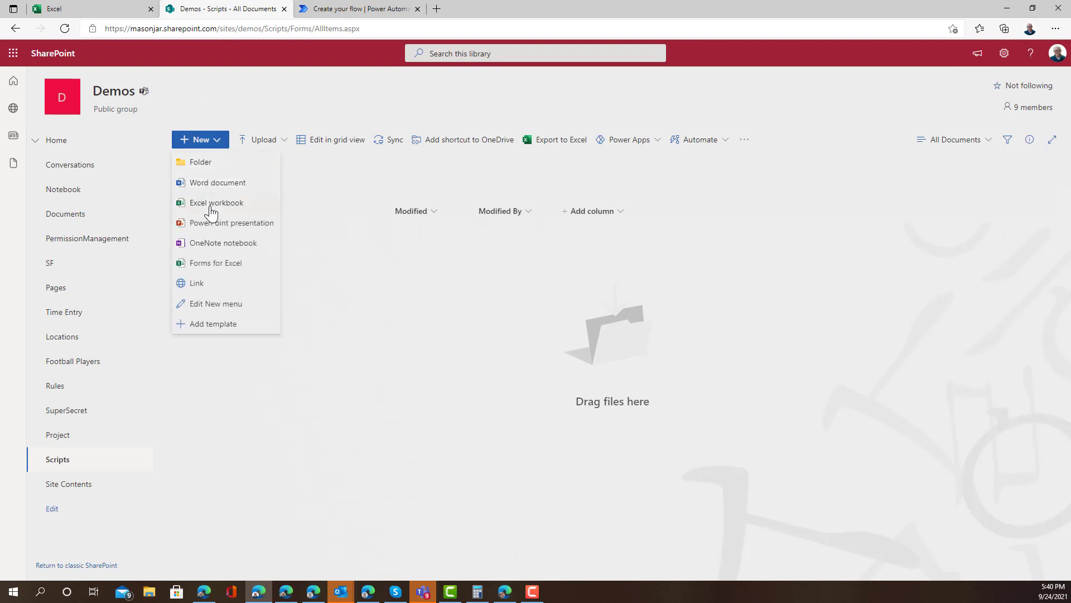
left_click(216, 202)
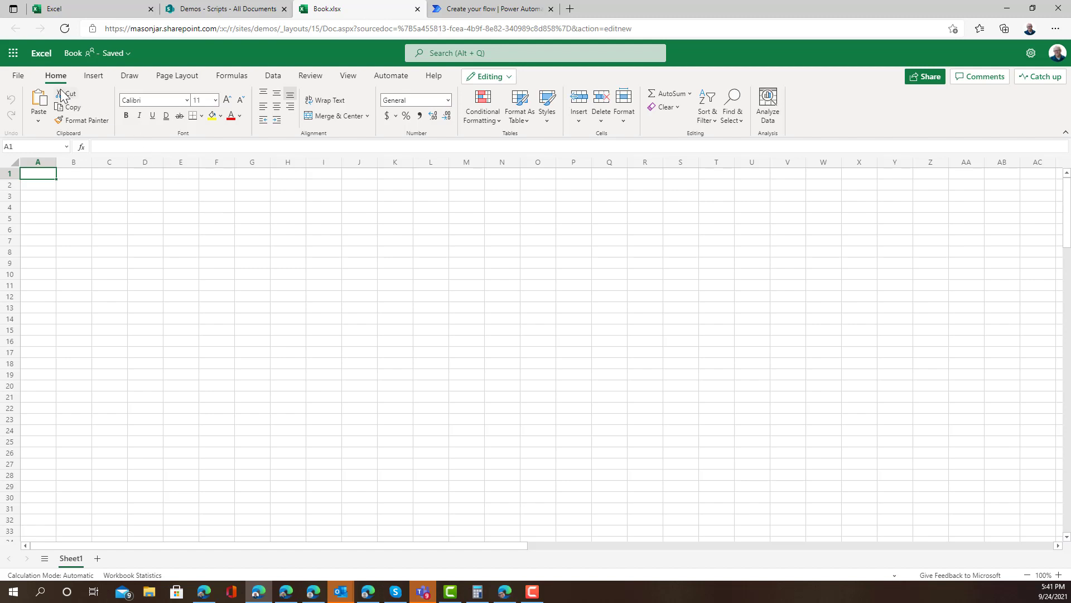
mouse_move(391, 76)
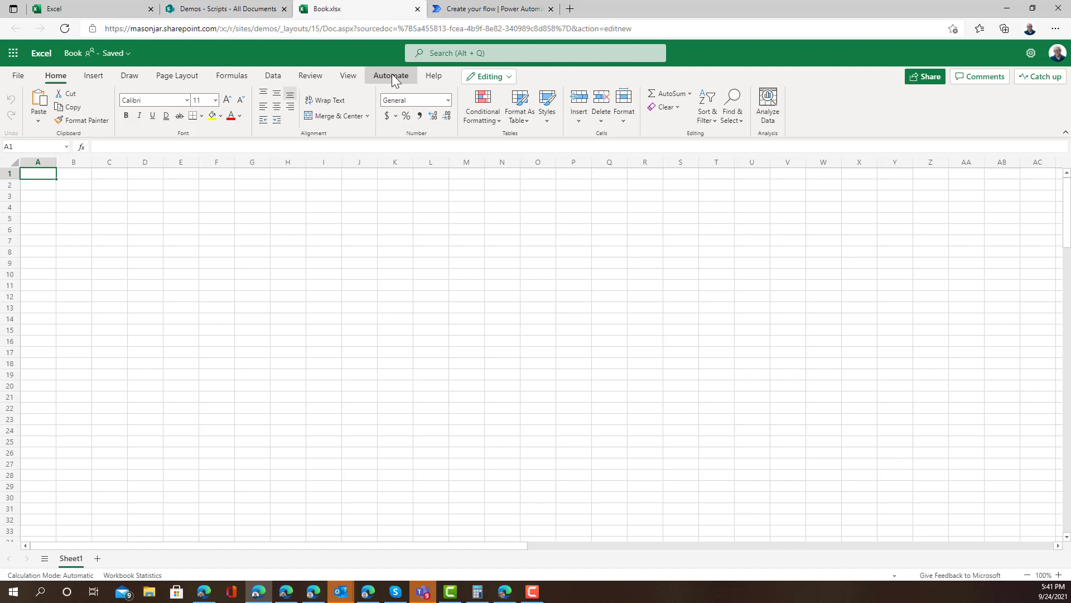
Step: Open the workbook's Automate tab to reach the Office Scripts tools
left_click(390, 76)
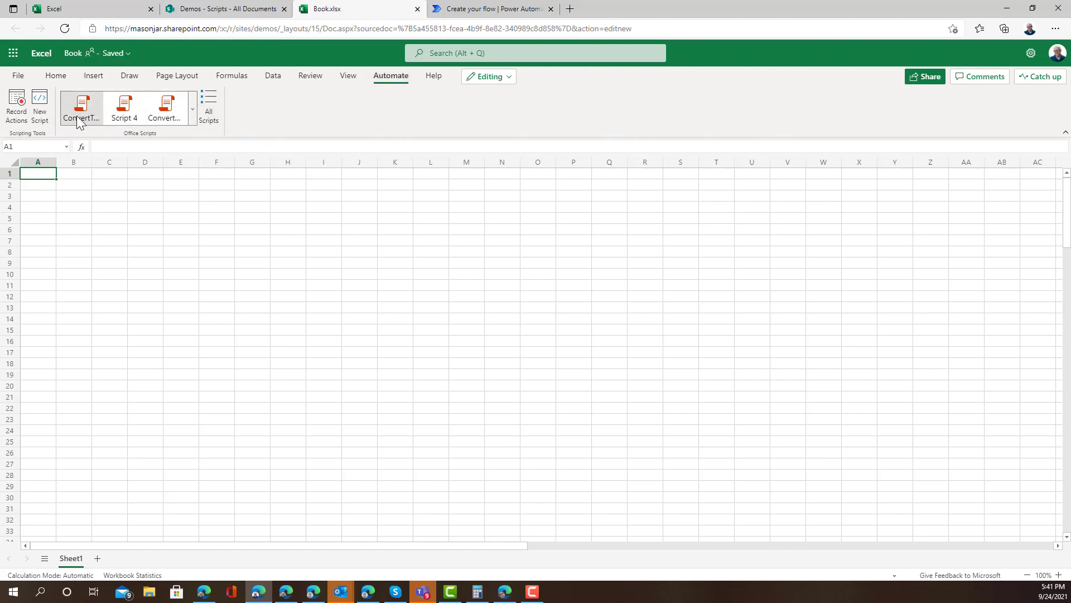
mouse_move(124, 109)
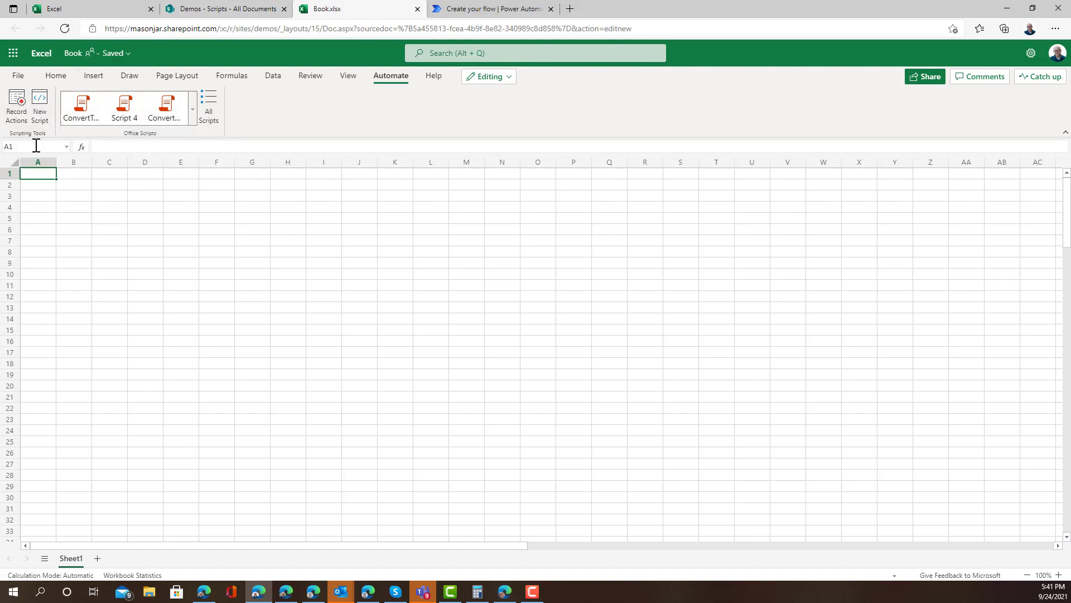
mouse_move(74, 132)
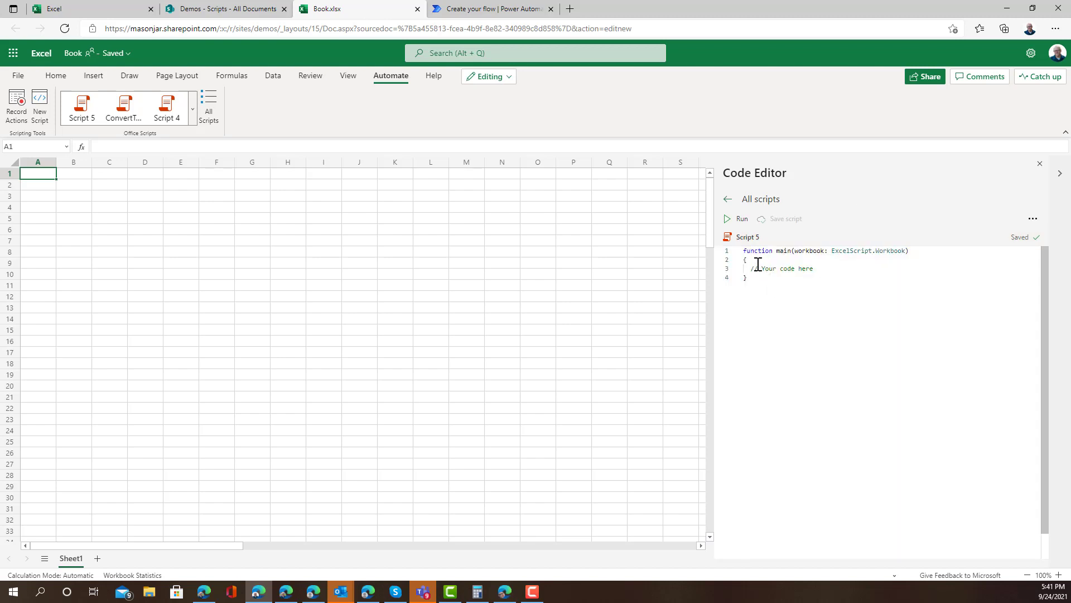
mouse_move(900, 250)
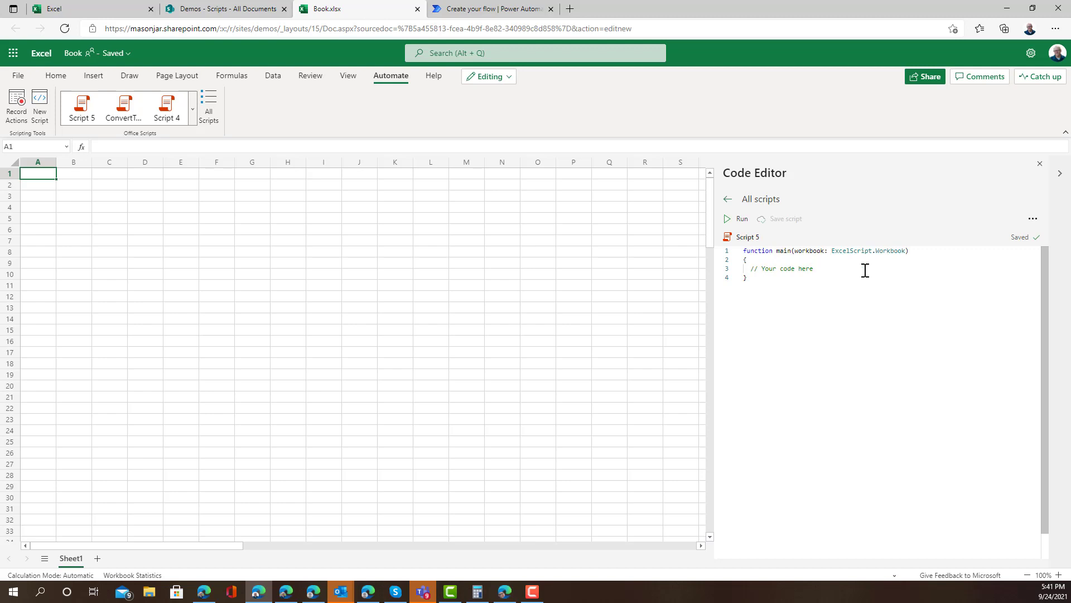
mouse_move(847, 269)
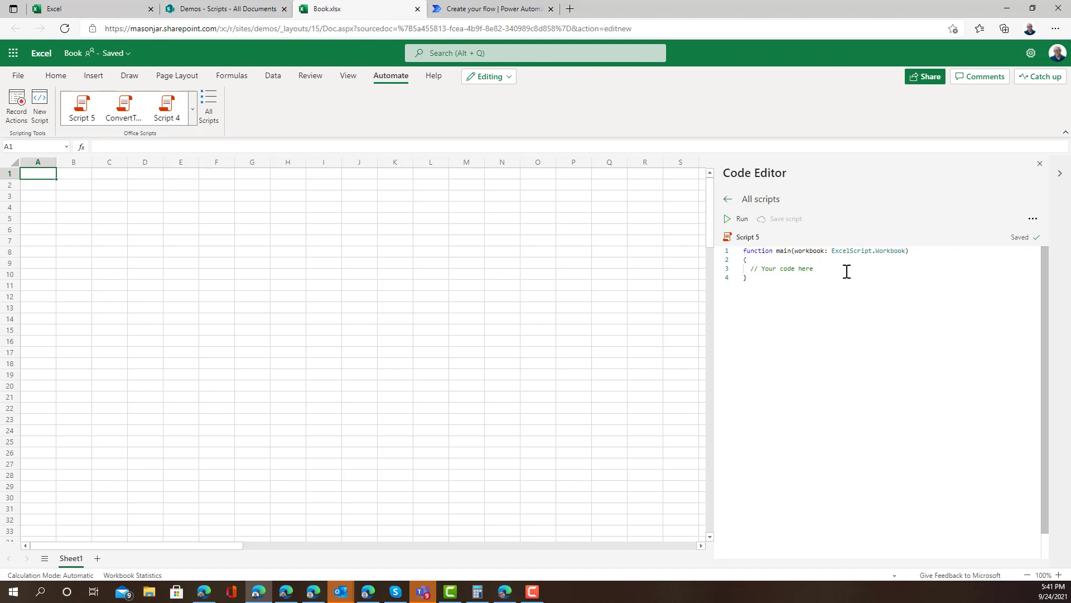
mouse_move(852, 270)
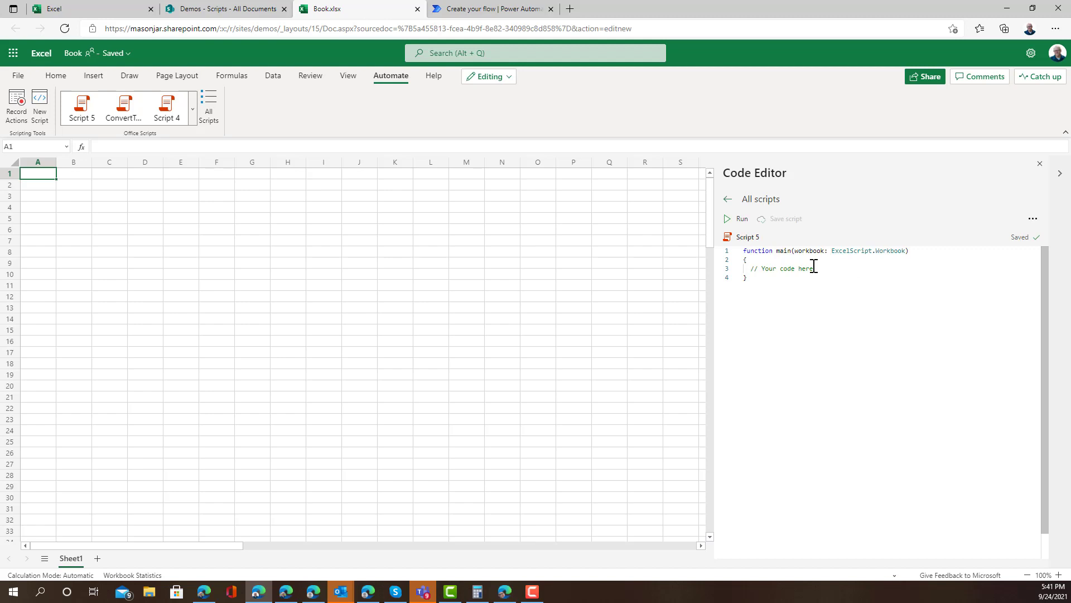
mouse_move(19, 134)
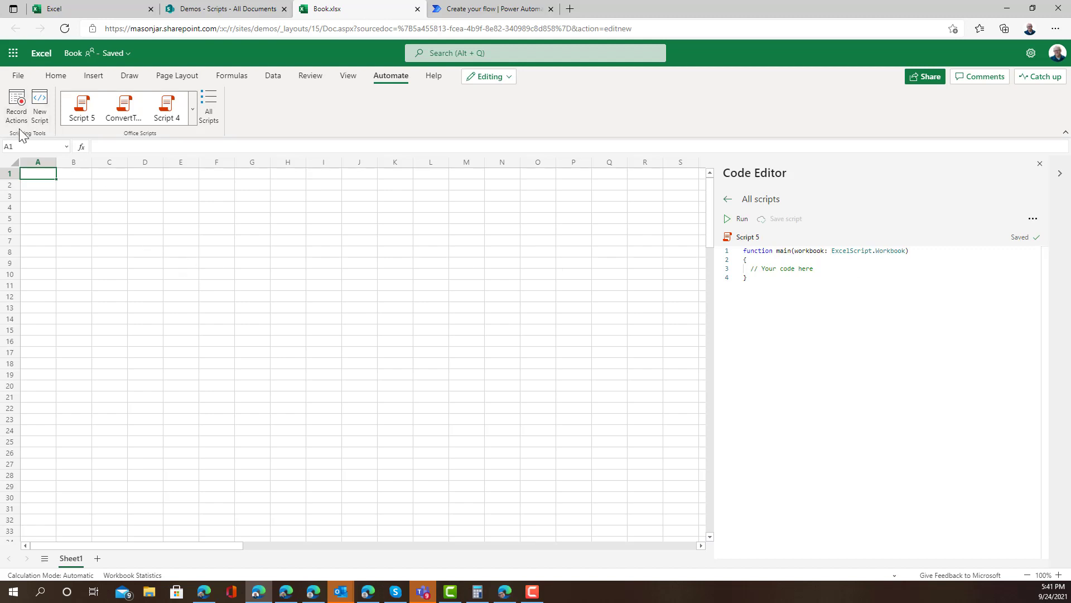
mouse_move(15, 106)
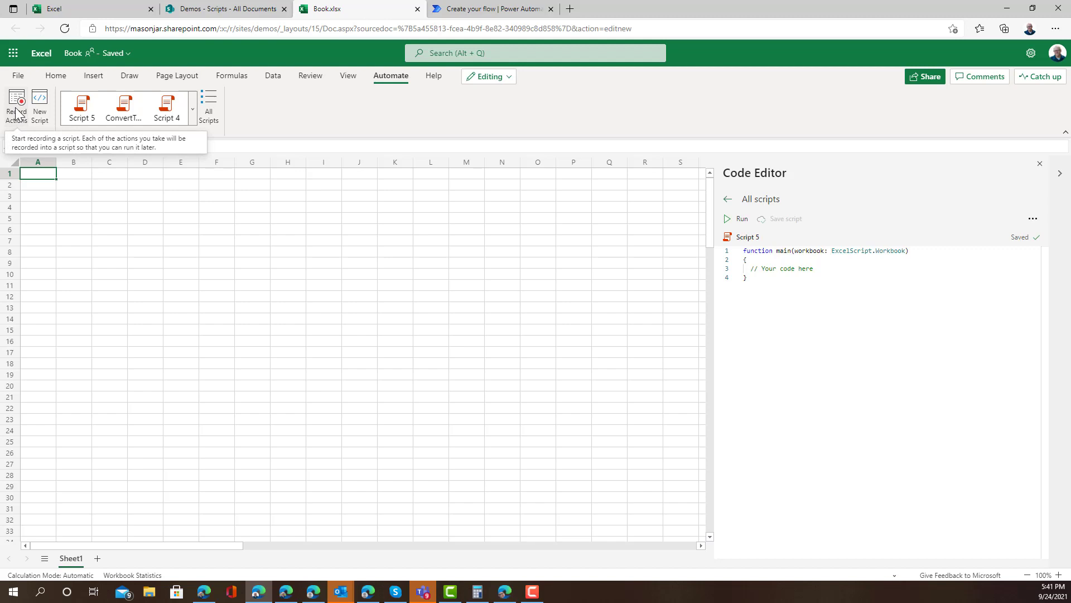
mouse_move(70, 184)
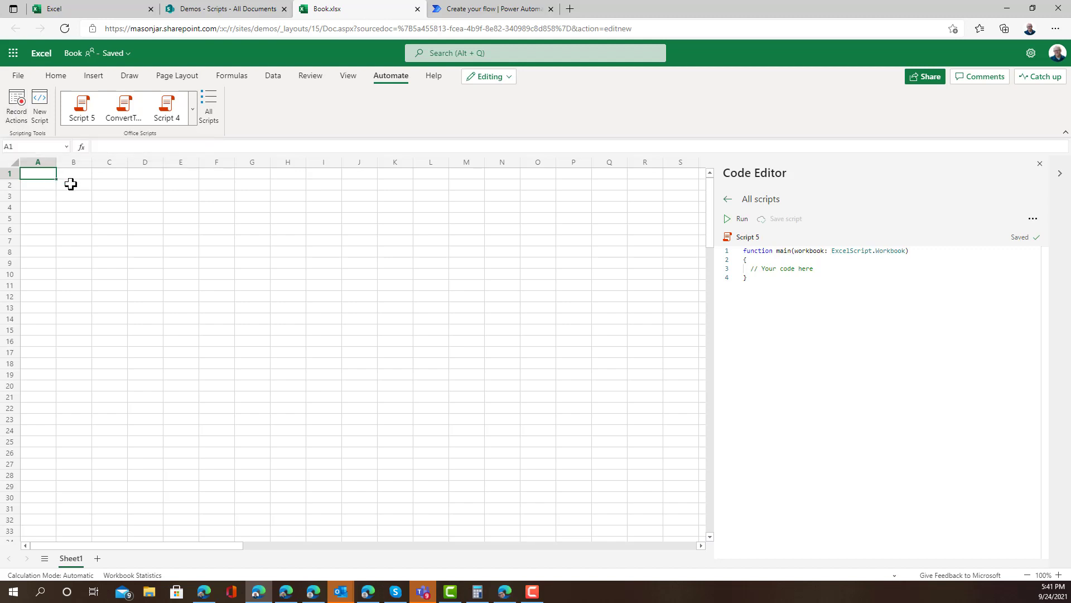
mouse_move(87, 175)
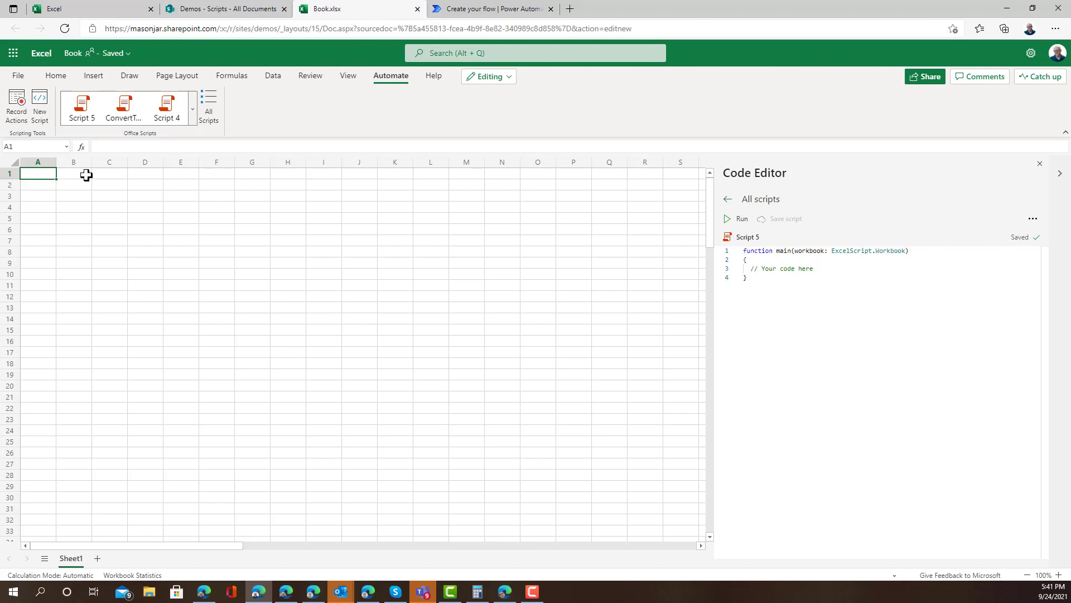
mouse_move(373, 314)
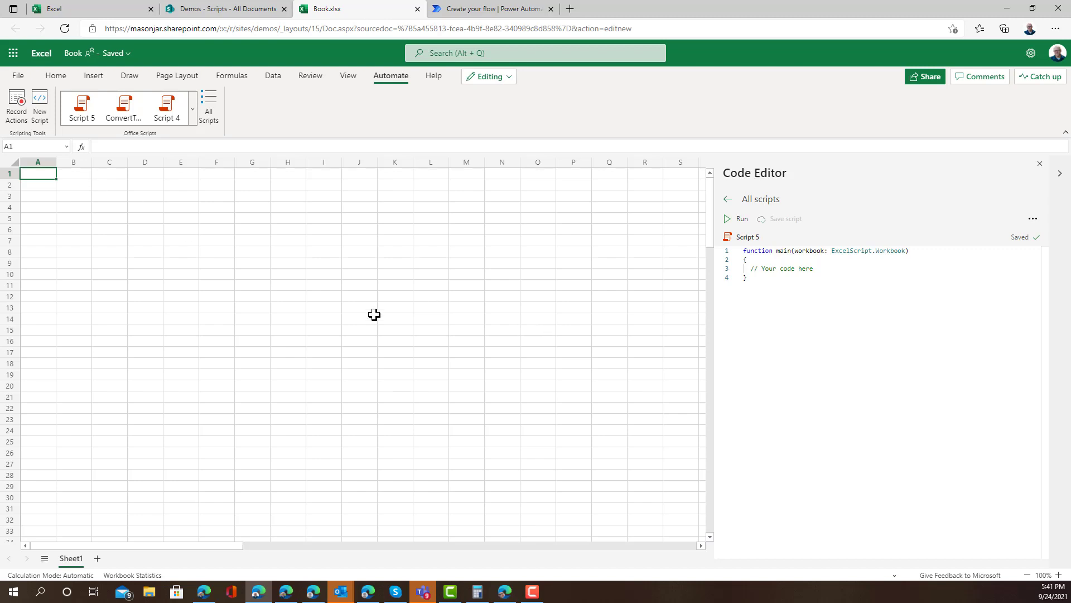
mouse_move(371, 309)
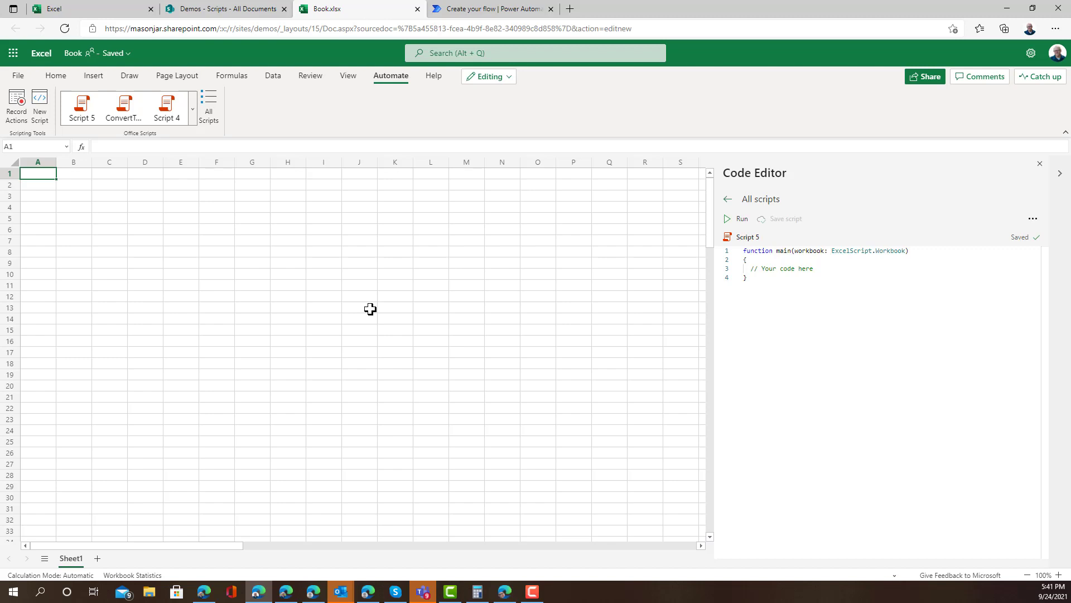
mouse_move(386, 306)
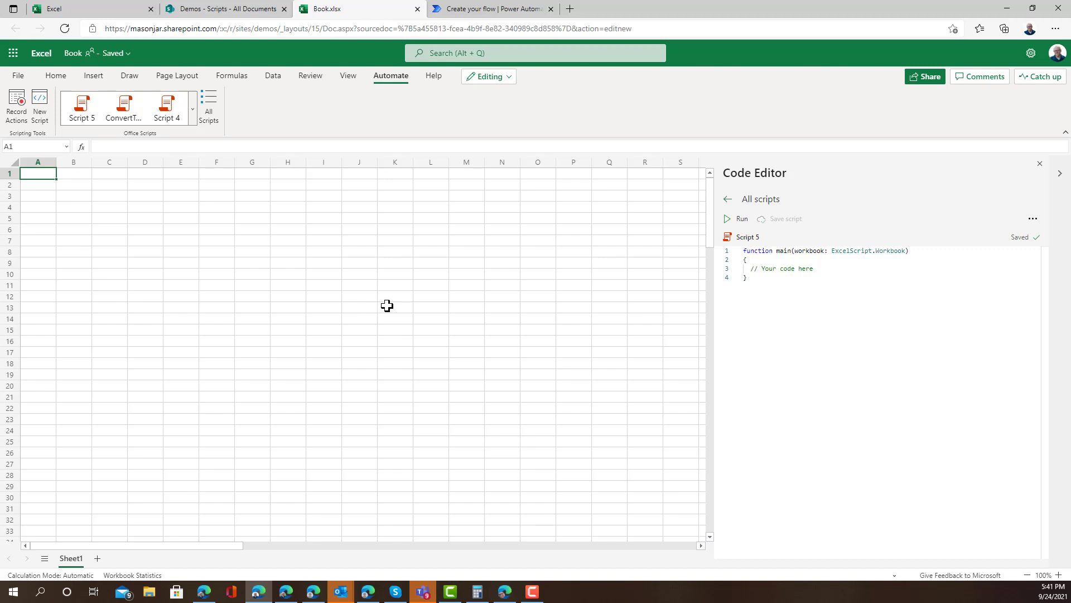
mouse_move(217, 226)
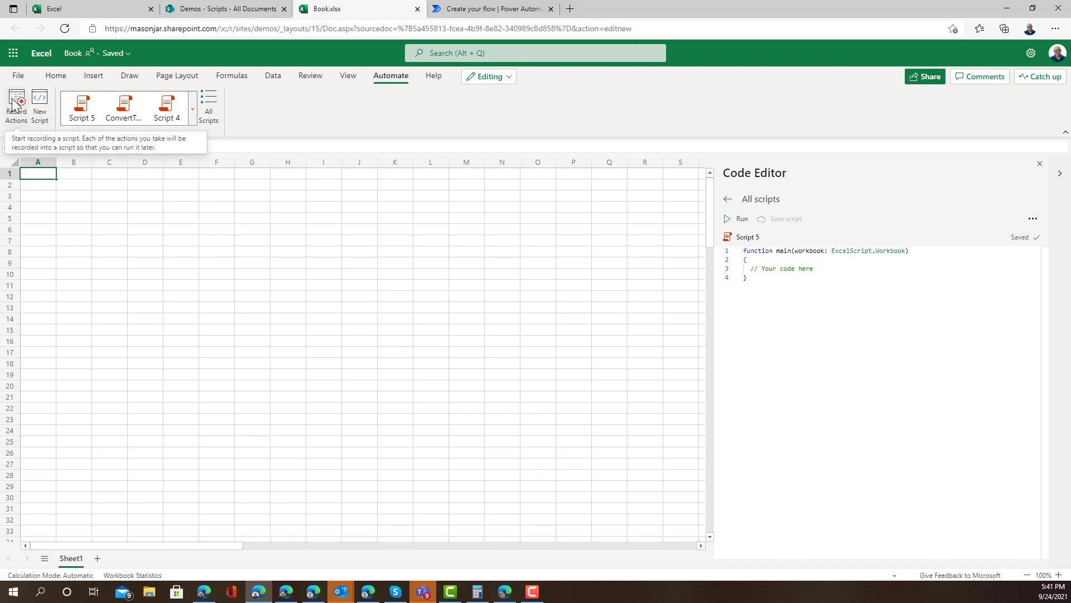
Step: Record entering =DEC2HEX(A1) into cell B1 and save the recording as Script 6
left_click(16, 106)
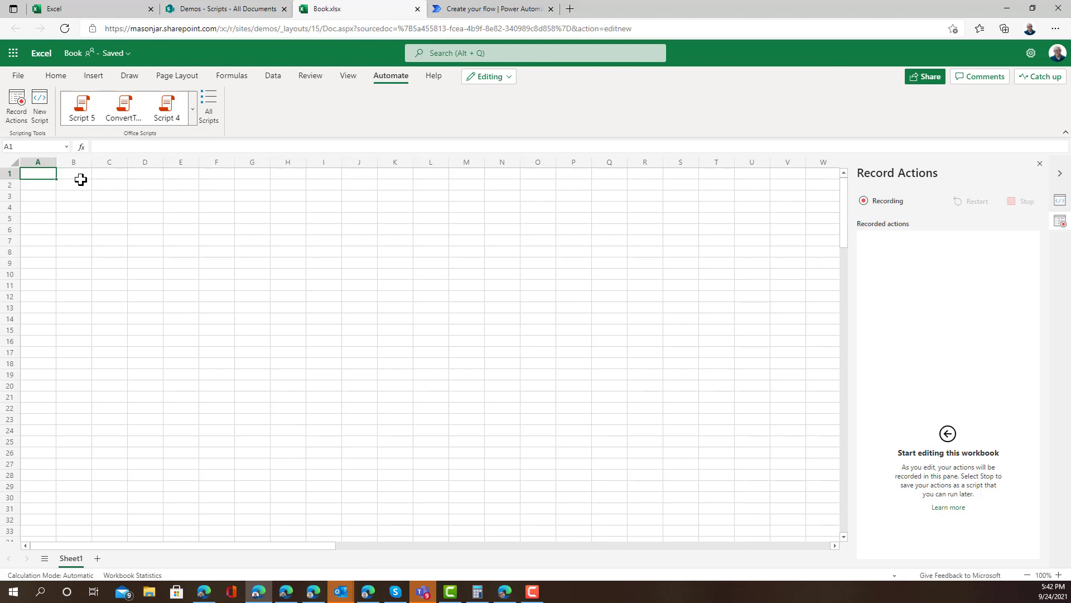
left_click(74, 173)
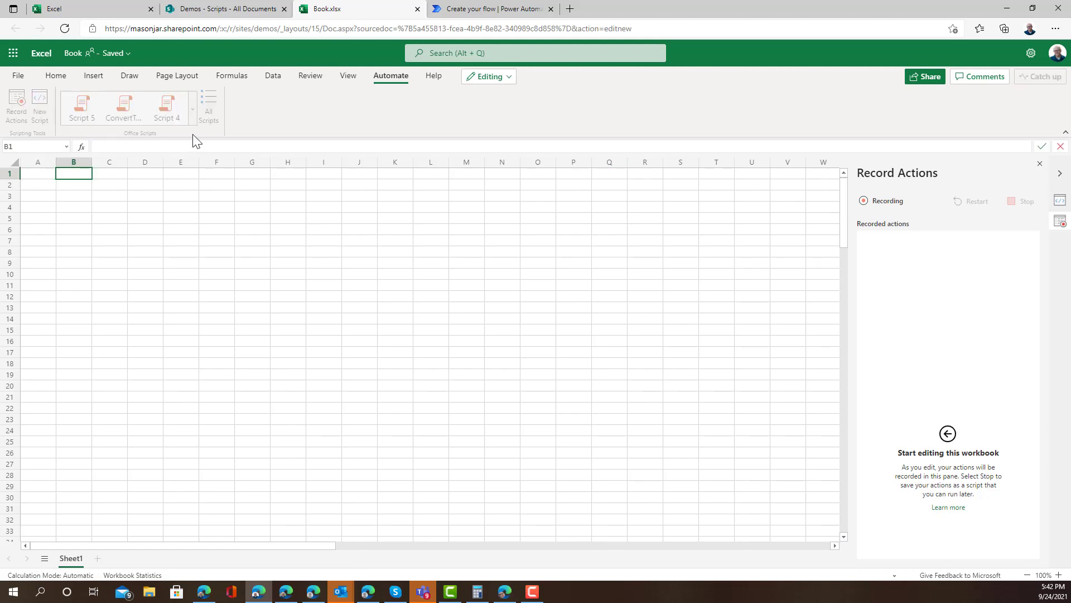
type("=d")
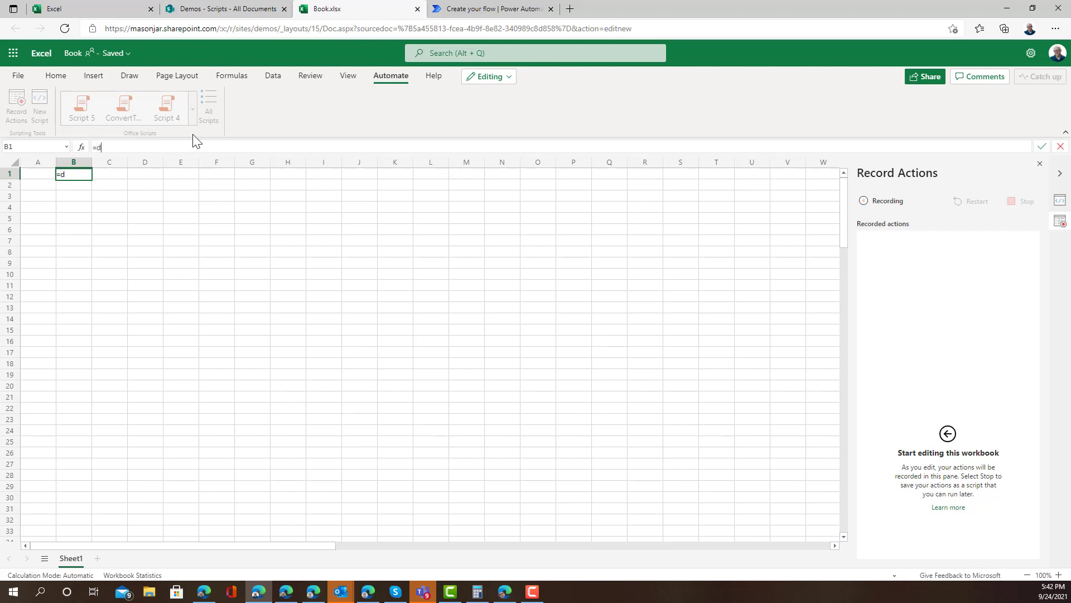
type("ec")
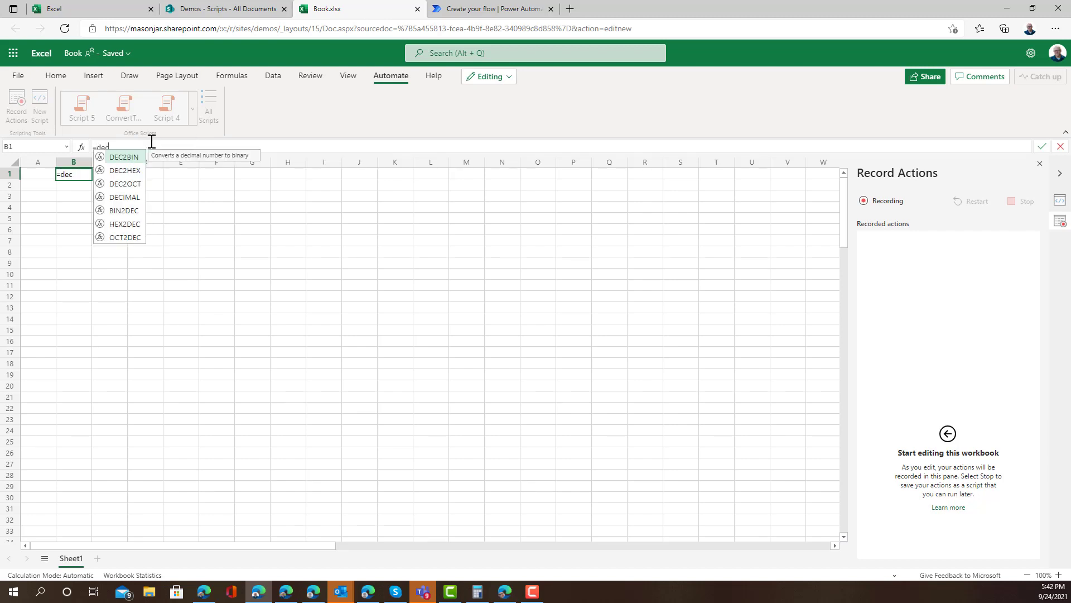
mouse_move(124, 170)
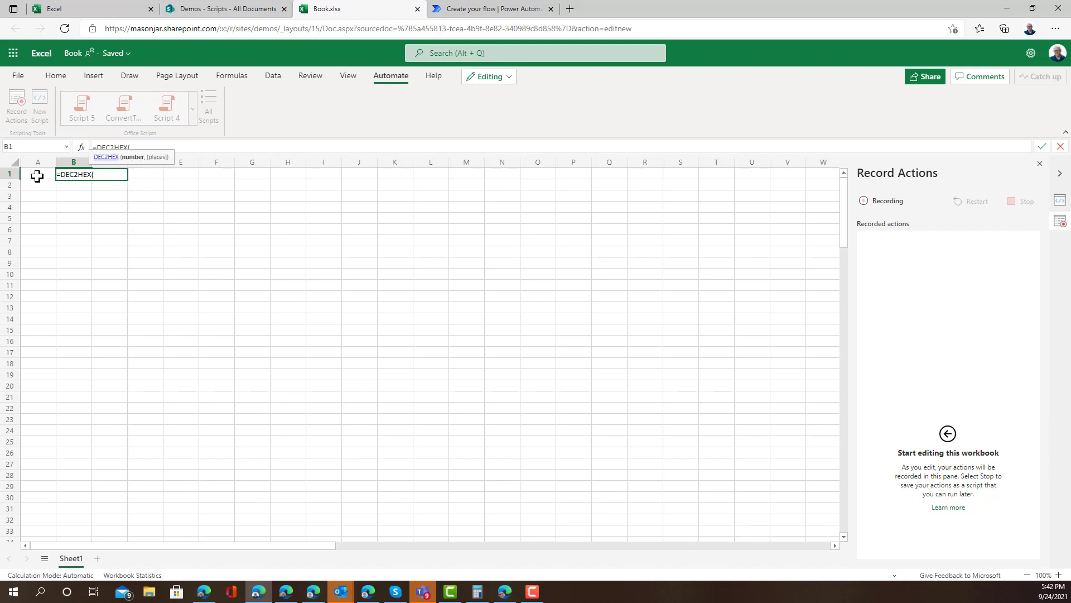
type("A1)")
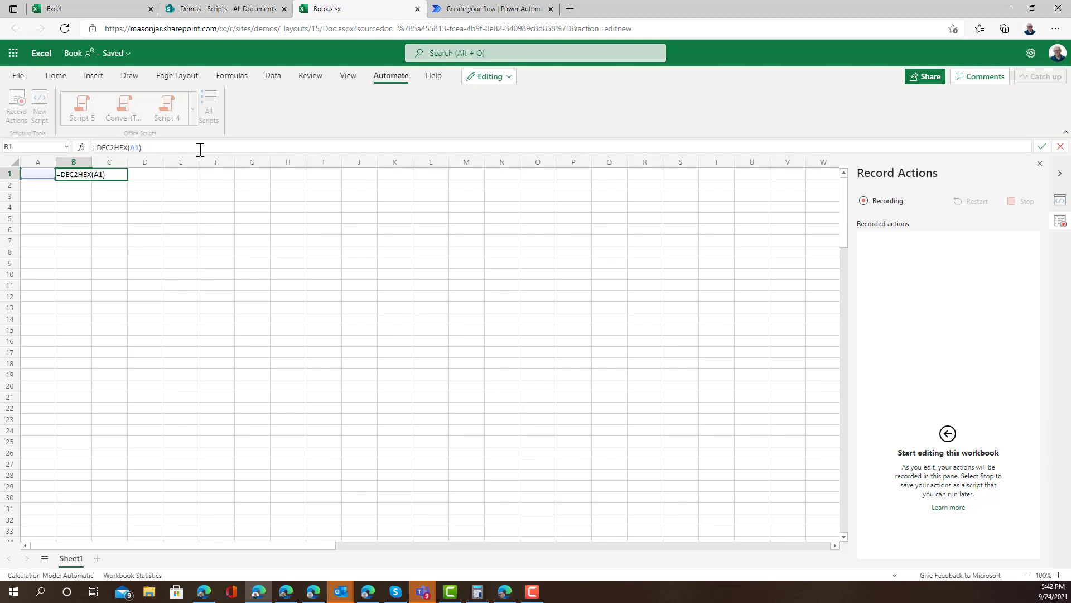
key("enter")
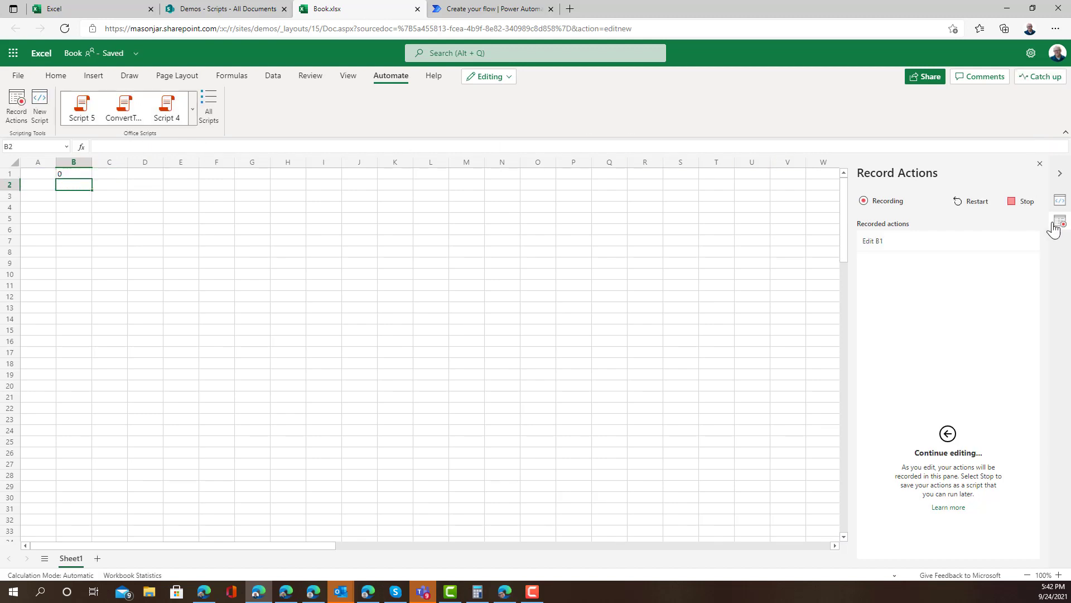
left_click(1023, 201)
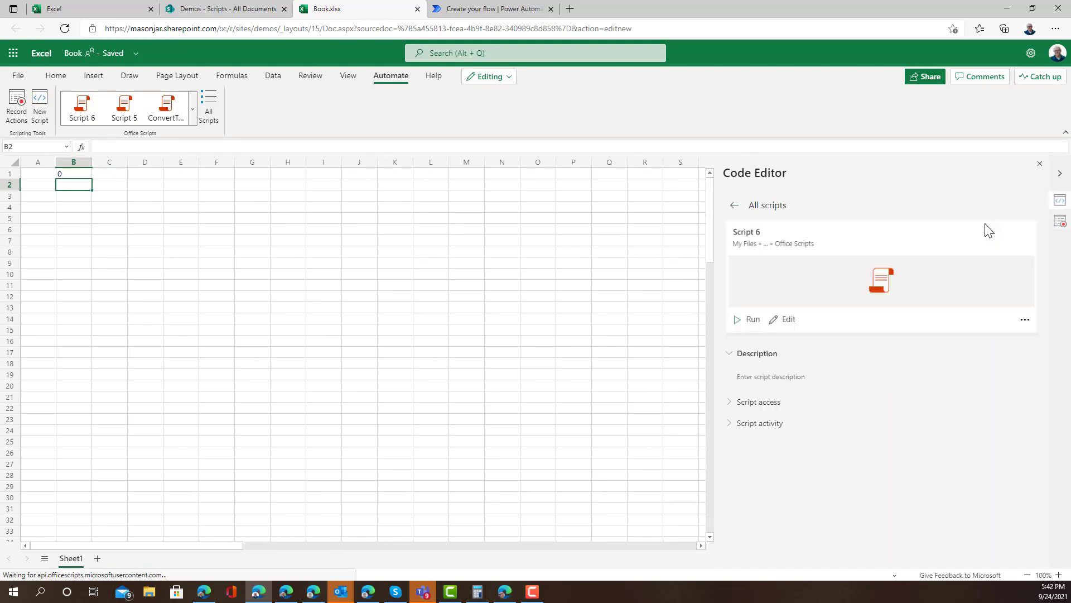
mouse_move(776, 234)
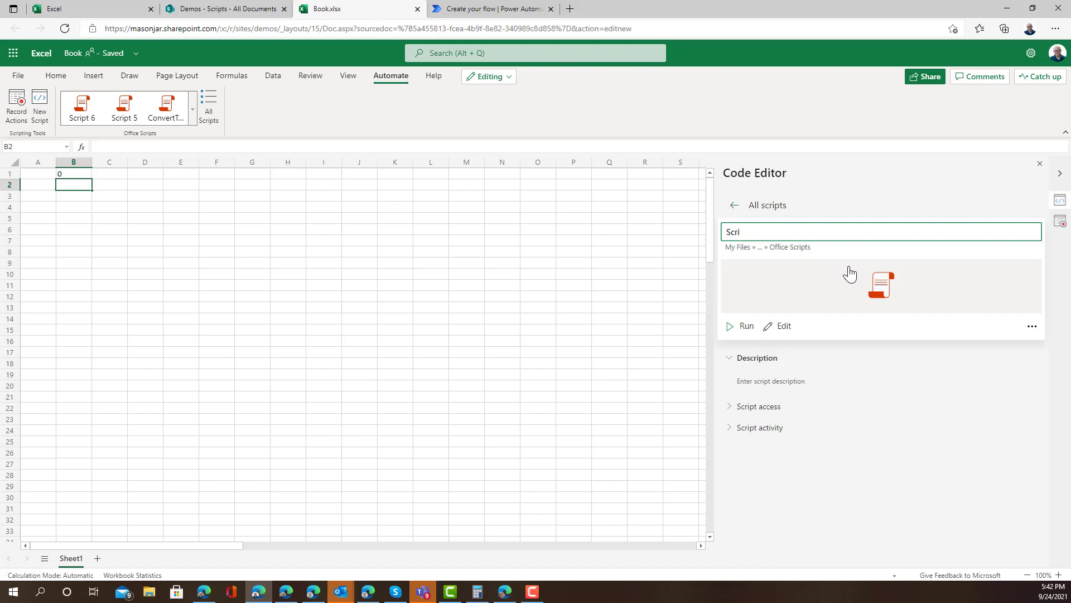
Step: Rename the recorded script to ConvertMyNumberToHex and open its code for editing
type("ConvertMyNumberToHex")
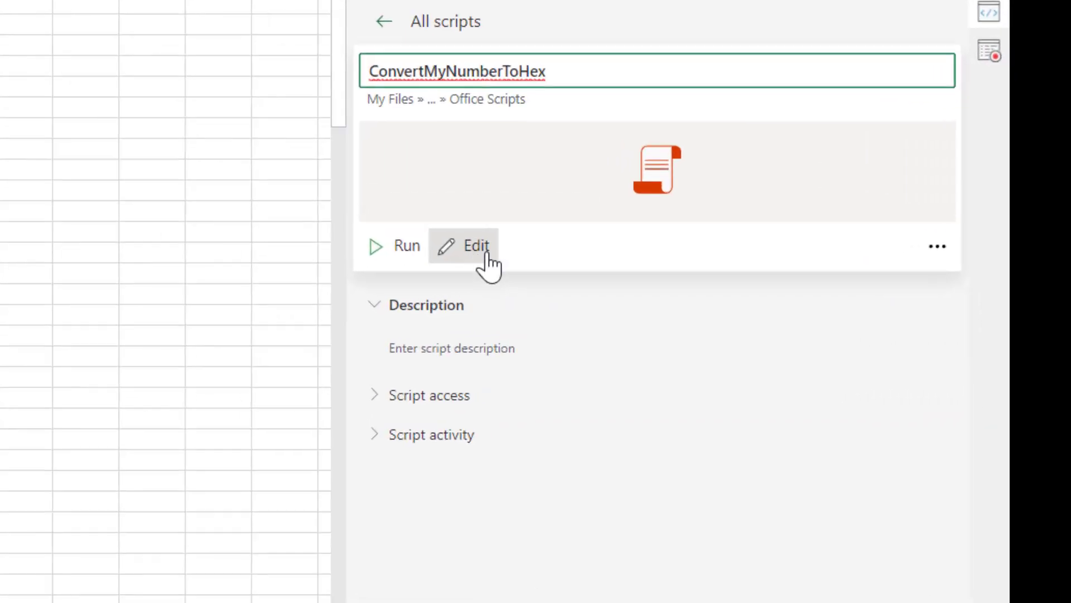
left_click(476, 246)
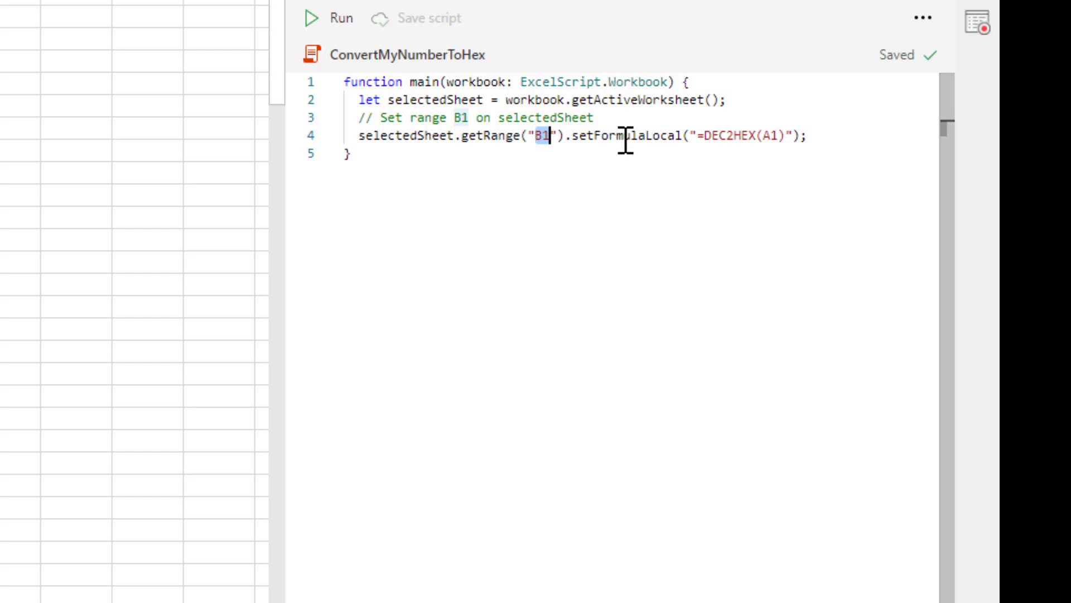
Step: Add 'number1: number, number2: number' parameters to the script's main function
double_click(627, 135)
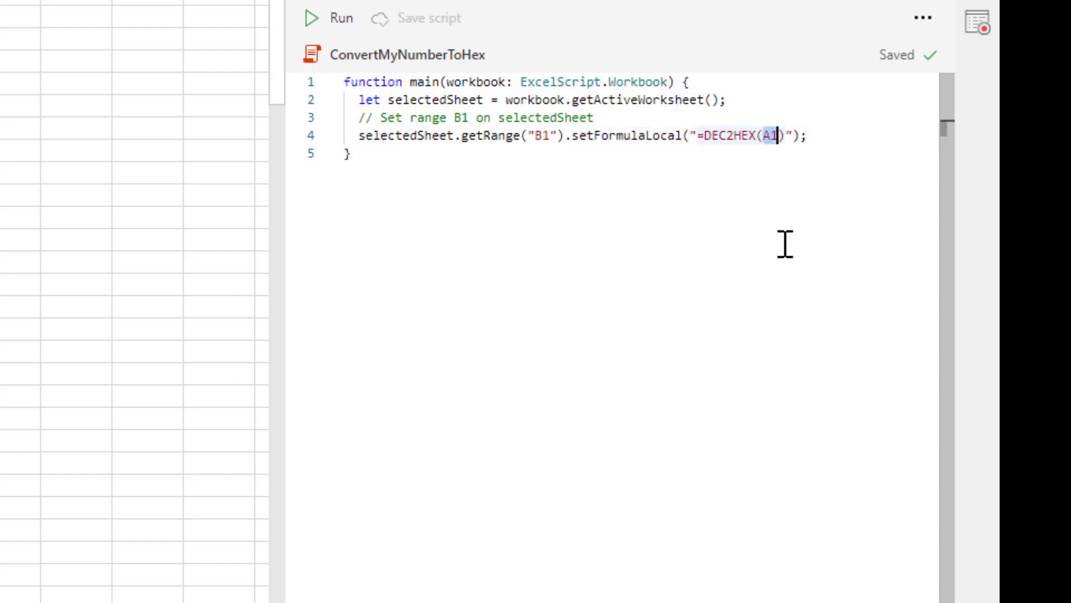
mouse_move(832, 163)
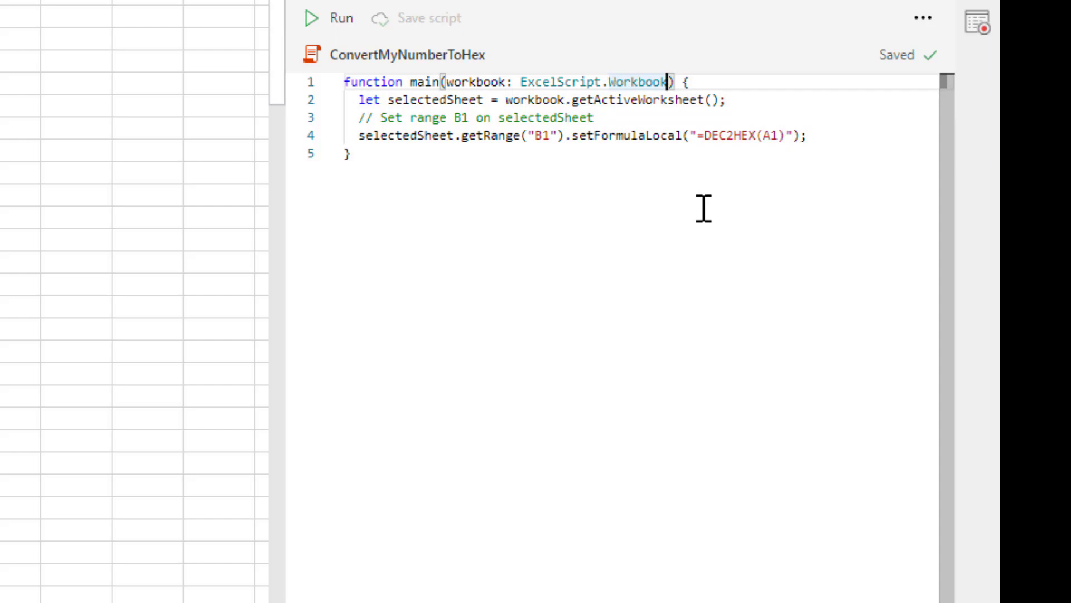
type(", number1")
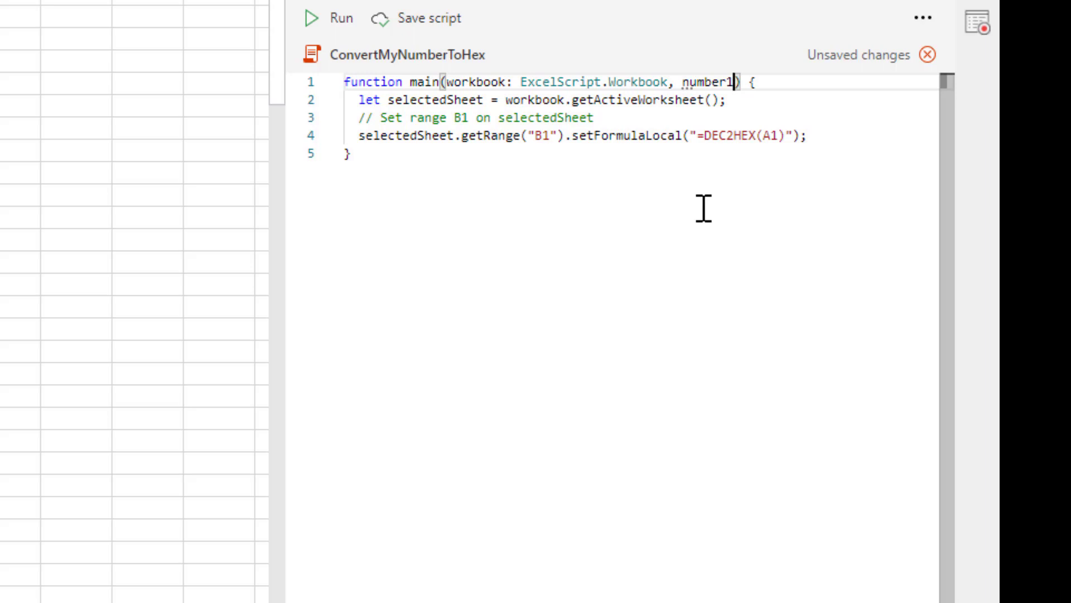
type(": number")
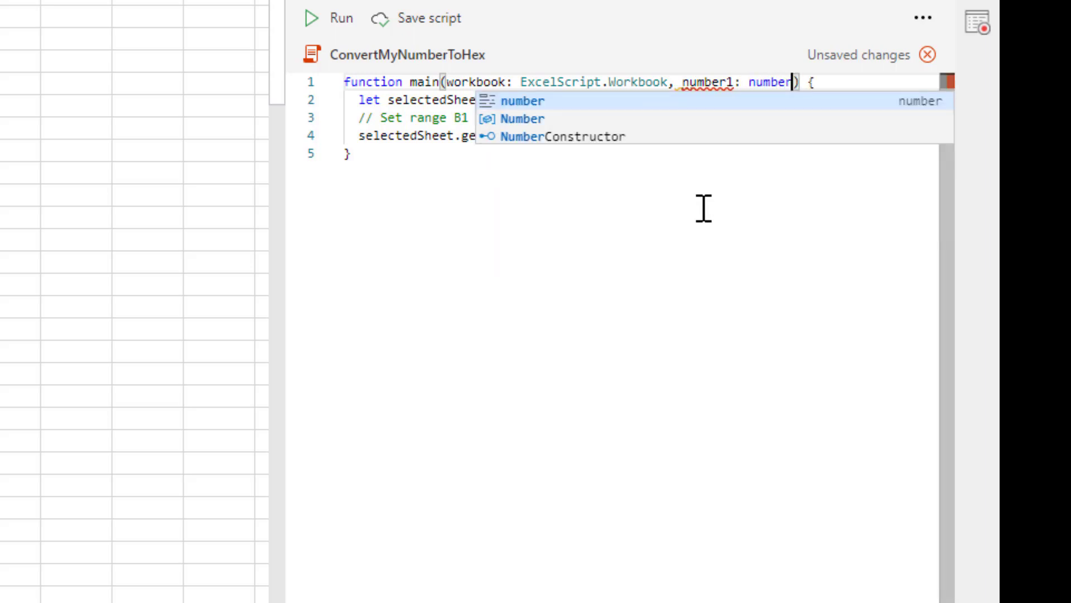
type(", number2")
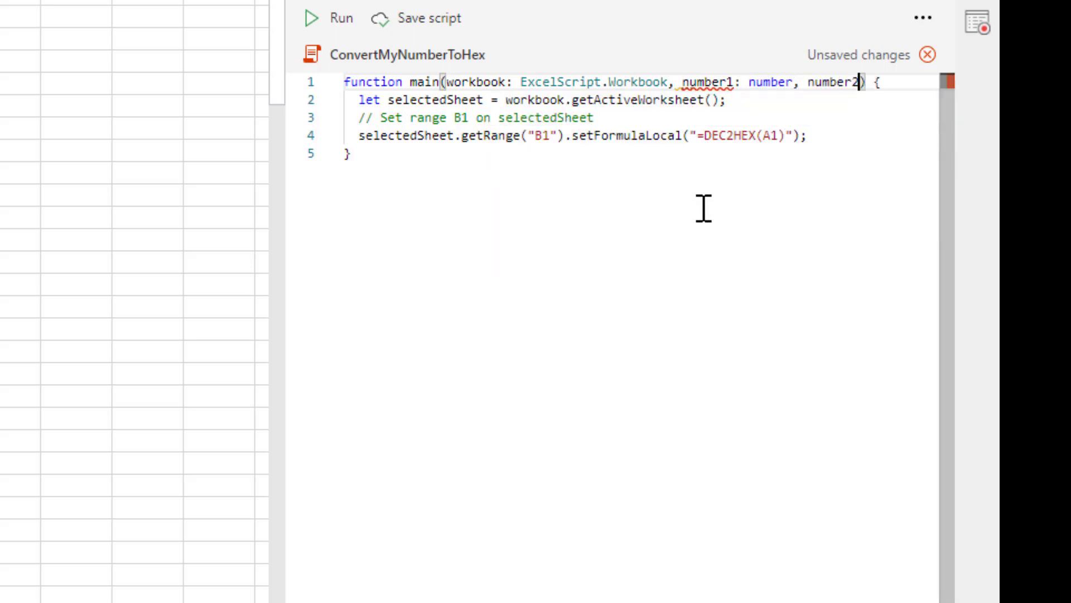
type(": number")
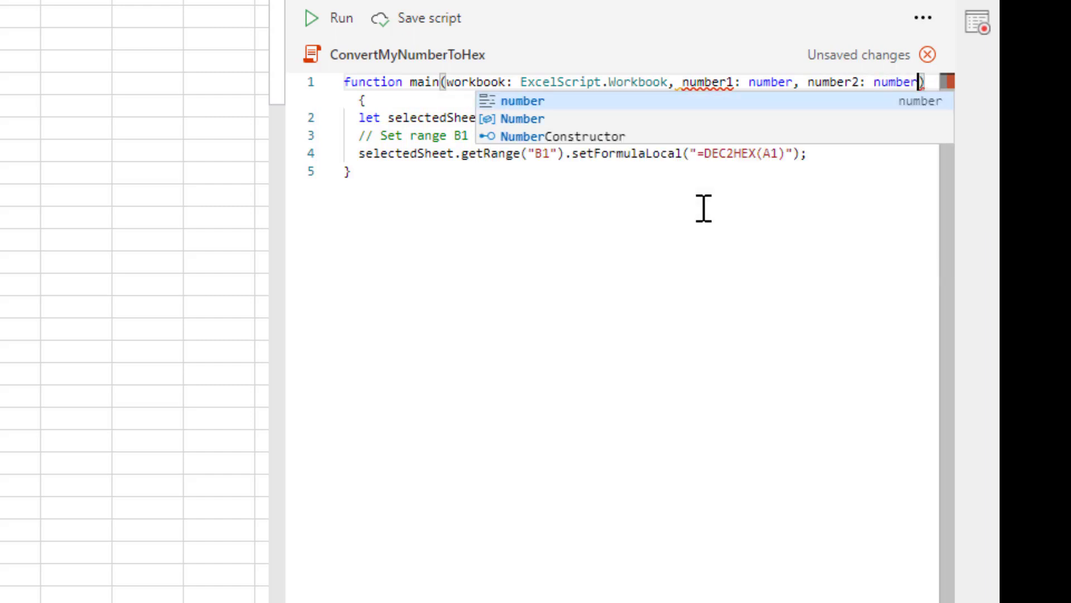
mouse_move(850, 157)
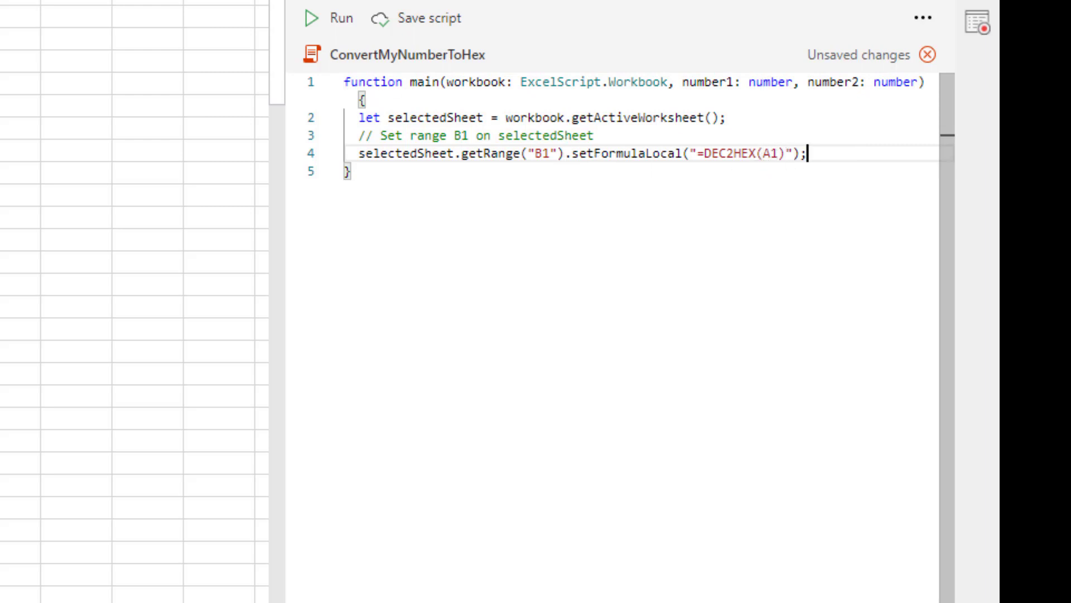
mouse_move(712, 180)
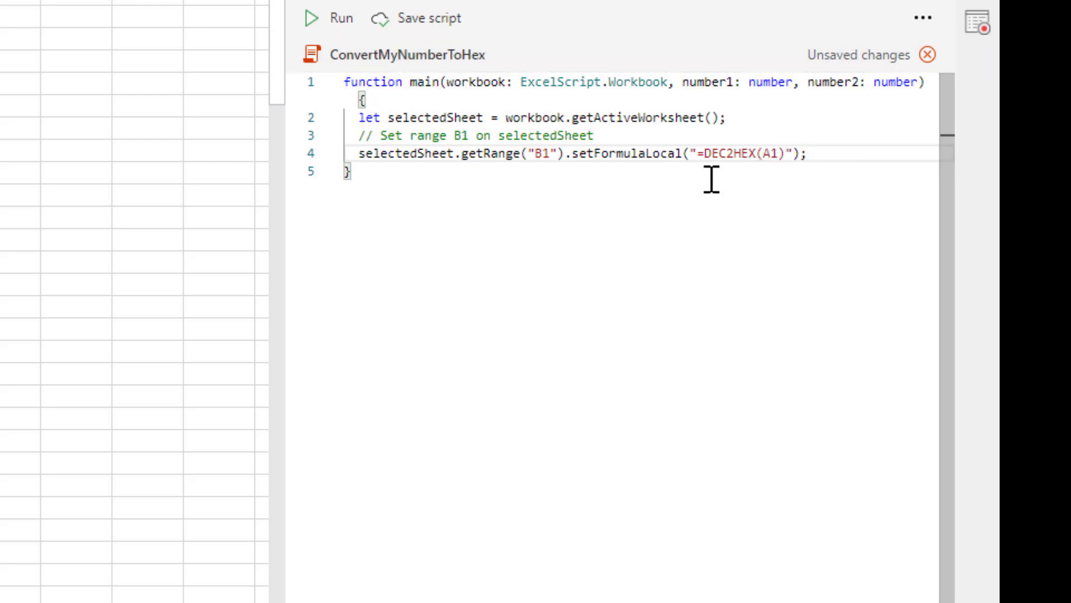
mouse_move(846, 149)
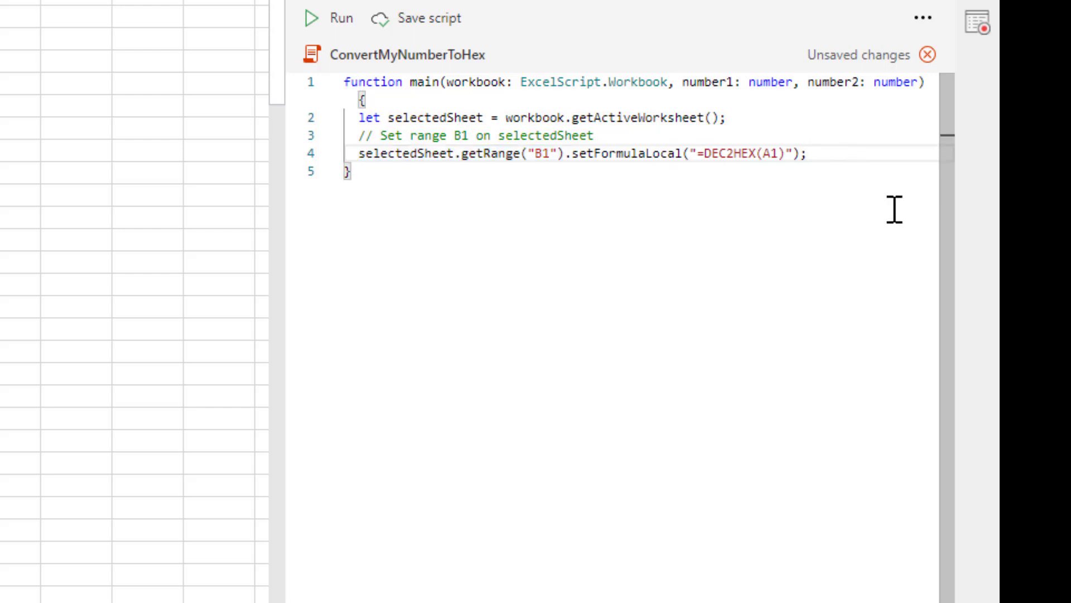
Step: Write number1 into A1 and store B1's value in hex1
type("selectedSheet.getRange(\"A1\")")
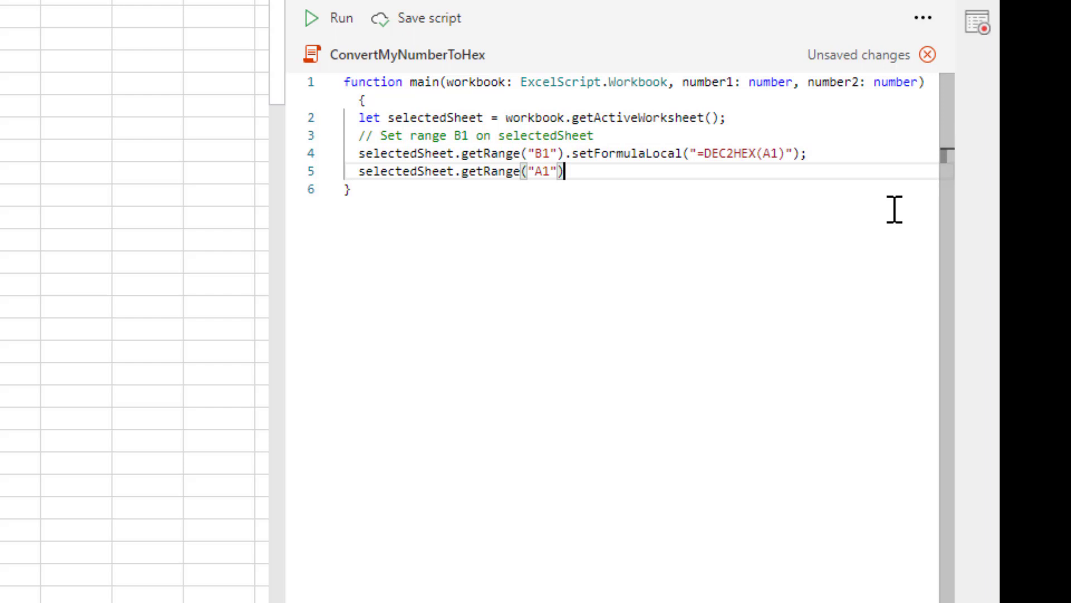
type(".setValue(number1);")
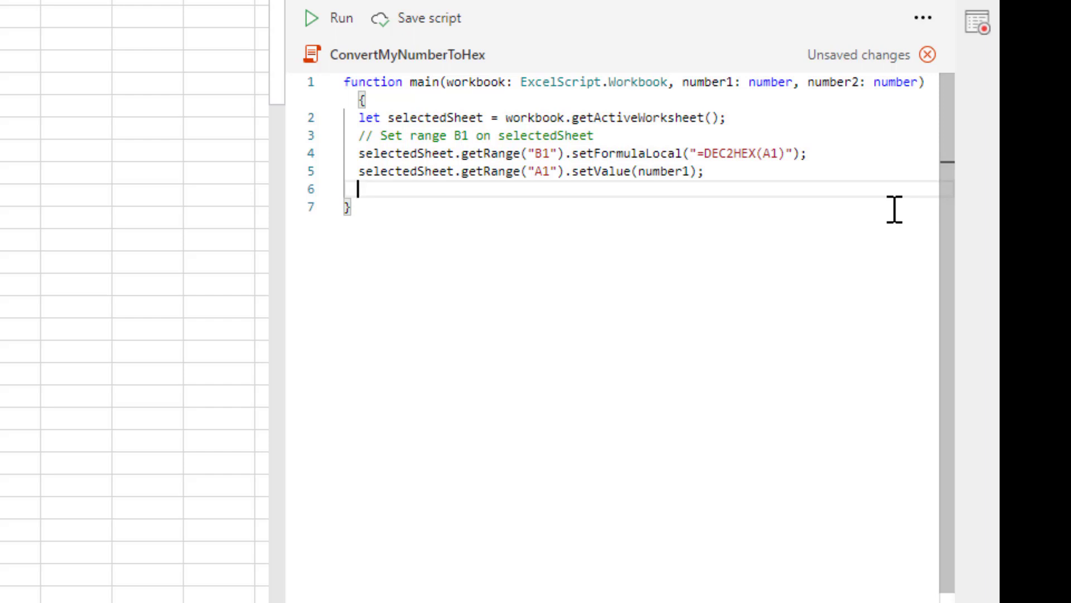
key("Enter")
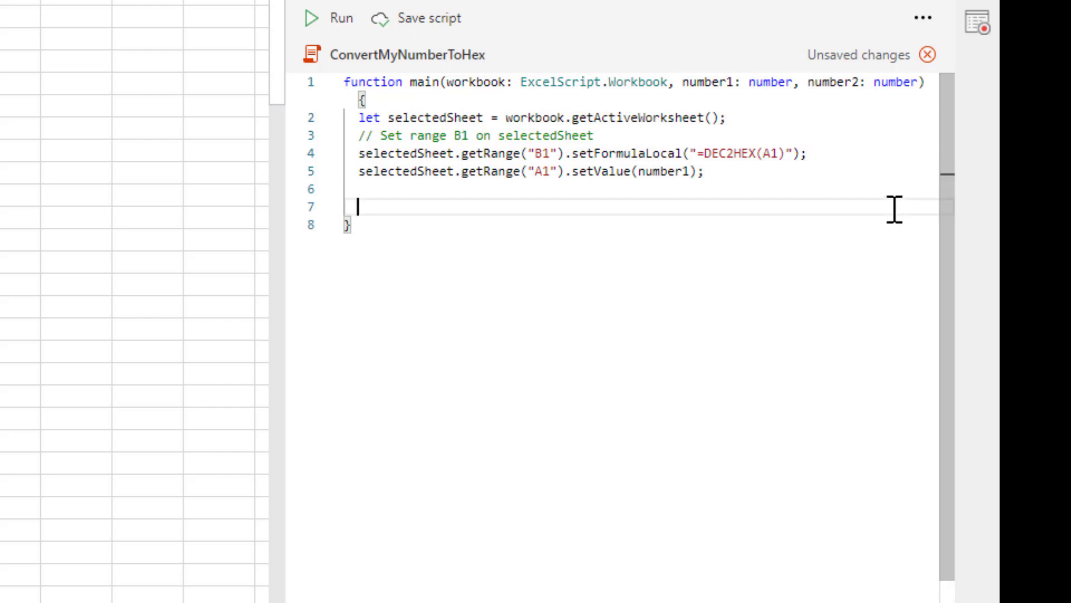
type("let hex1 =")
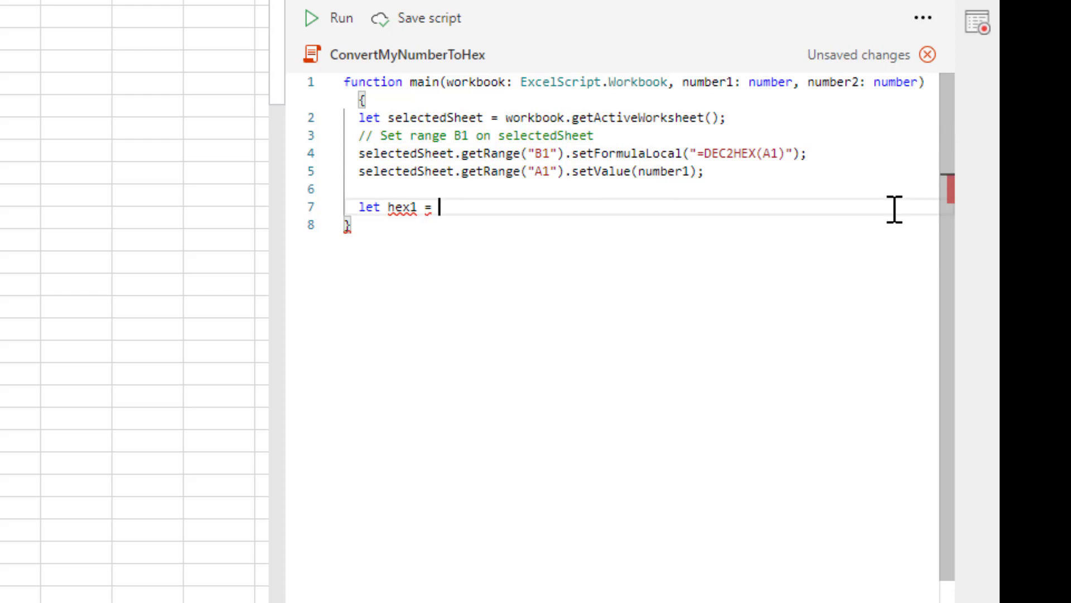
type("selectedSheet.getRange(\"B1\").getValue();")
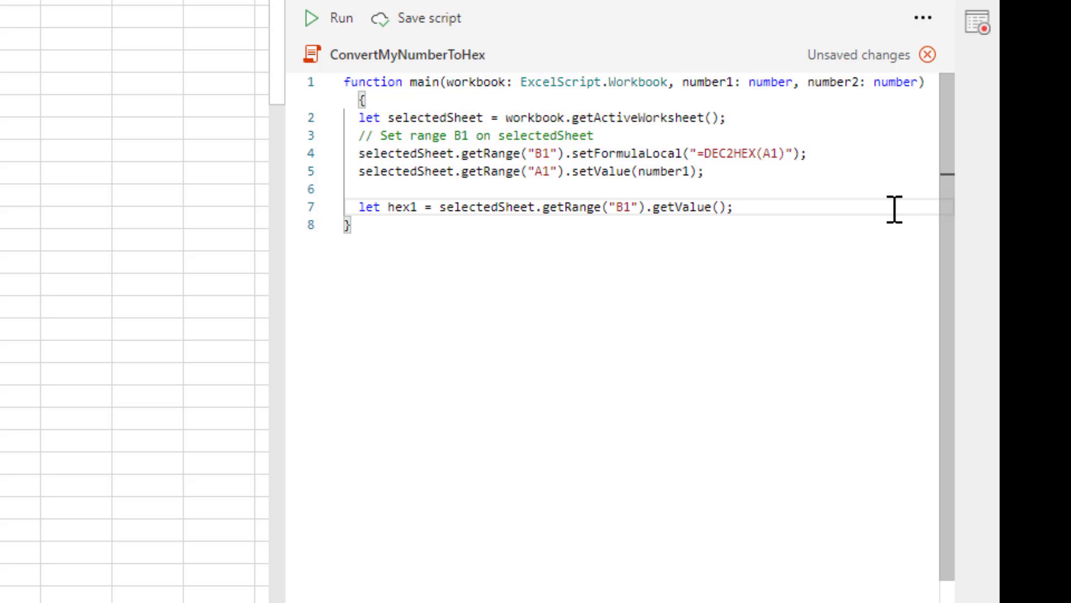
Step: Add a while loop prefixing "0" to hex1 until its length is 4
left_click(733, 207)
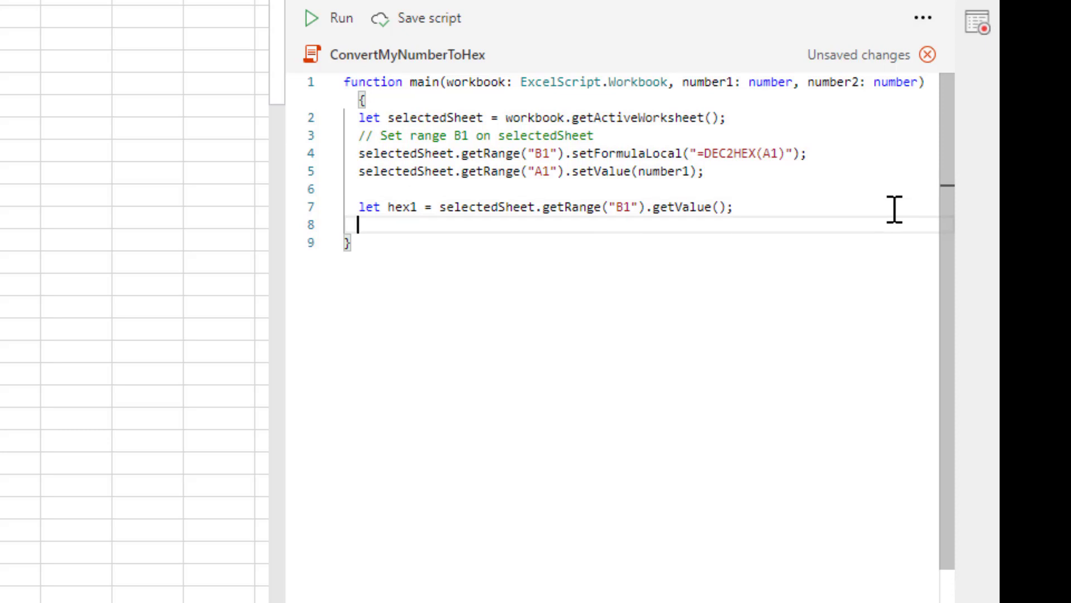
type("while (hex")
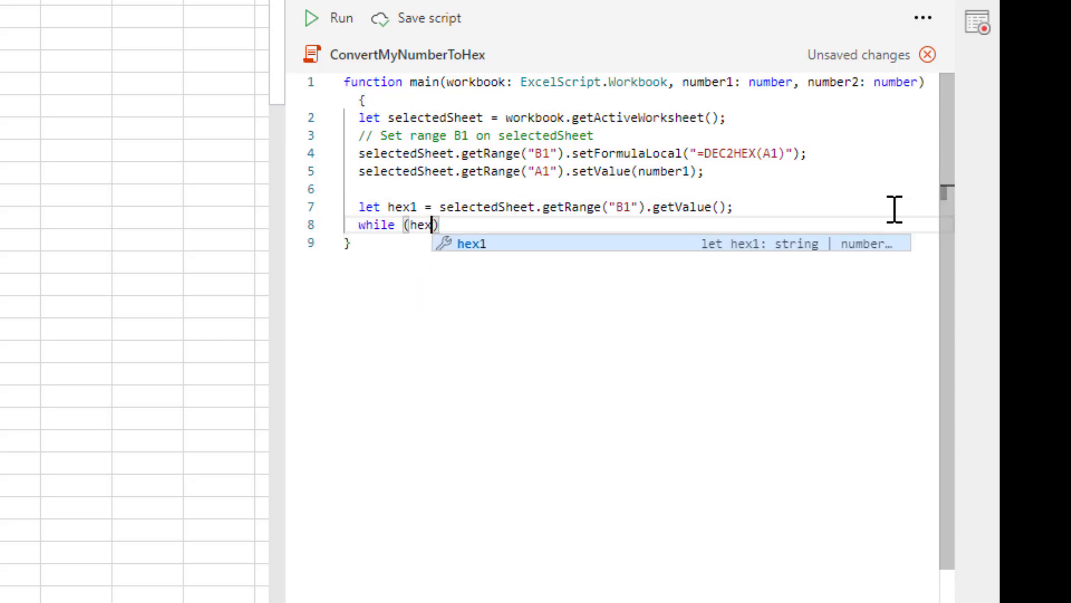
type(".toString(")
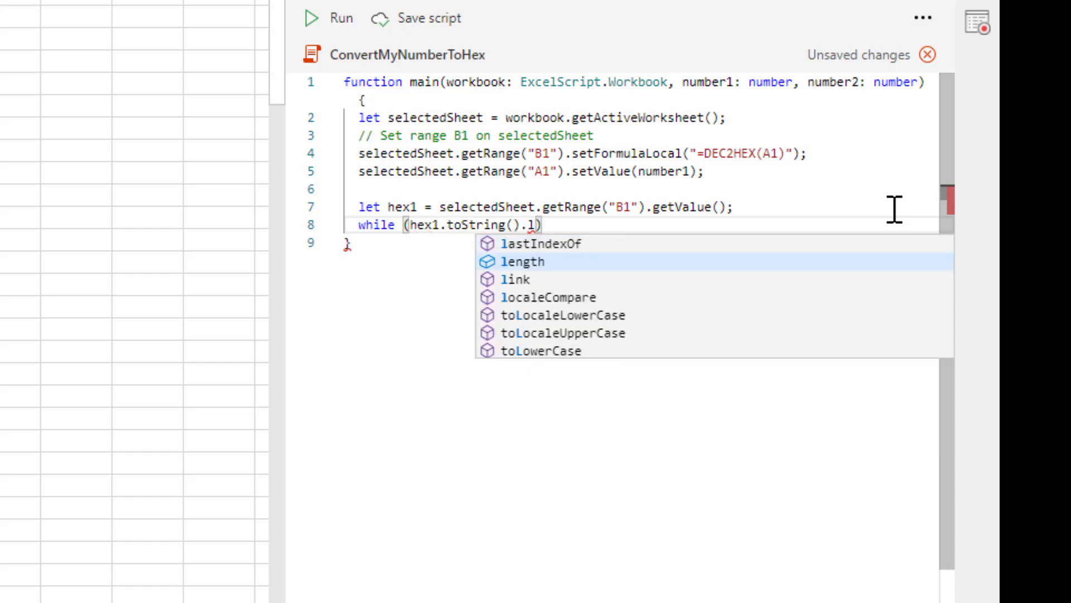
type("ength < 4")
type("hex1 = \"")
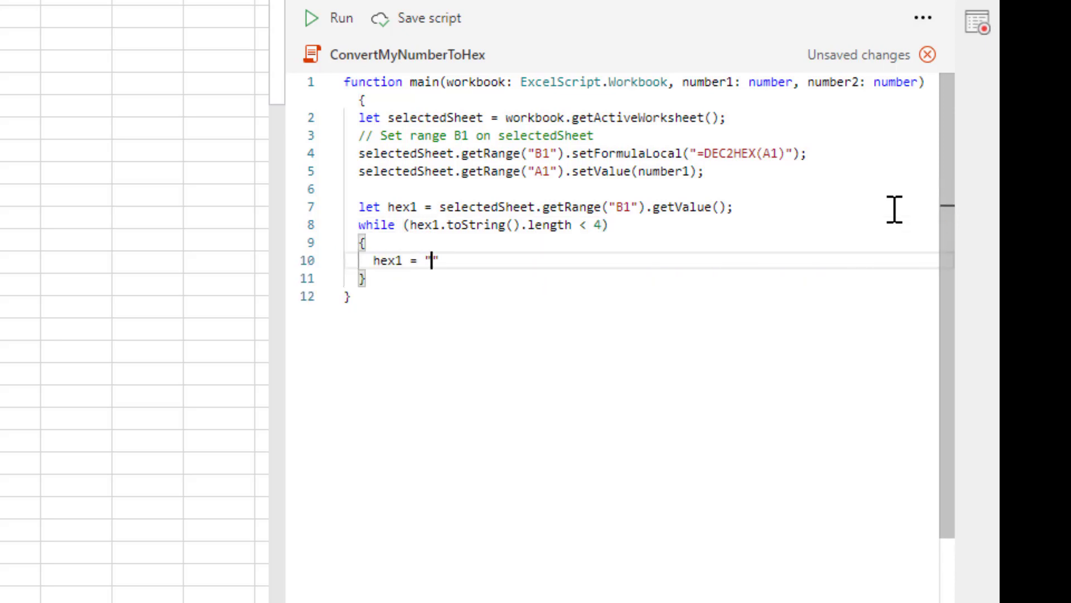
type("0\" + h")
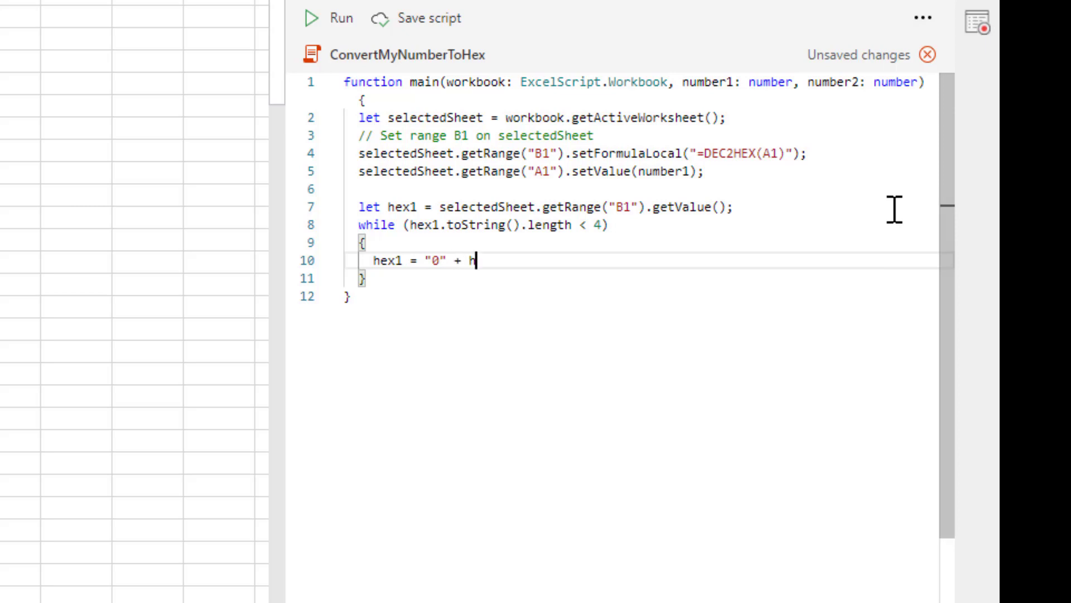
type("ex1;")
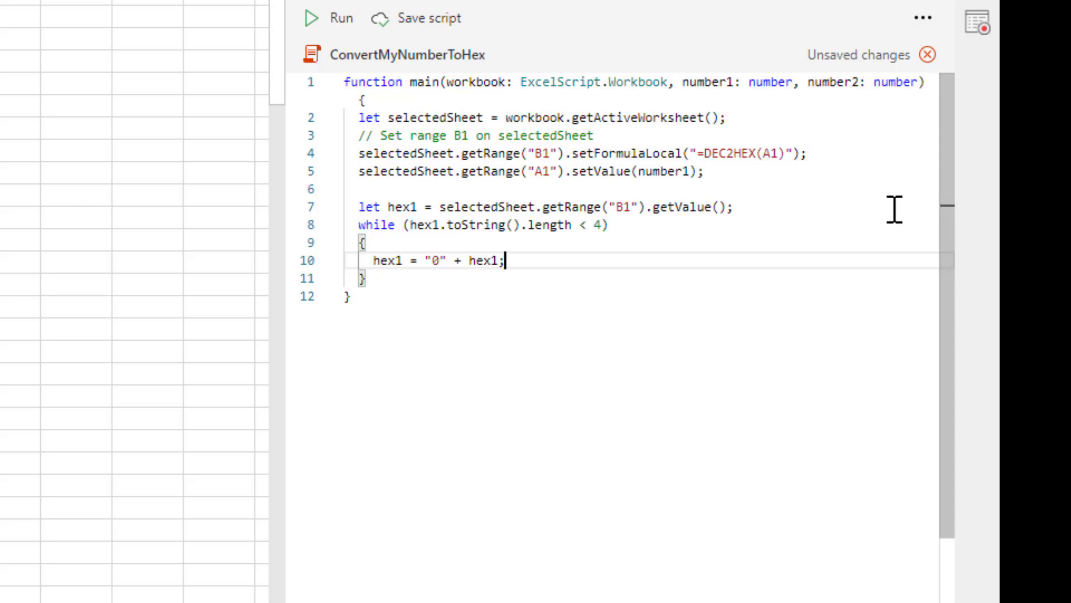
left_click(758, 82)
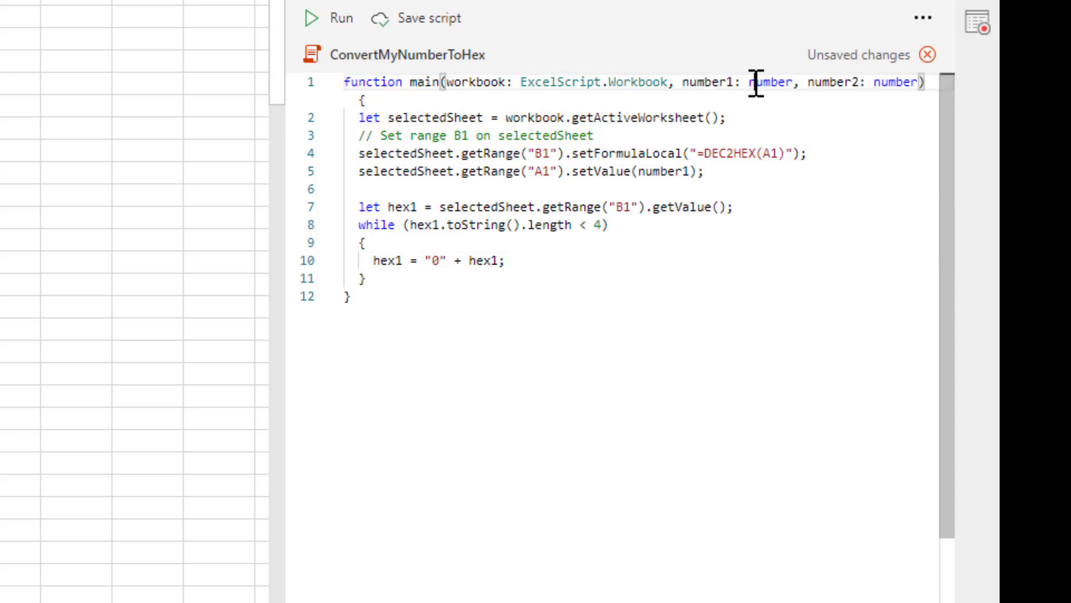
double_click(707, 83)
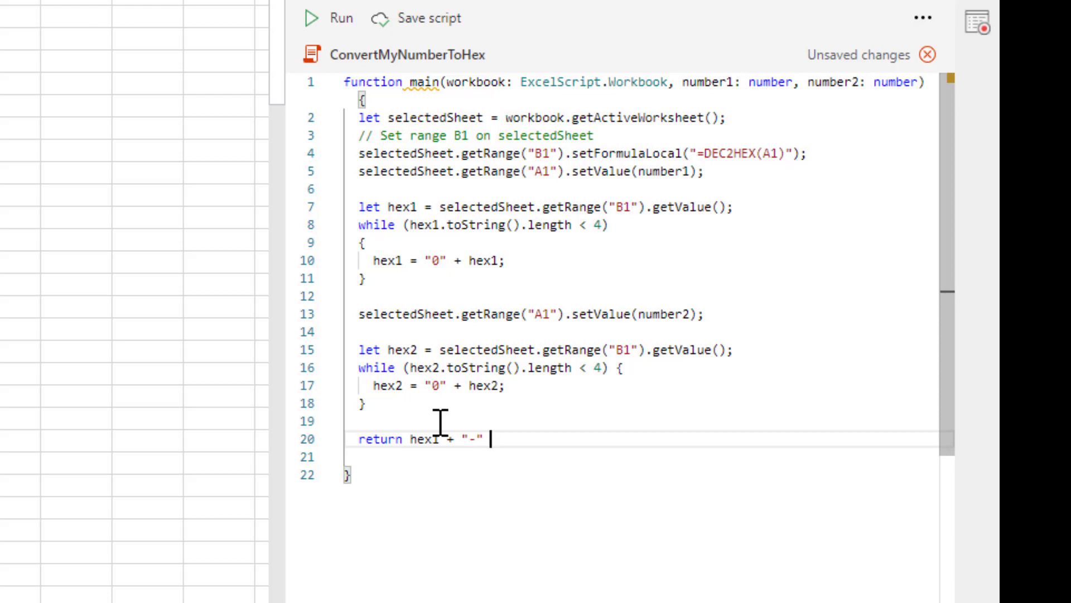
Step: Finish the script so it returns hex1 + "-" + hex2, and save it
type("+ hex2;")
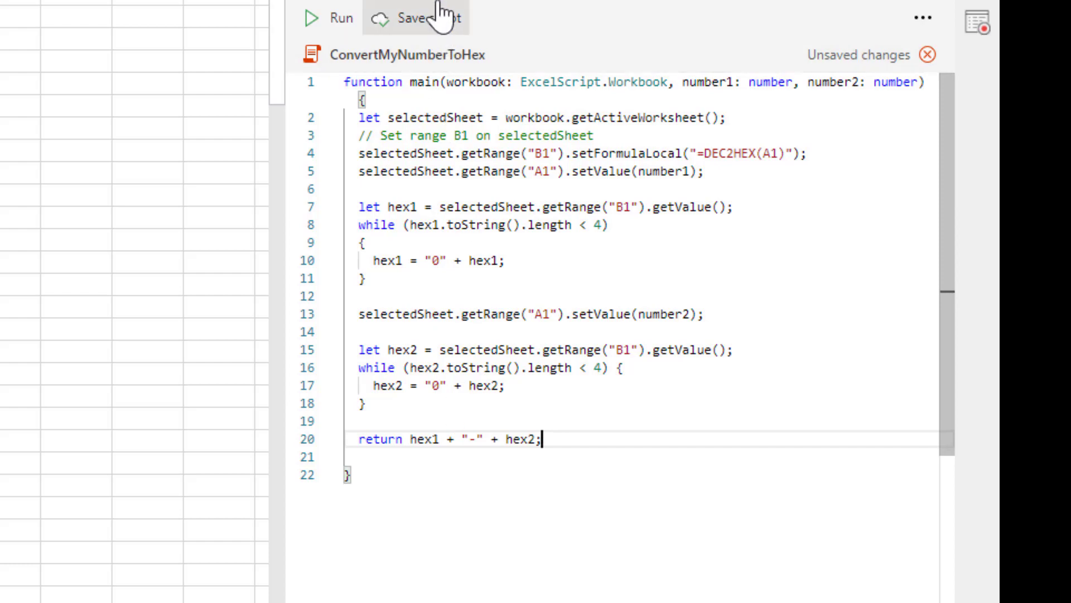
left_click(417, 18)
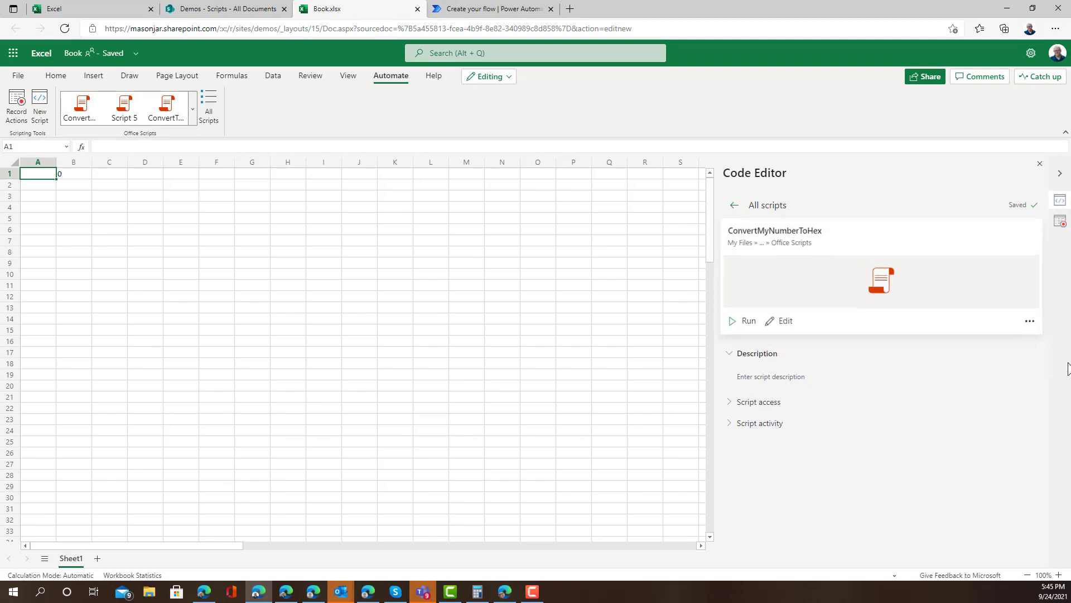
left_click(1027, 319)
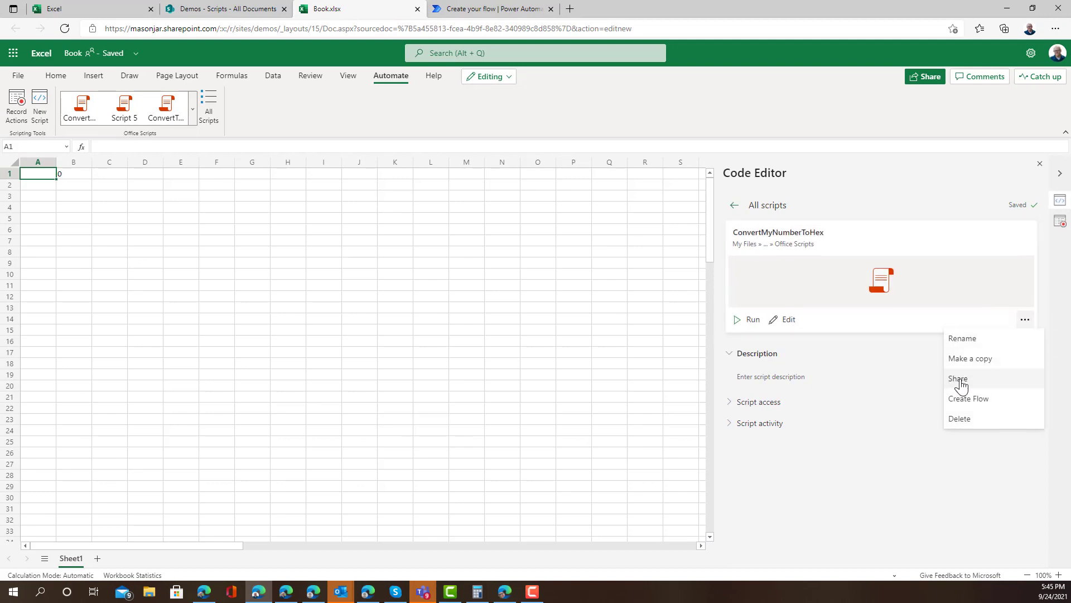
left_click(958, 378)
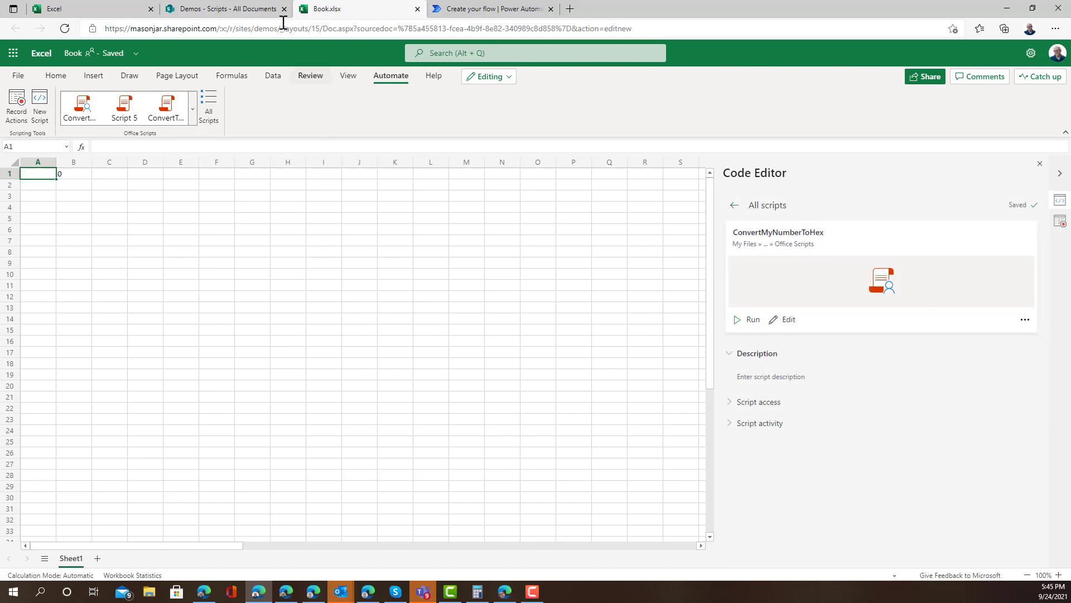
left_click(488, 9)
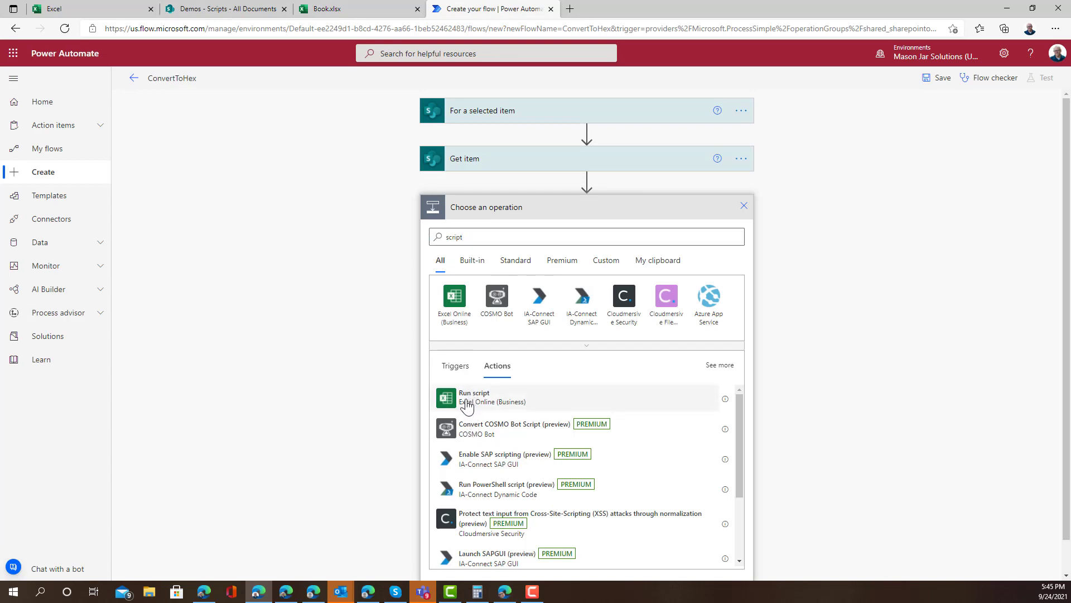
Step: Add the Excel Online (Business) Run script action after the Get item step
left_click(474, 396)
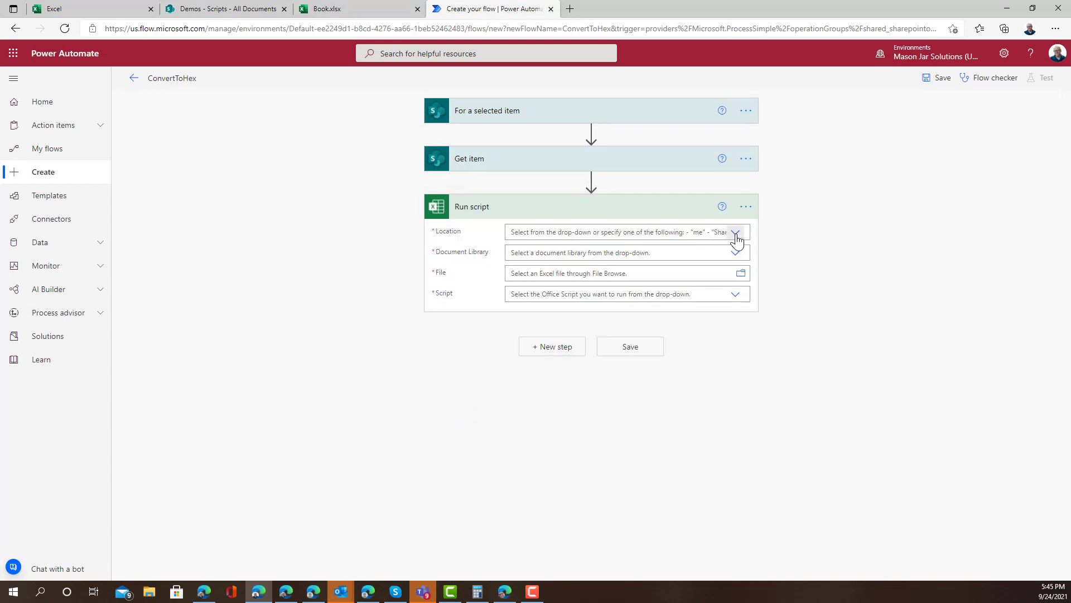
left_click(736, 231)
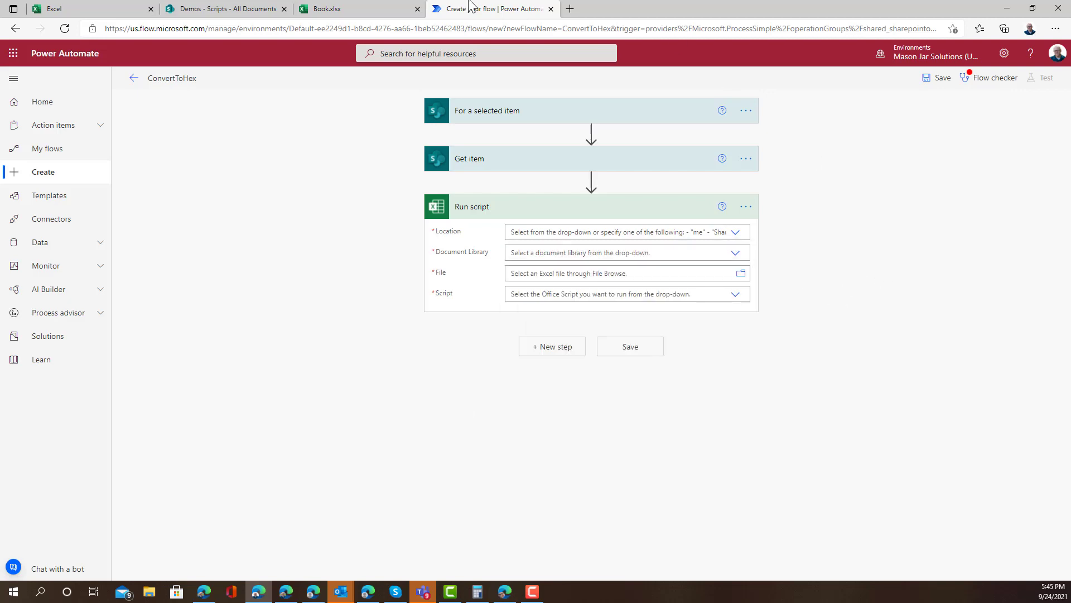
left_click(225, 8)
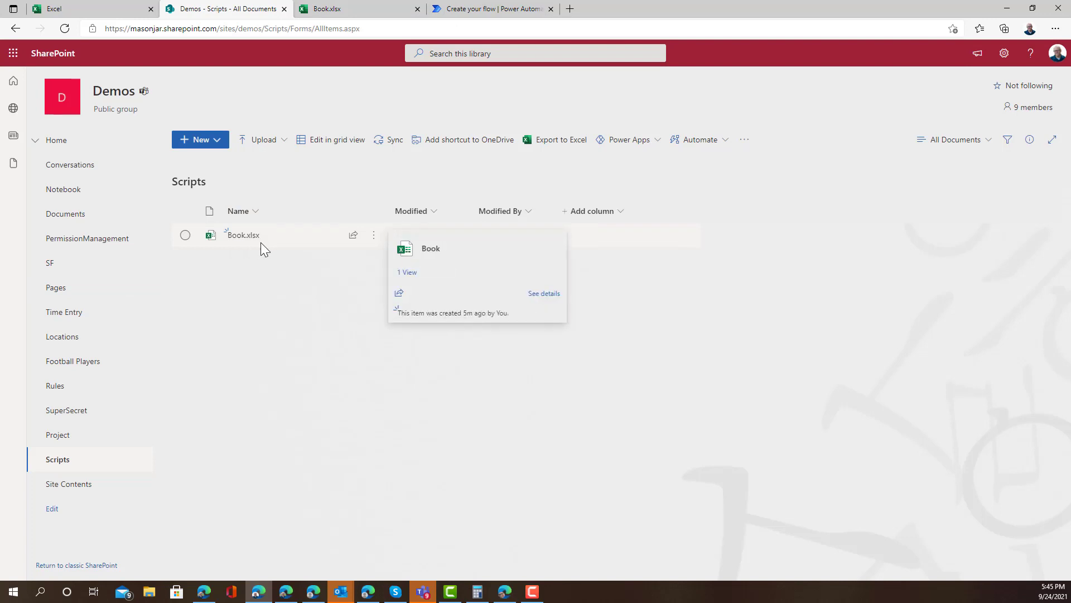
mouse_move(294, 244)
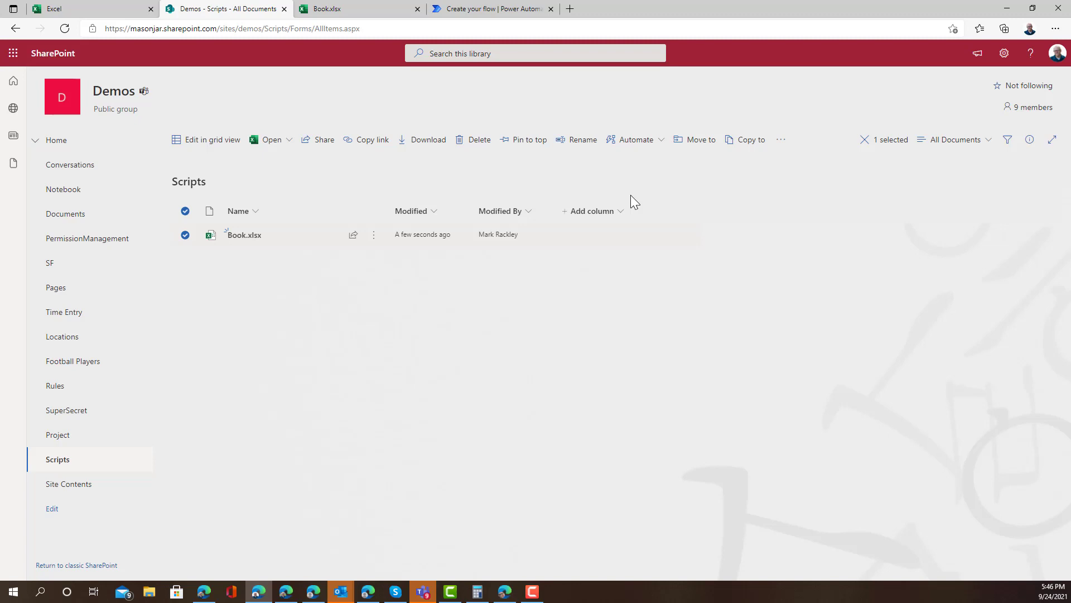
Step: Rename the Book.xlsx workbook in the Scripts library to Dec2Hex
left_click(582, 139)
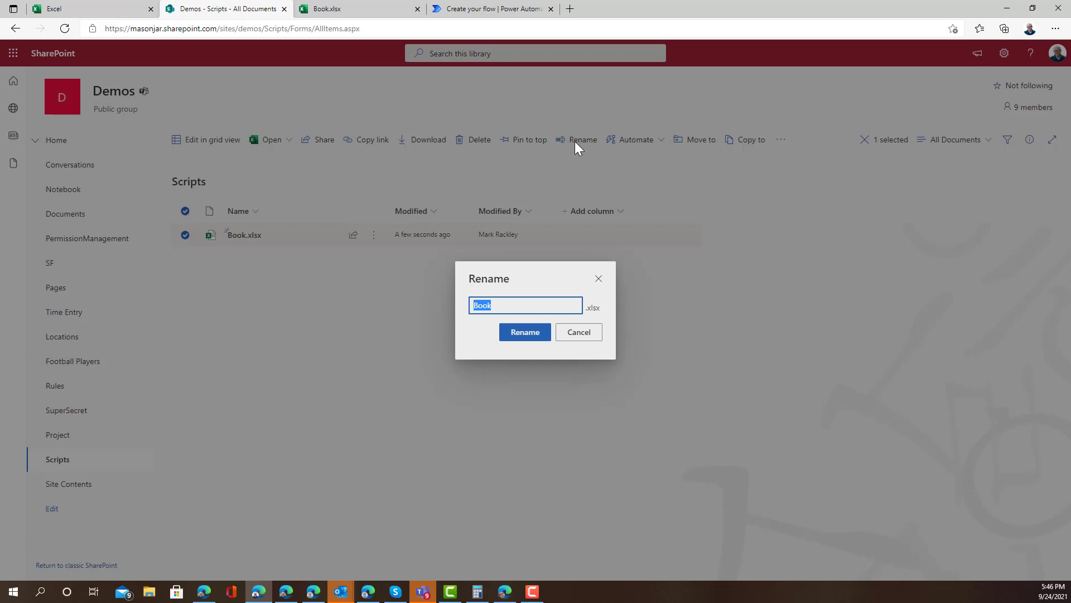
type("Dec2Hex")
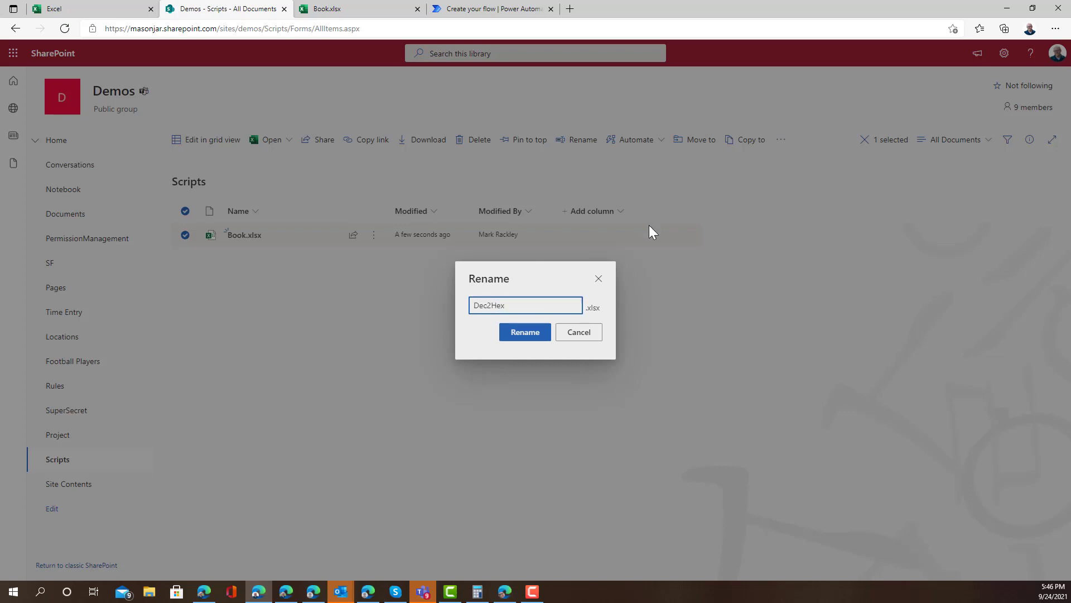
left_click(525, 332)
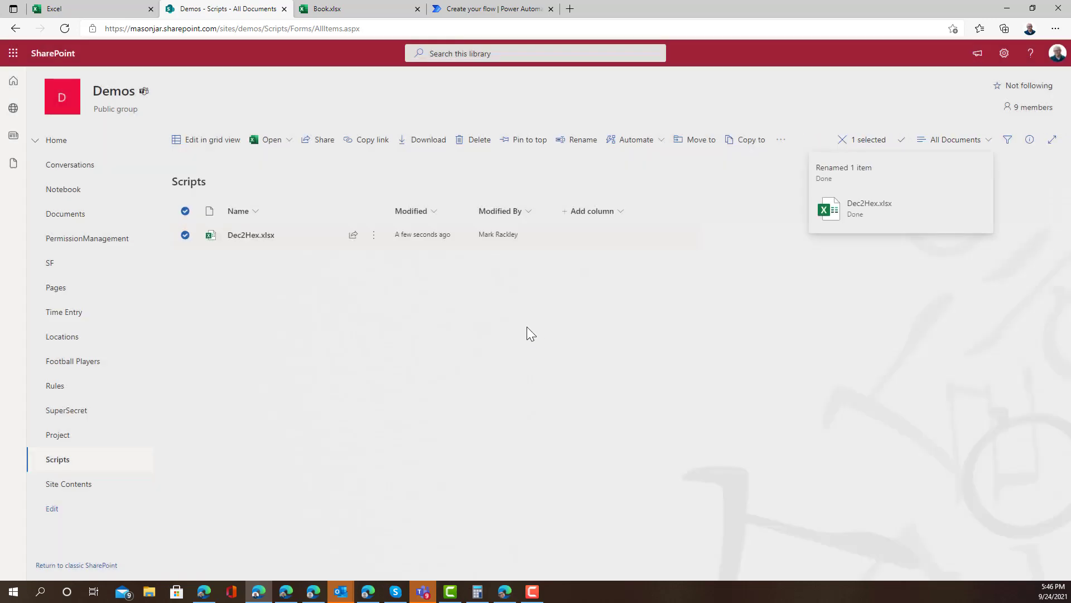
left_click(490, 8)
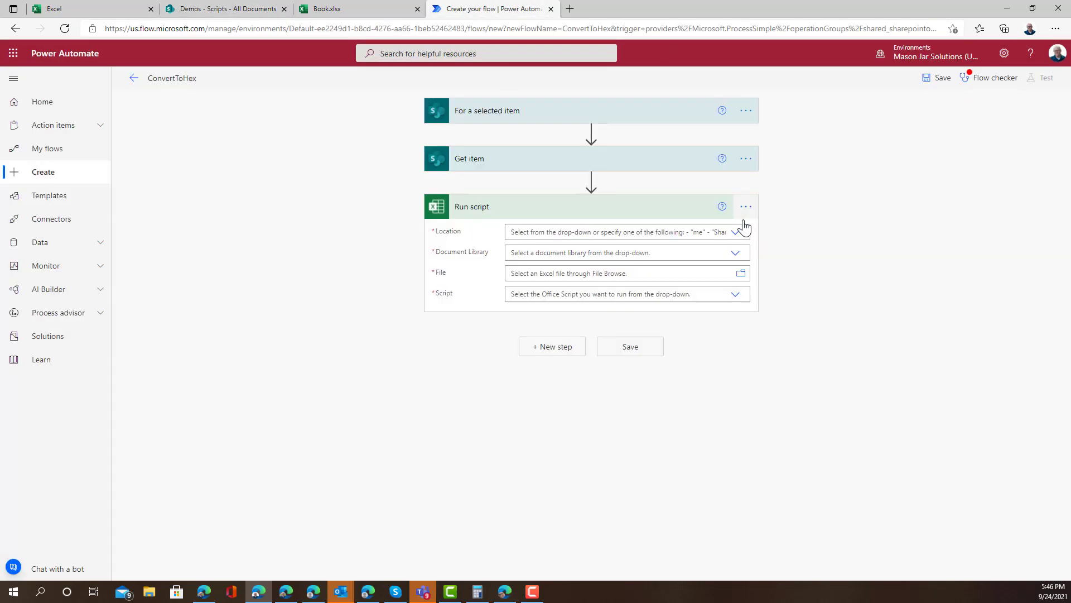
Step: Point Run script at Dec2Hex.xlsx in the Demos Scripts library, running ConvertMyNumberToHex
left_click(736, 231)
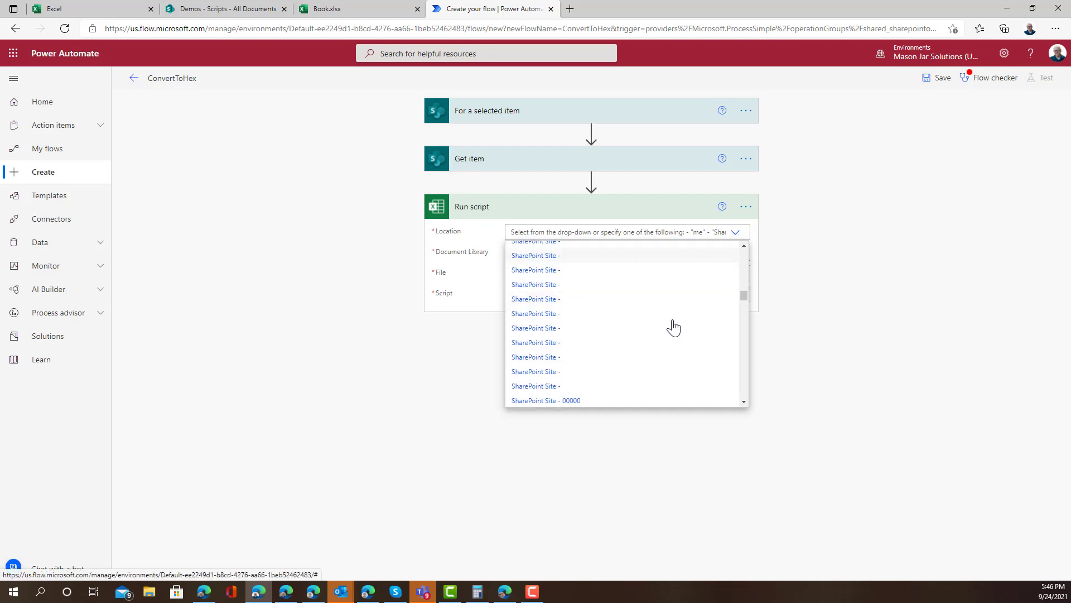
scroll("down", 3)
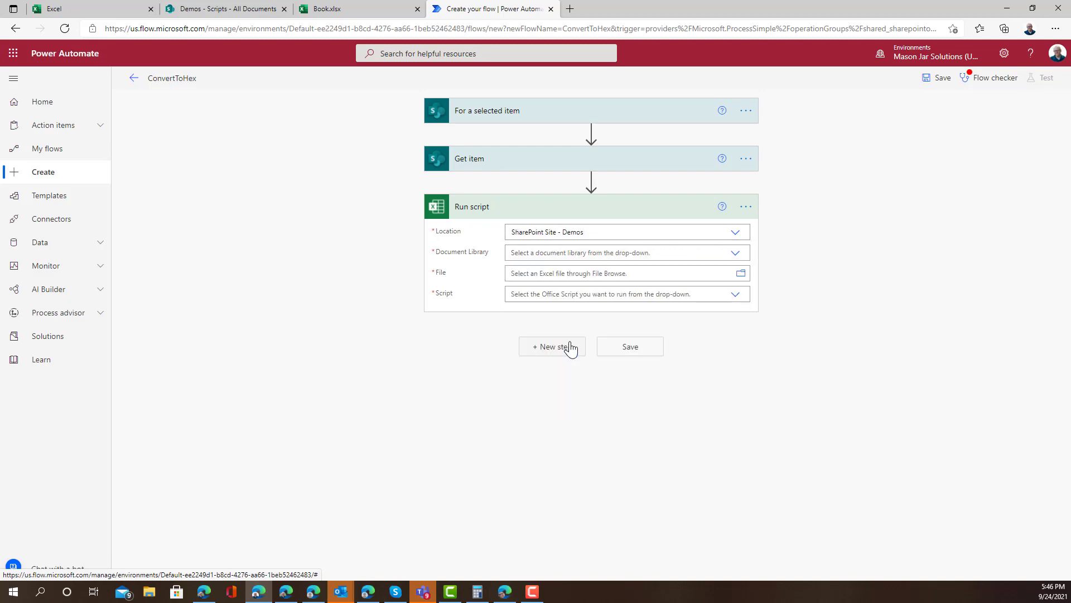
left_click(735, 252)
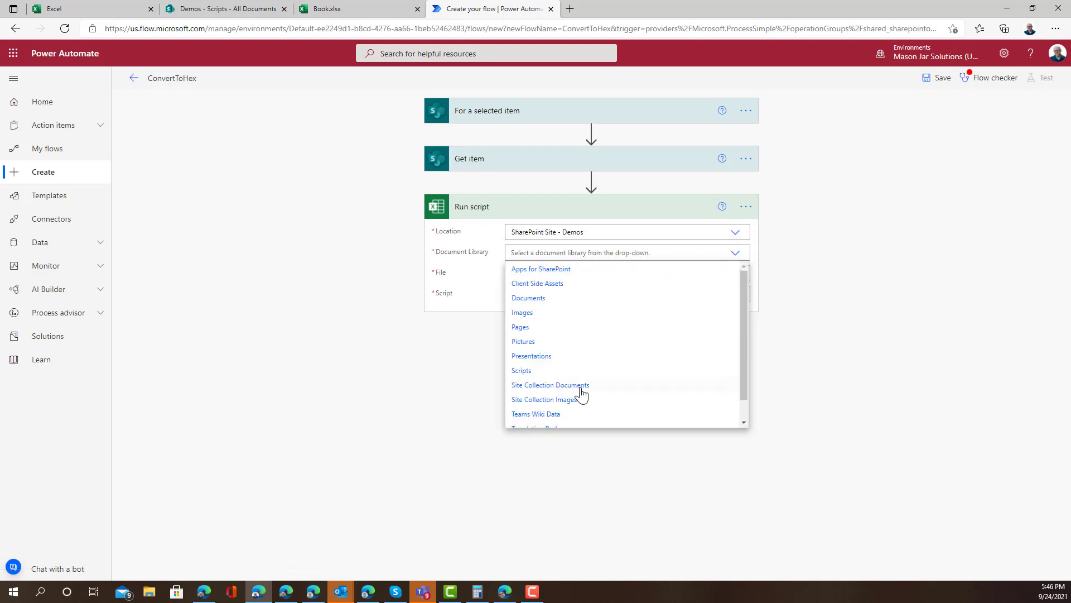
left_click(520, 370)
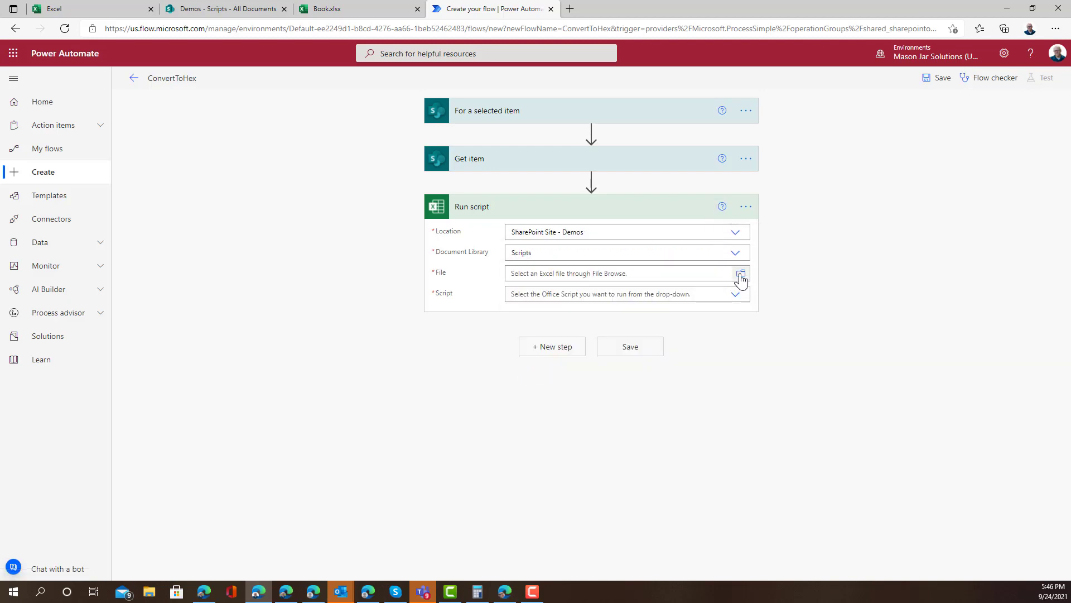
left_click(741, 273)
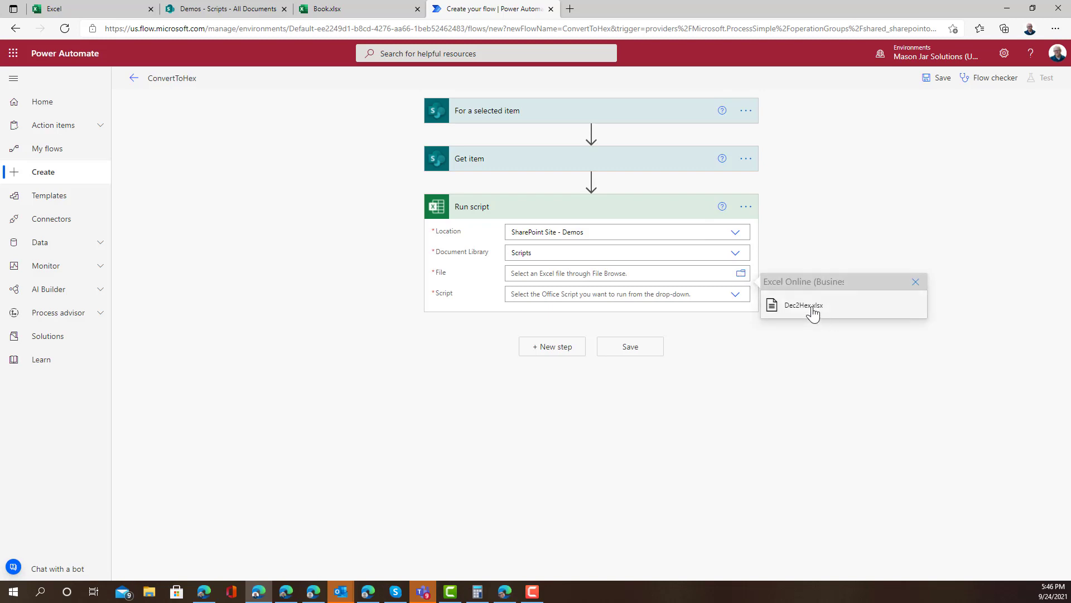
left_click(803, 305)
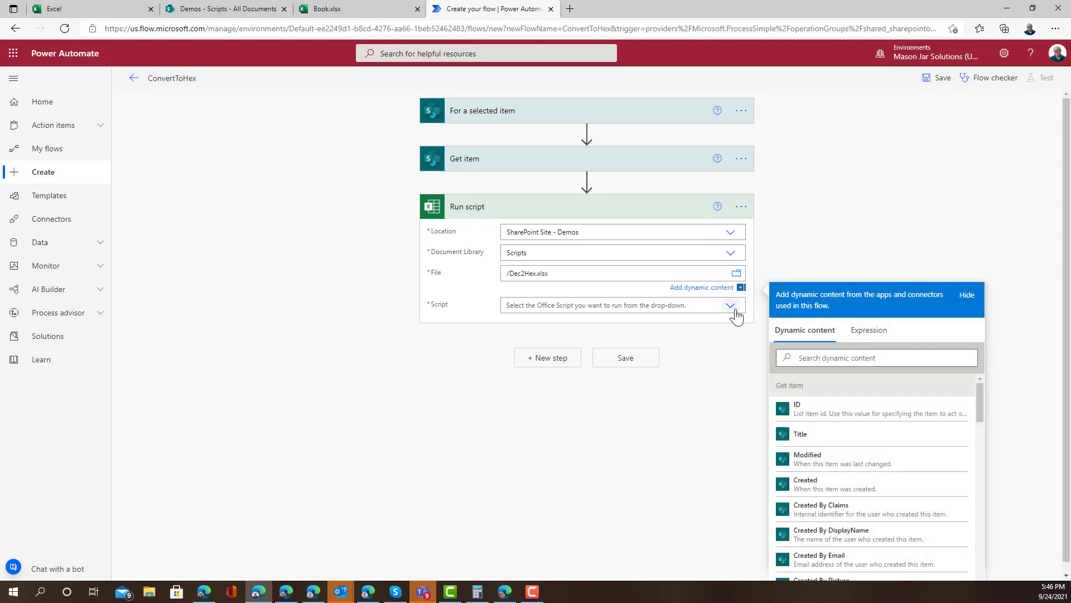
left_click(734, 305)
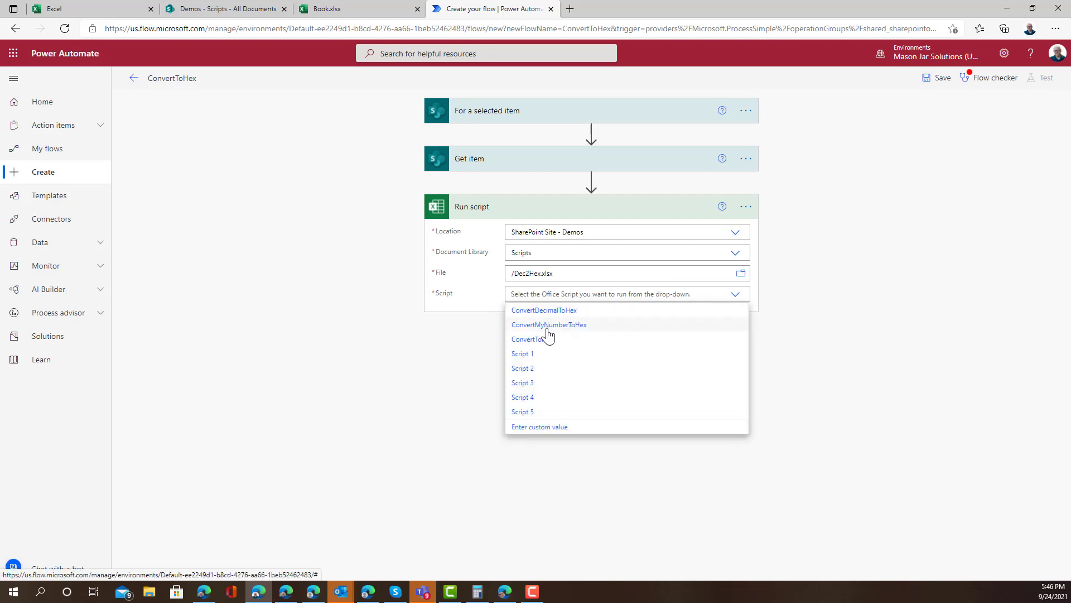
left_click(548, 325)
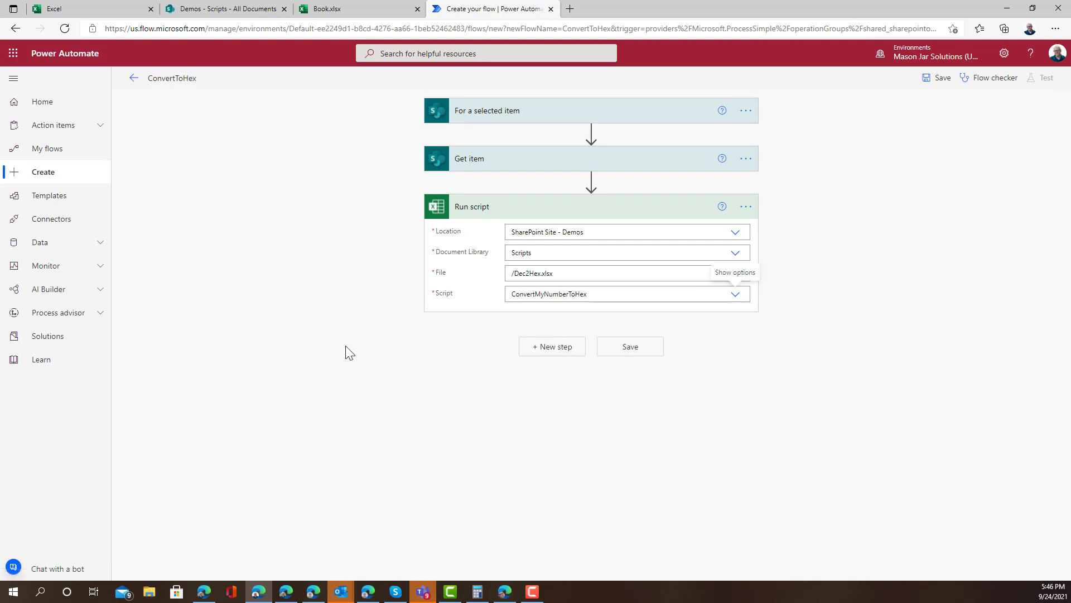
Step: Feed the item's Number1 and Number2 into the script's number1 and number2 inputs
left_click(736, 294)
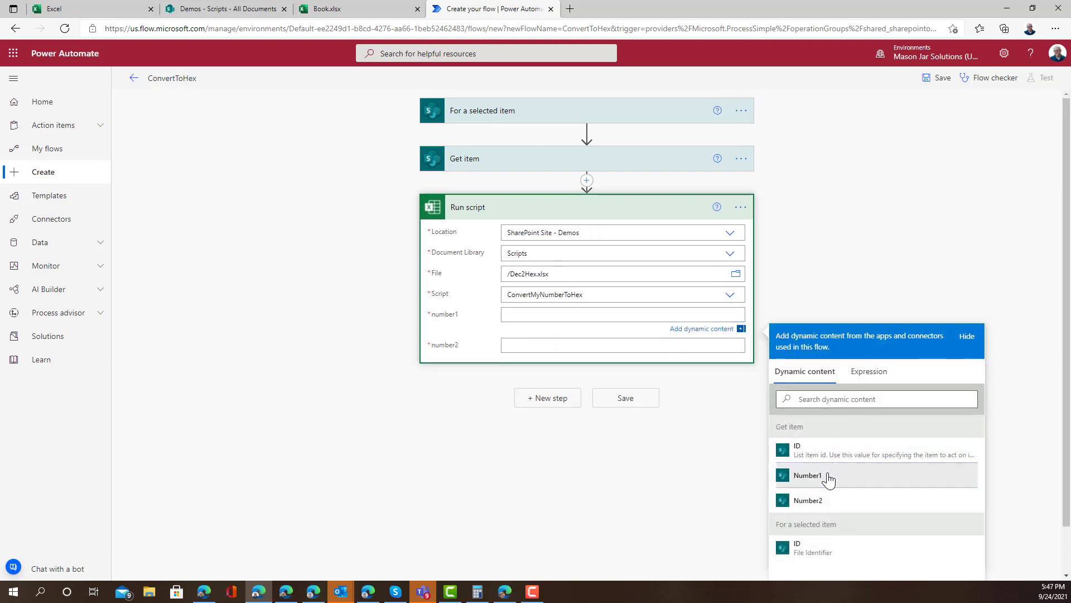
left_click(807, 475)
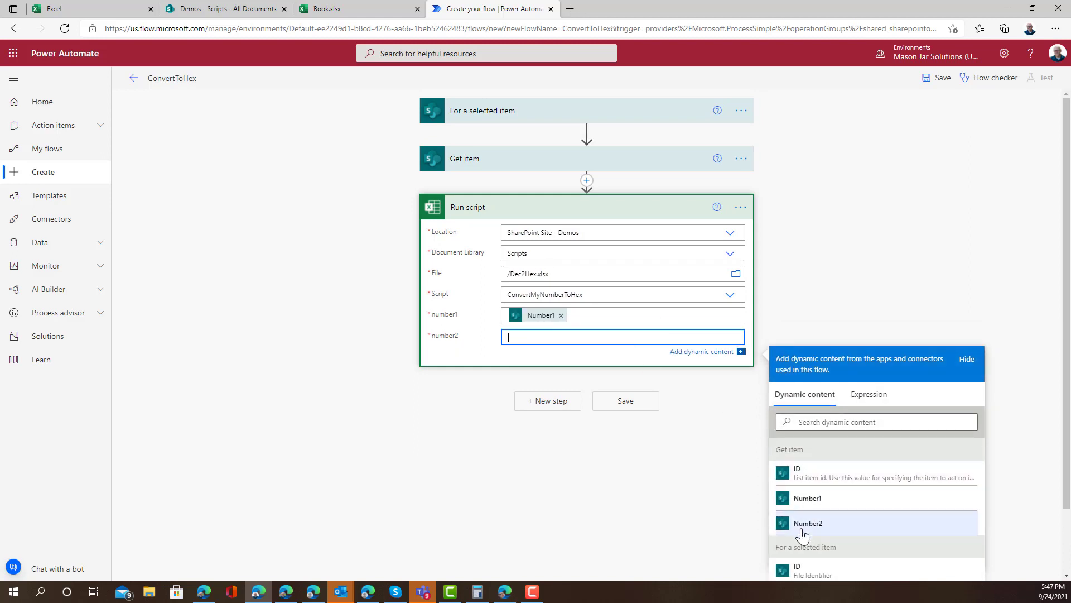
left_click(809, 523)
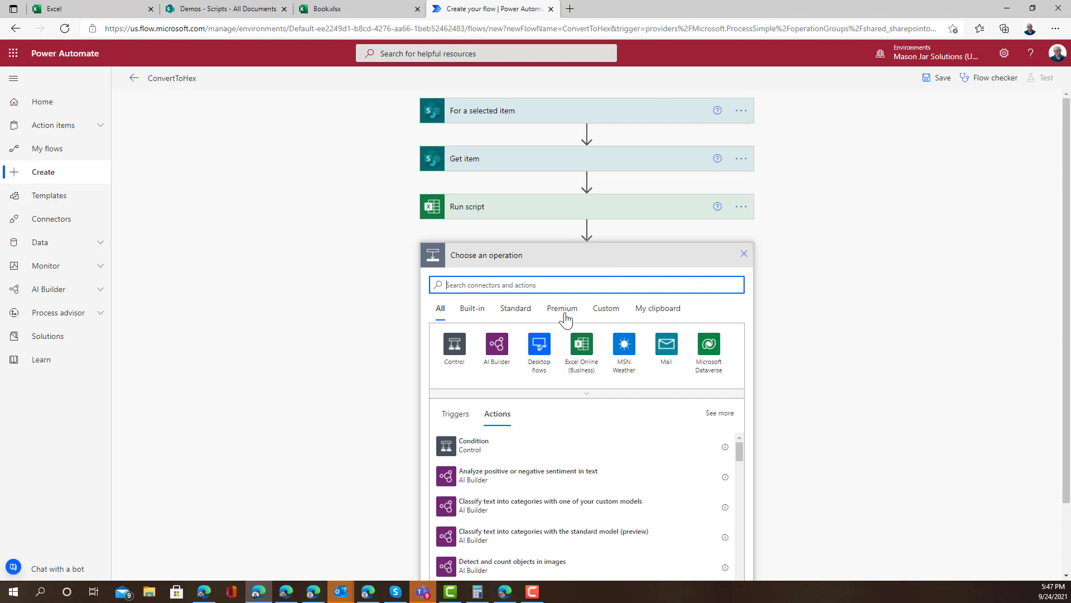
Step: Add an Update item action targeting the Project list on the Demos site
type("update item")
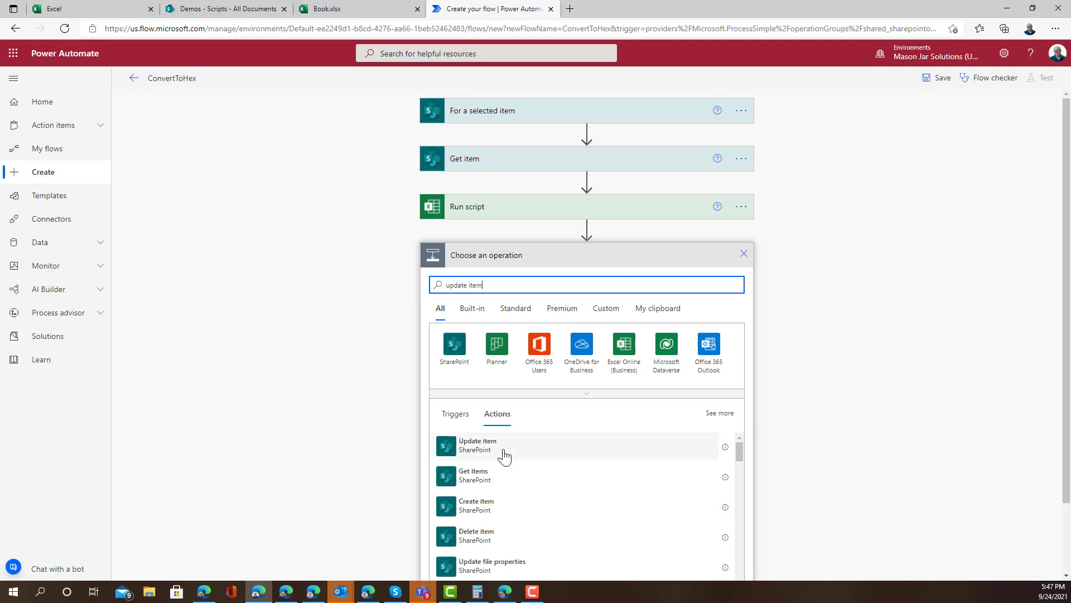
left_click(477, 444)
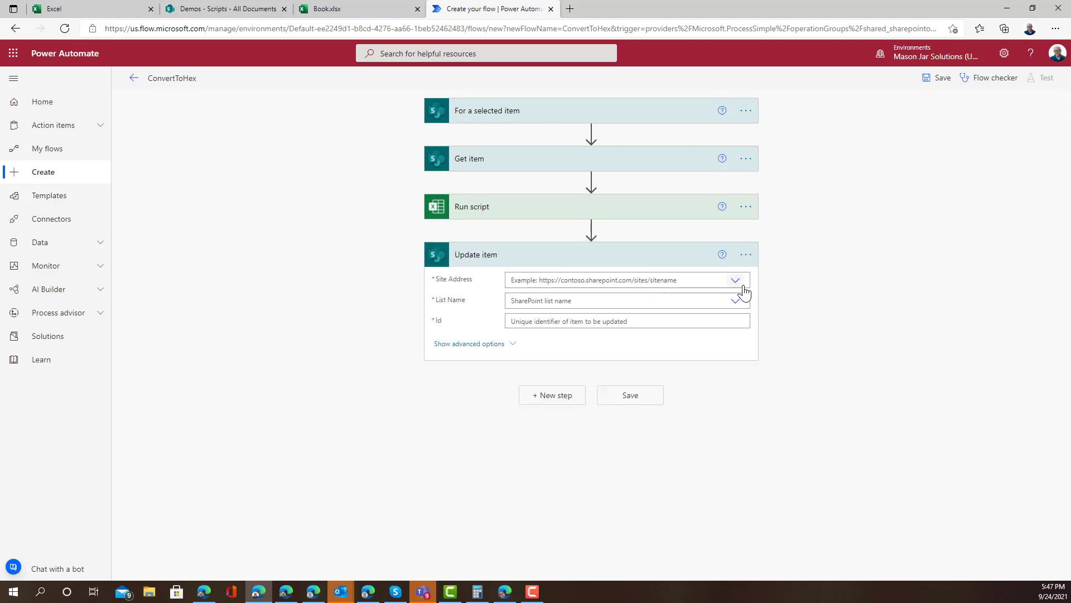
left_click(734, 280)
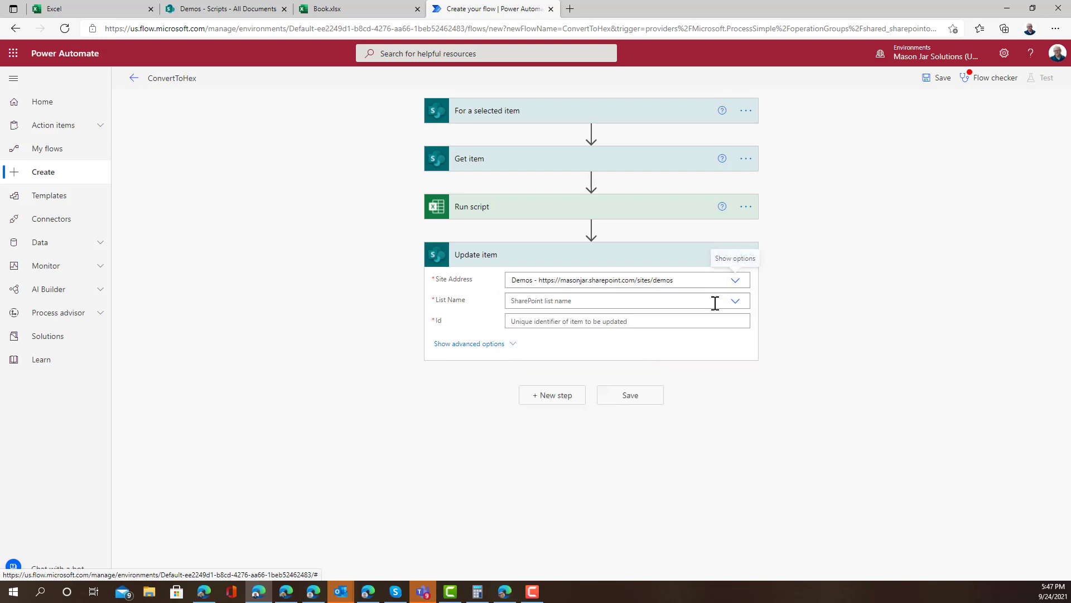
left_click(735, 301)
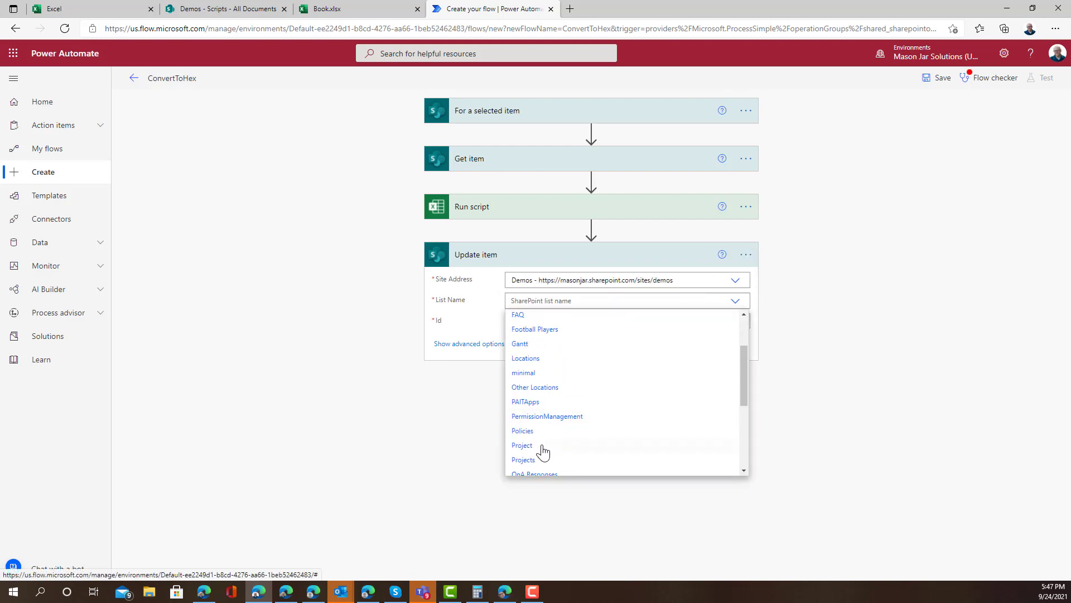
left_click(523, 444)
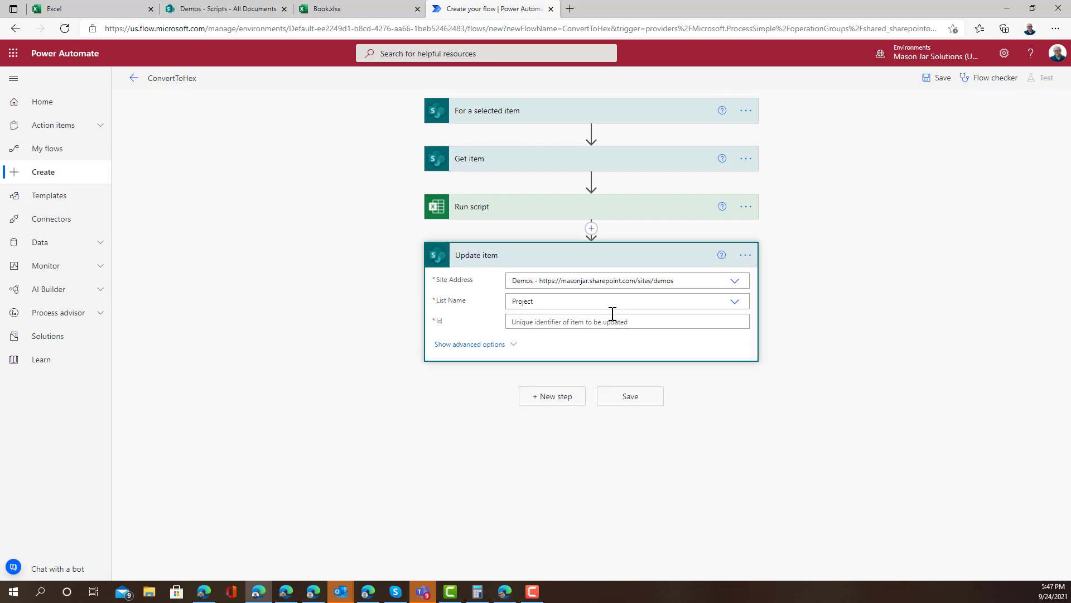
Step: Set Id to the item's ID and Title to the script result, then save
left_click(621, 321)
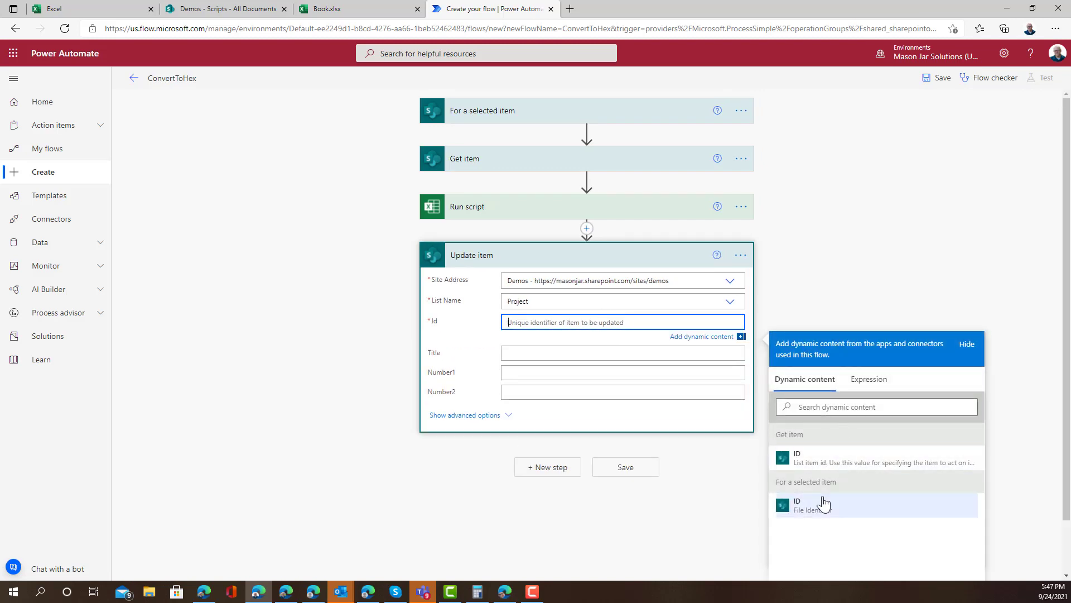
left_click(796, 504)
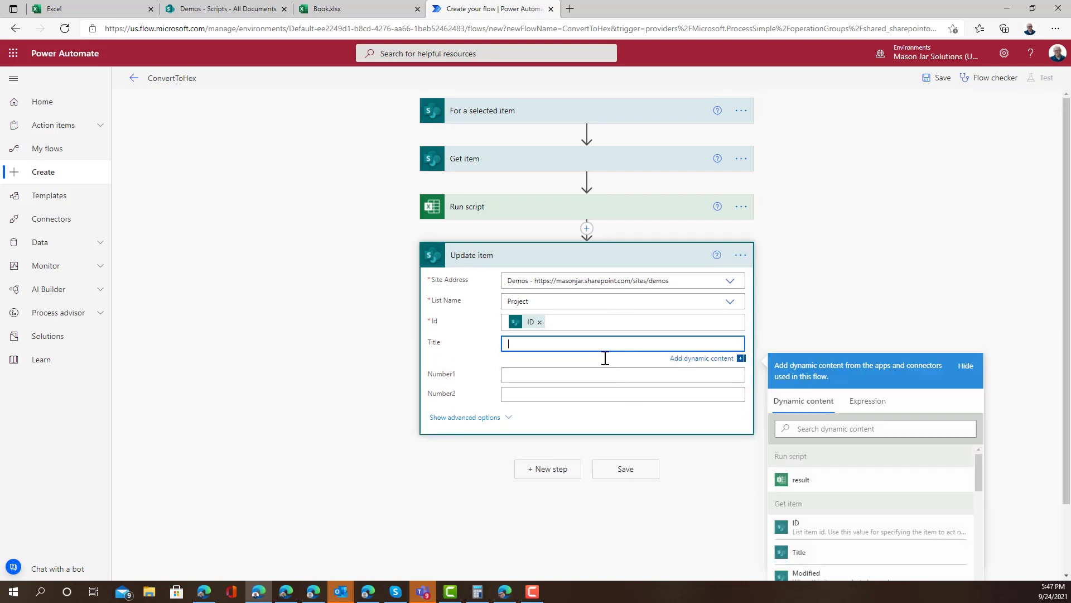
left_click(800, 479)
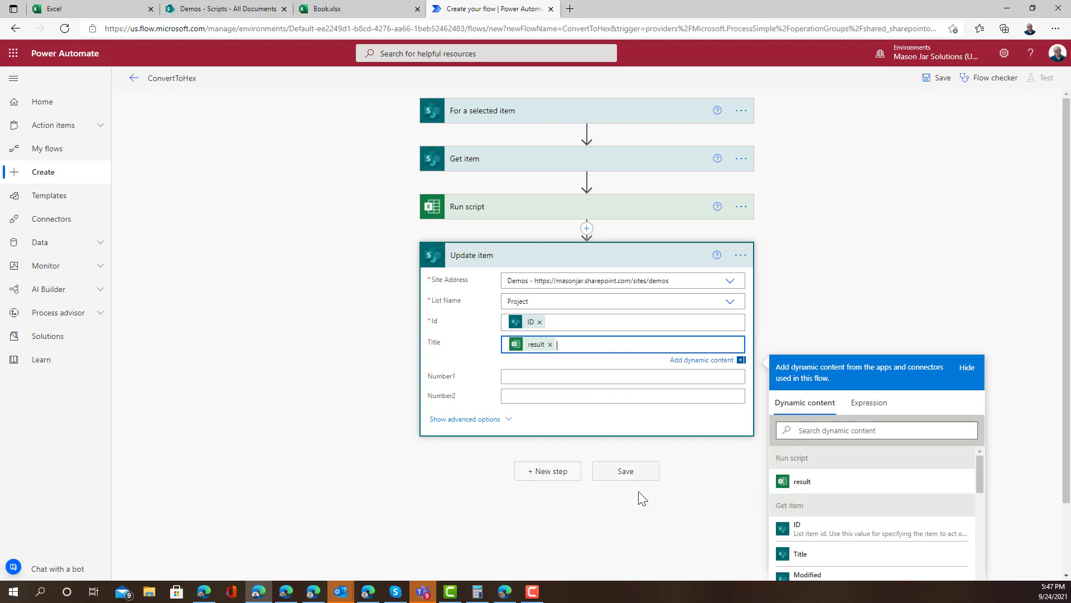
left_click(624, 470)
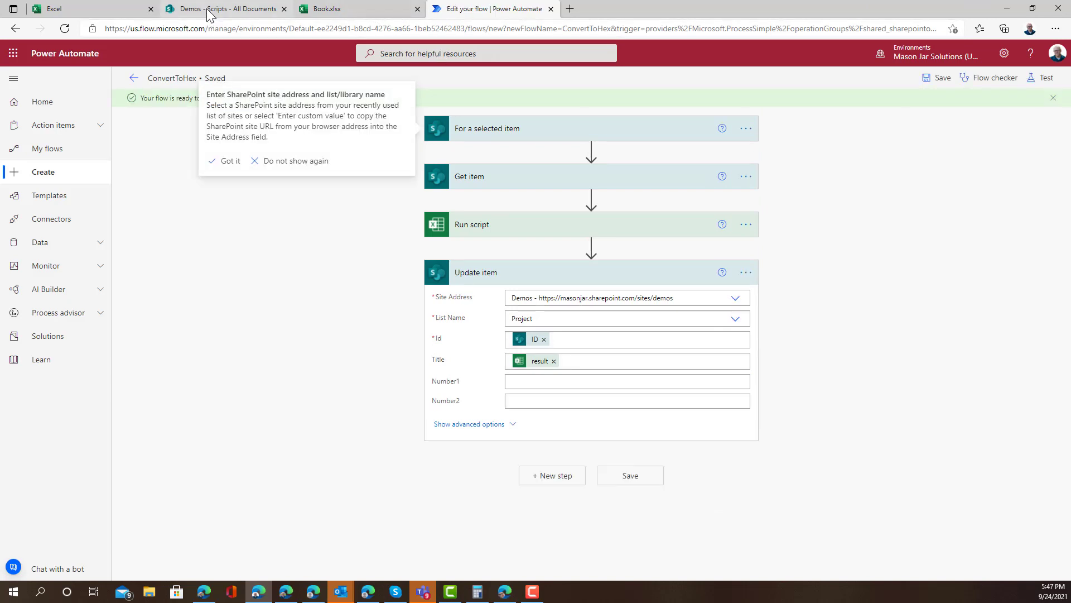
Step: Run ConvertToHex from the Project list on the item with Number1 700 and Number2 299
left_click(225, 9)
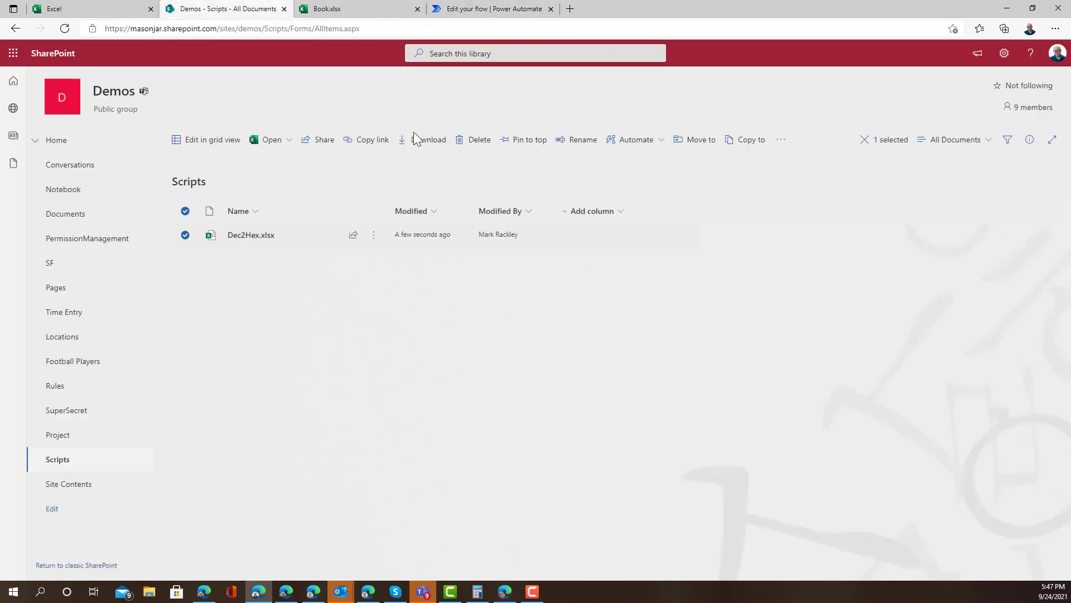
left_click(57, 434)
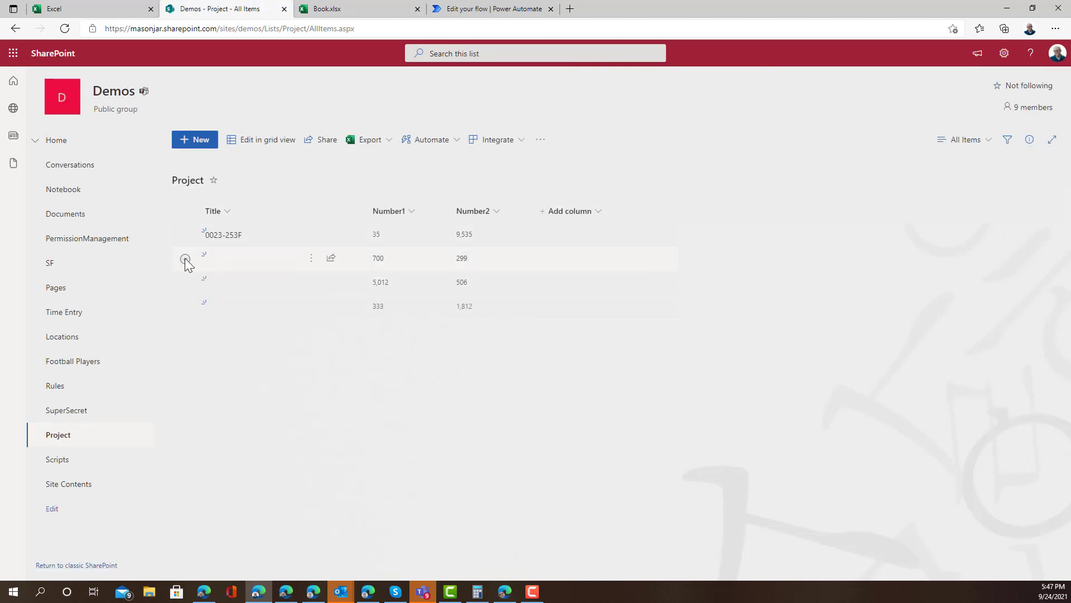
left_click(566, 139)
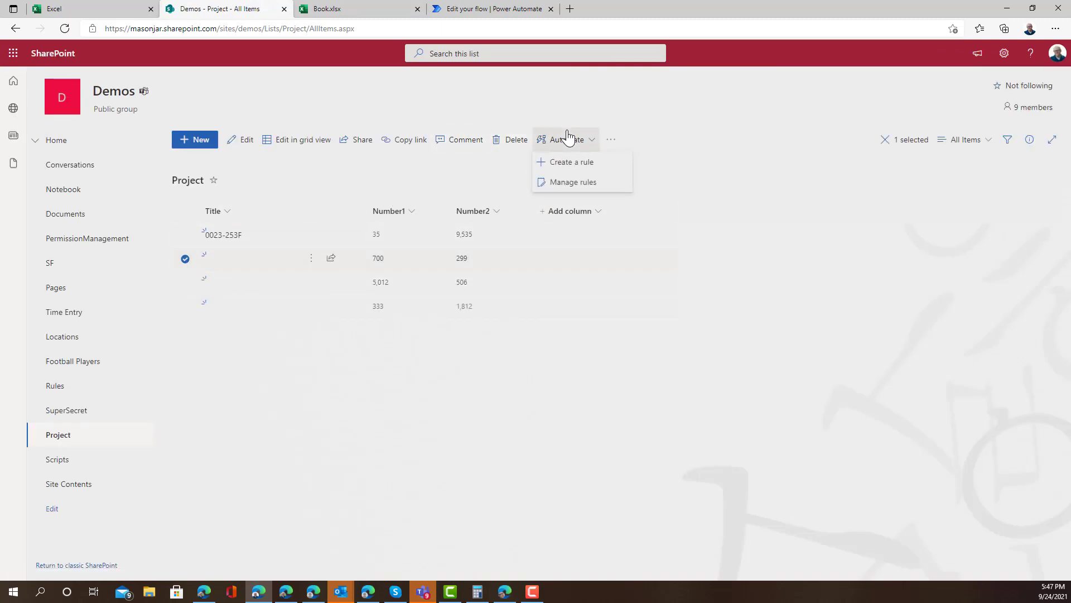
left_click(572, 182)
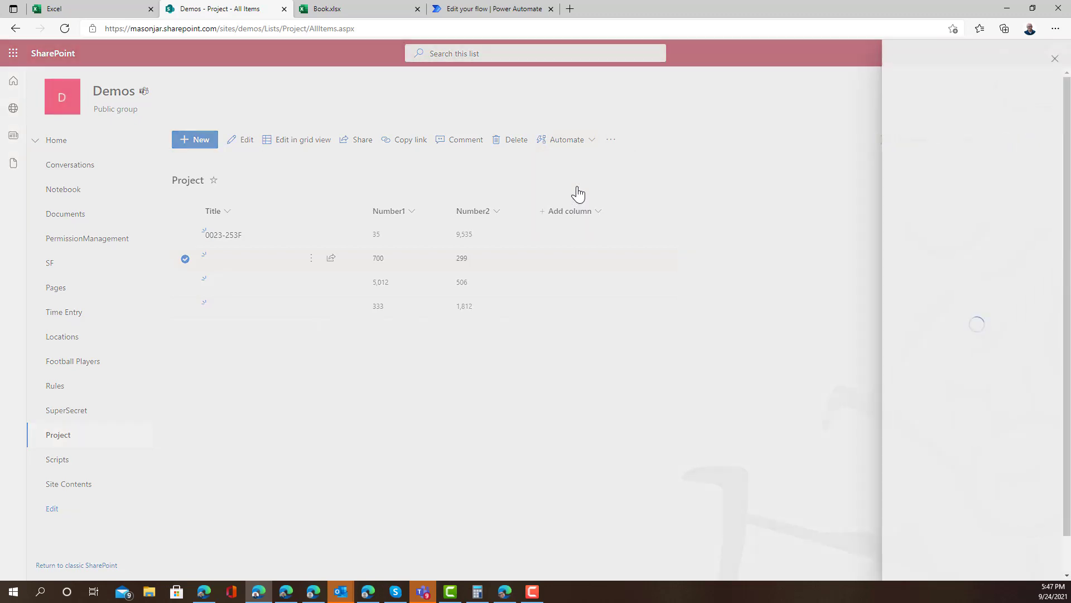
mouse_move(956, 512)
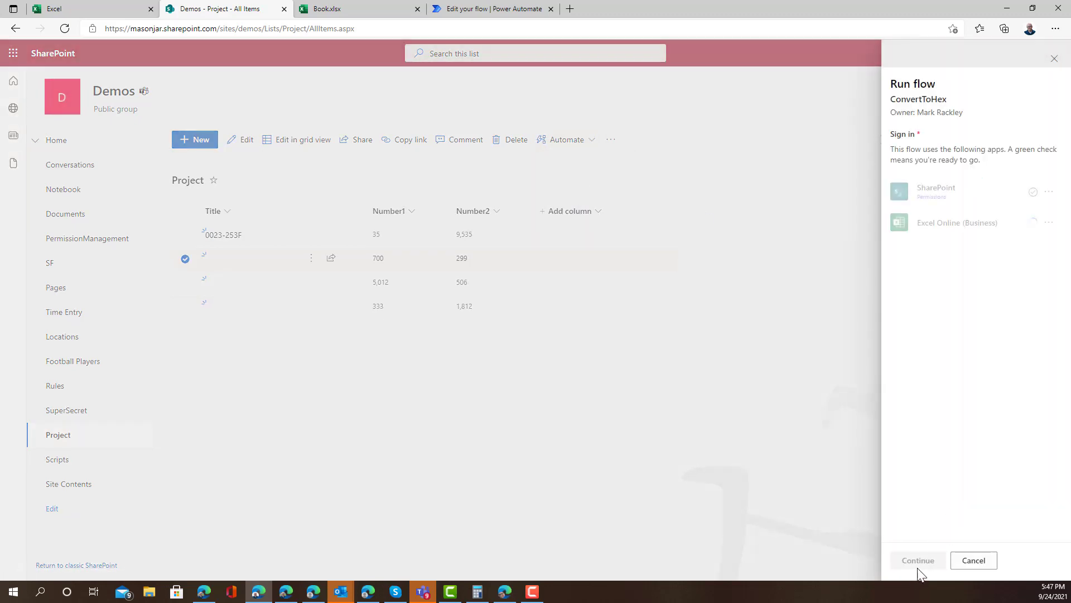
left_click(917, 560)
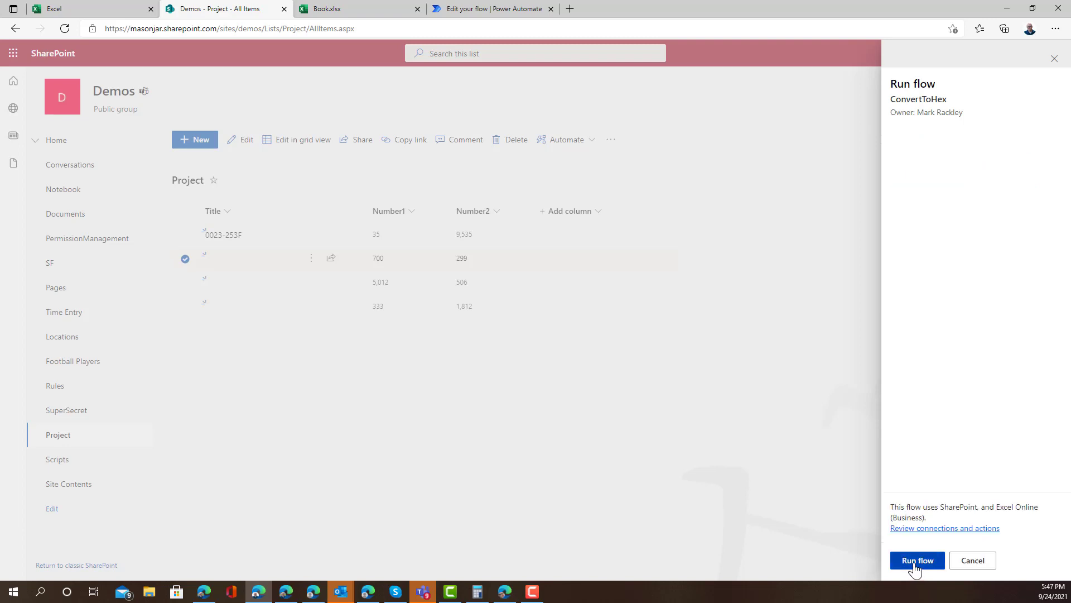
left_click(916, 560)
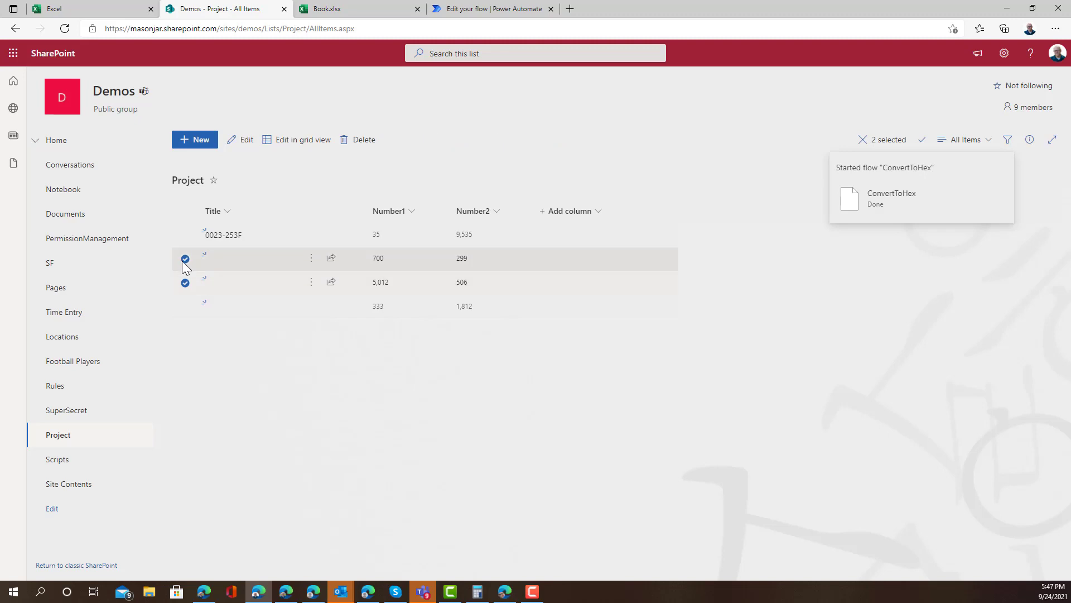
left_click(566, 140)
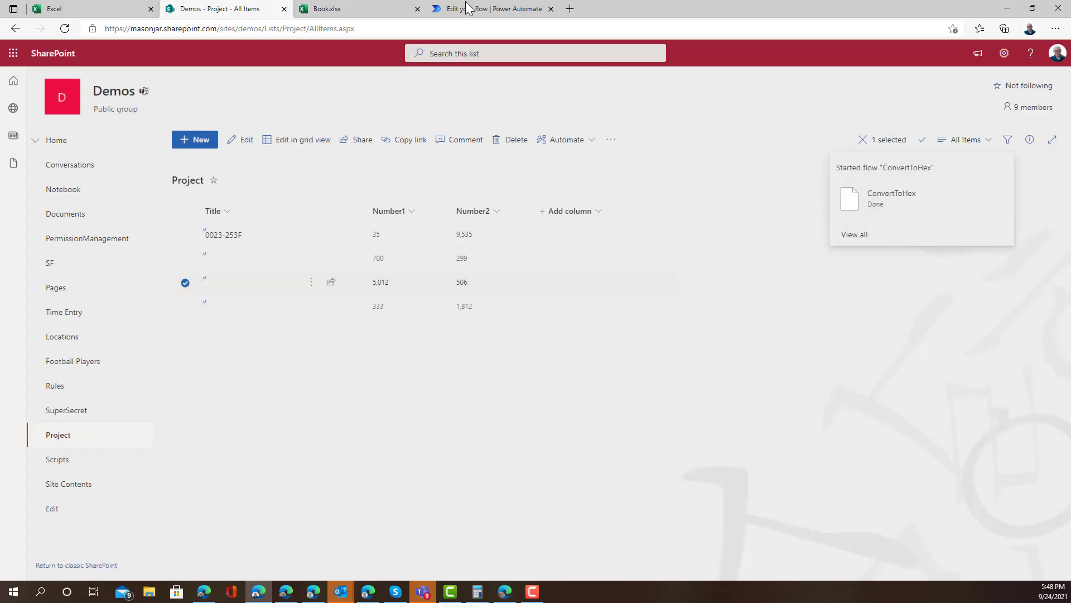
left_click(493, 8)
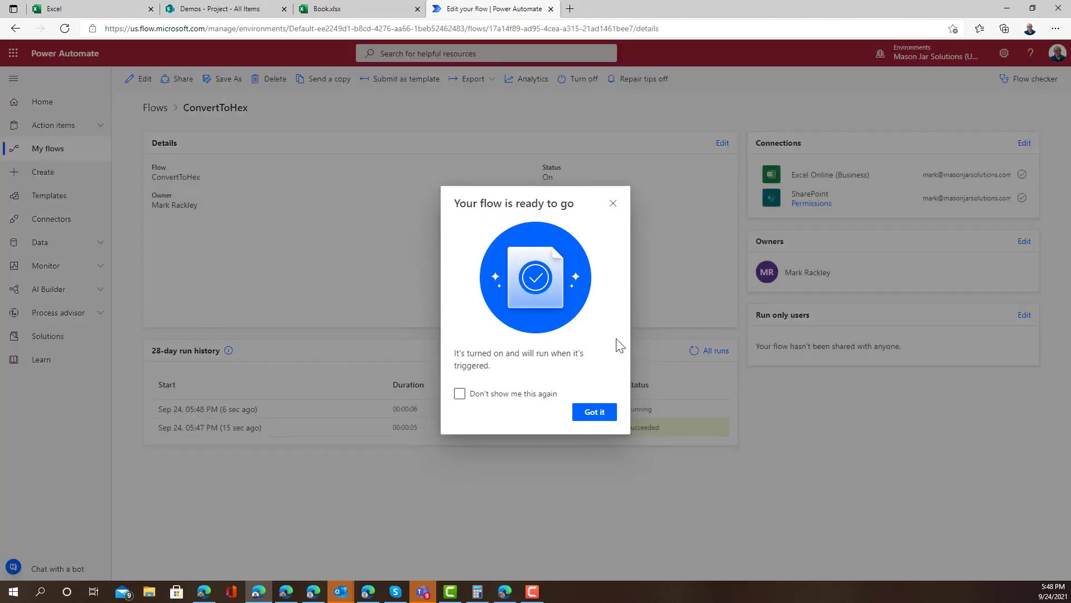
Step: Dismiss the flow-ready message and refresh the run history to confirm both runs succeeded
left_click(593, 411)
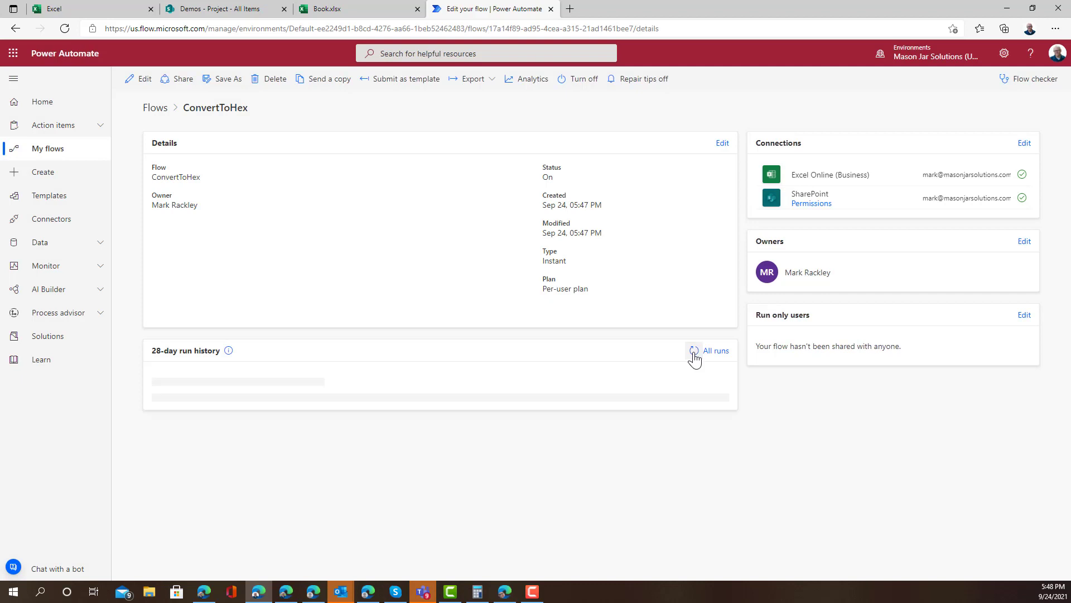
left_click(693, 350)
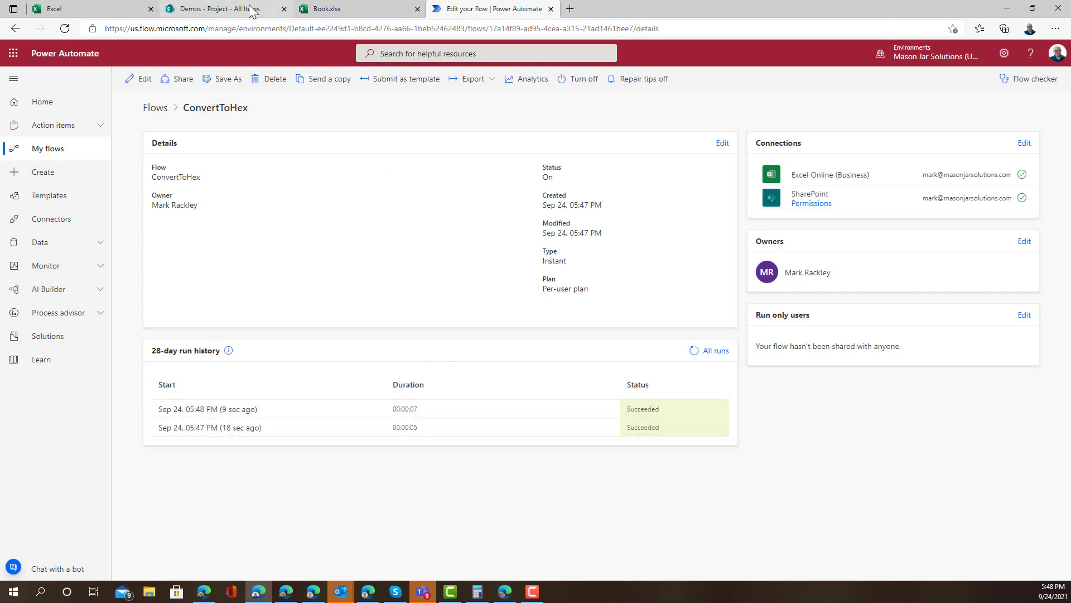
left_click(218, 9)
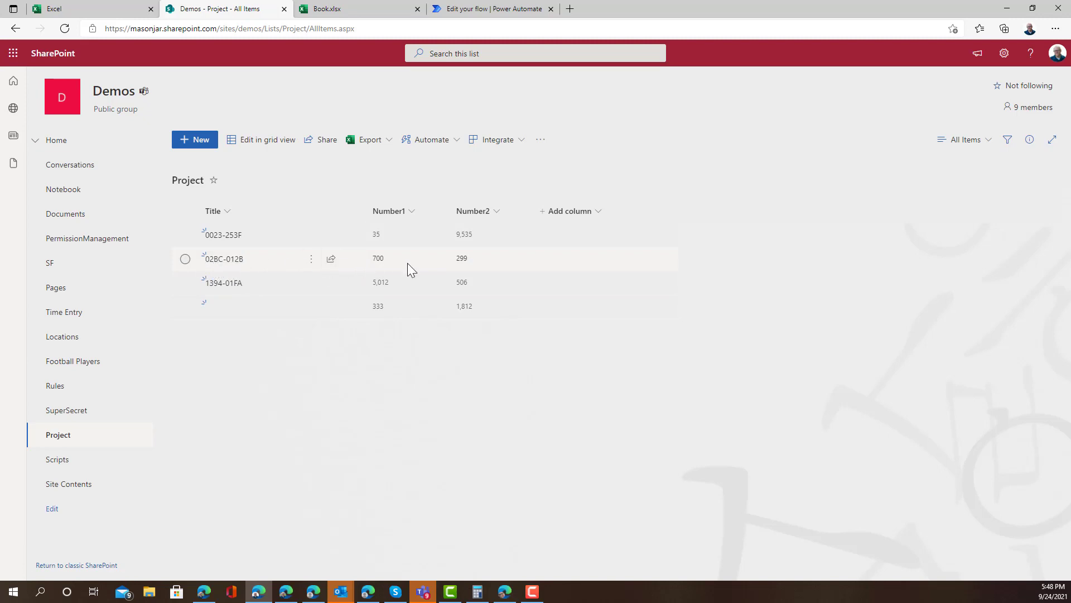
mouse_move(267, 373)
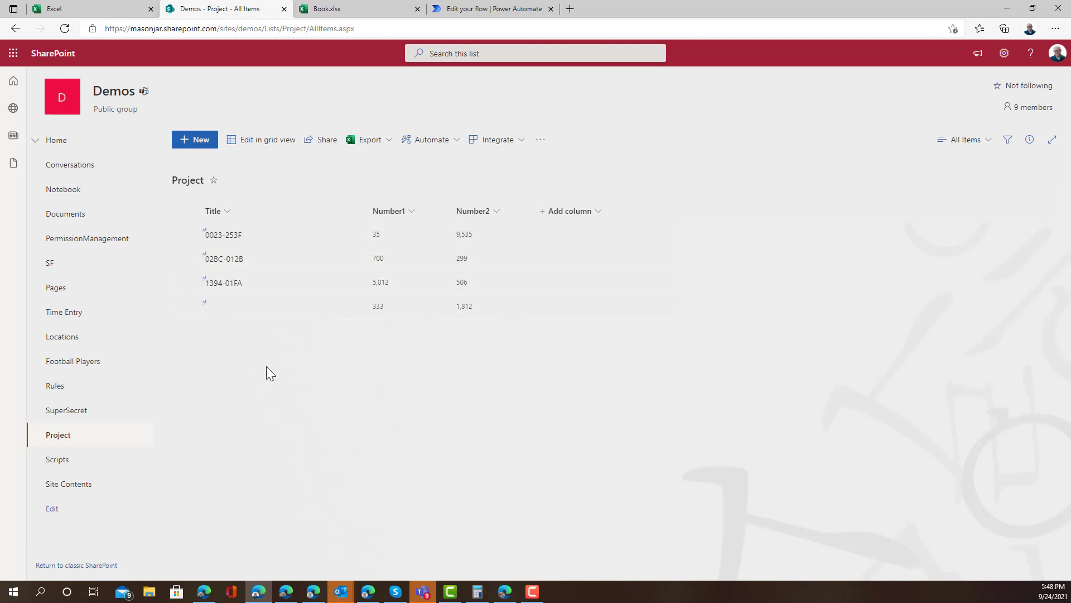
mouse_move(369, 365)
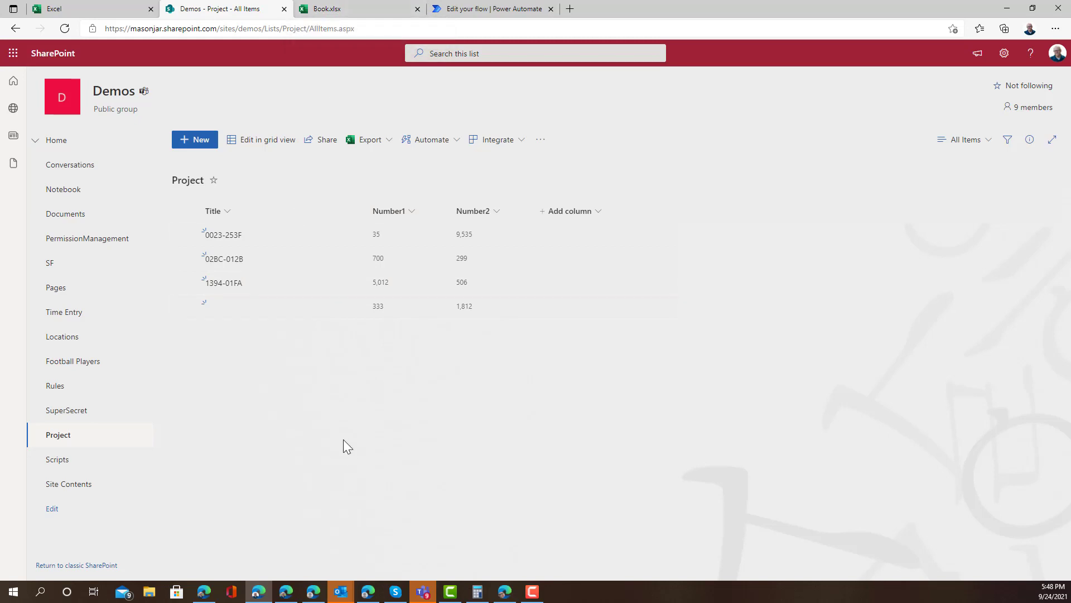
mouse_move(420, 316)
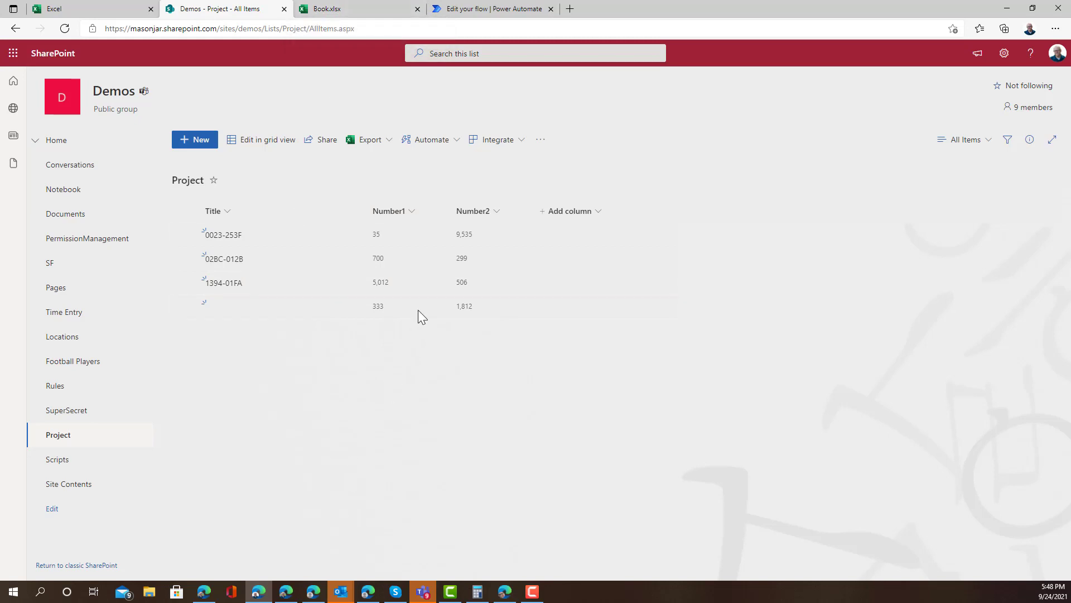
Step: Check the new Project titles 02BC-012B and 1394-01FA, then return to the flow
left_click(491, 9)
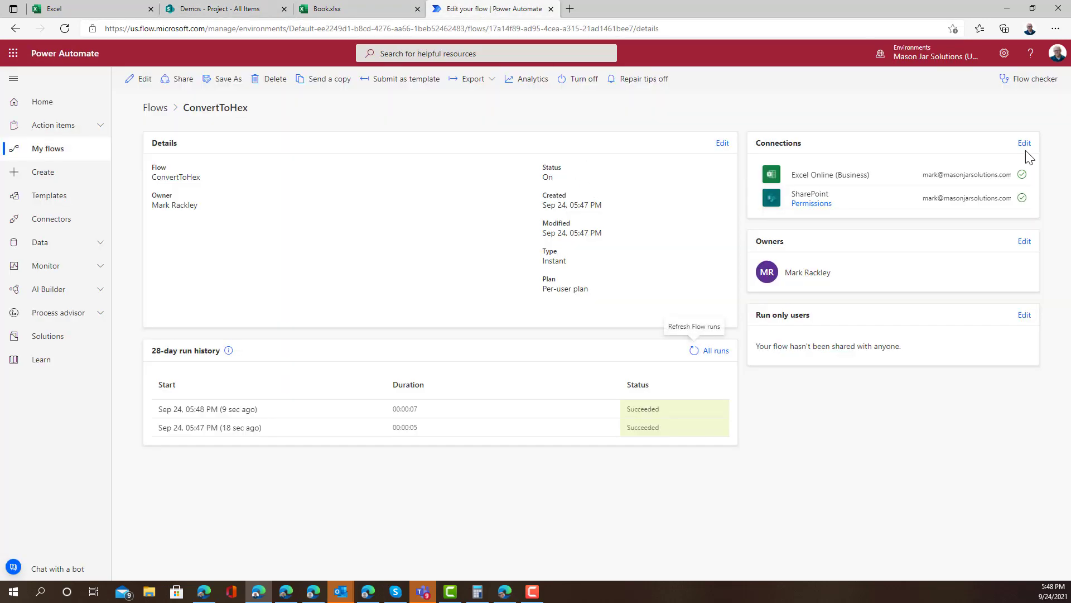
Step: Open ConvertToHex for editing to review the Run script file, script and number inputs
left_click(144, 78)
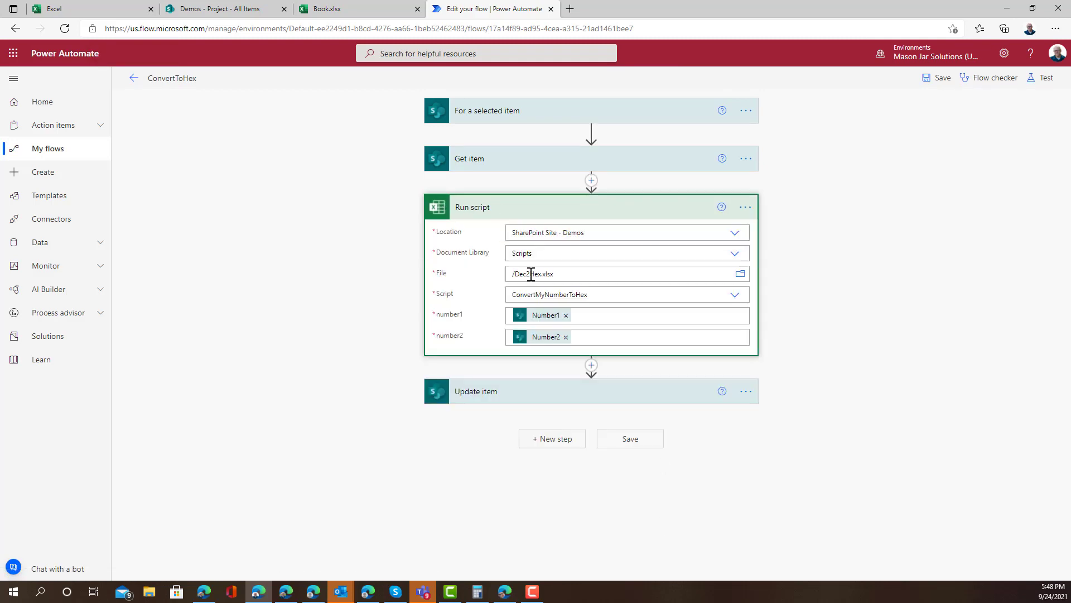
mouse_move(608, 299)
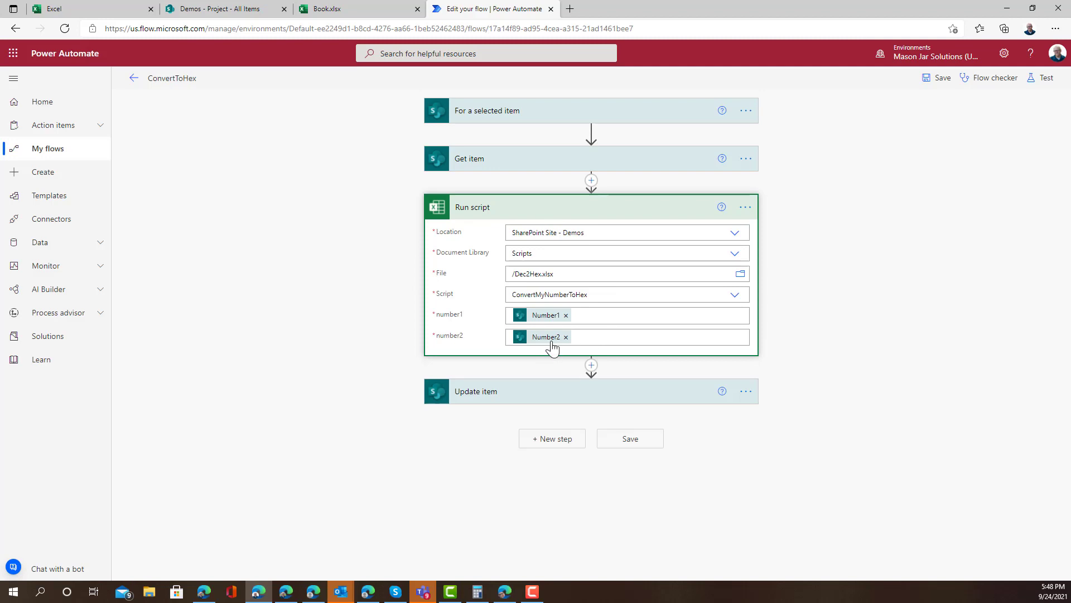
mouse_move(356, 9)
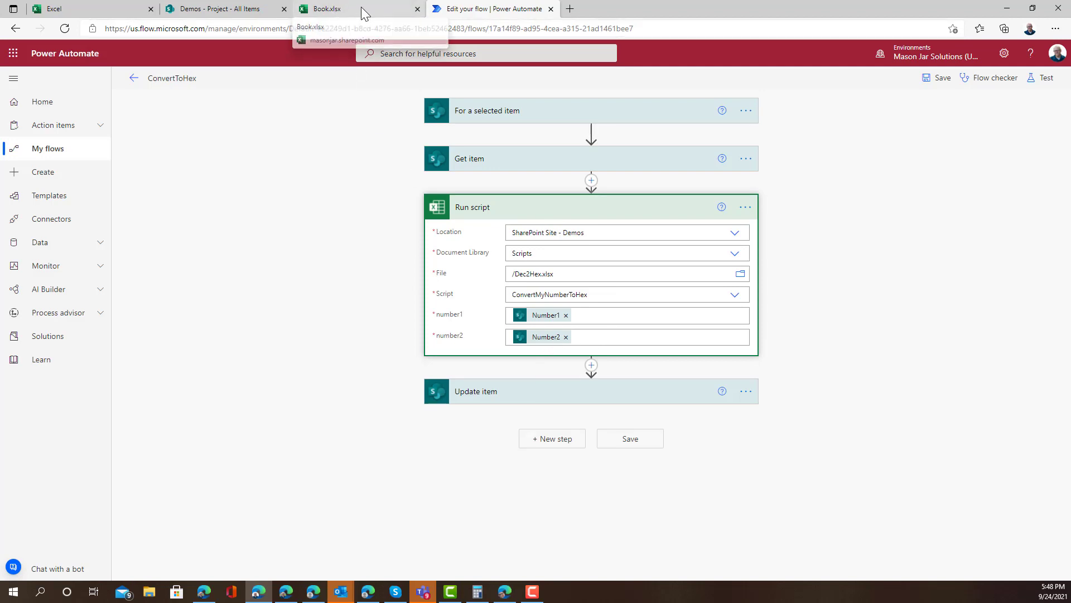
left_click(356, 9)
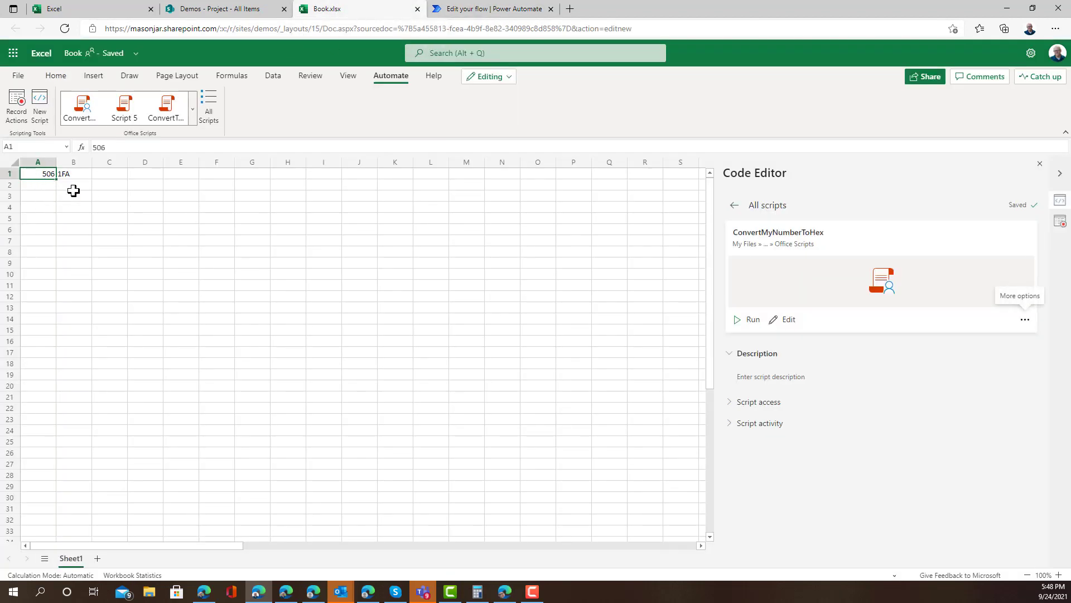
mouse_move(73, 213)
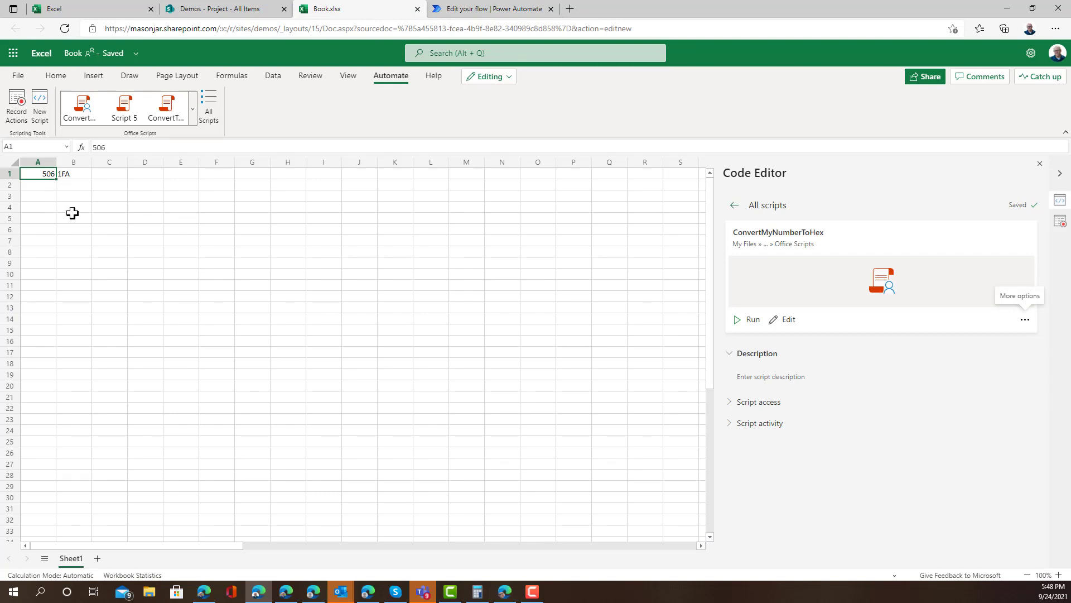
mouse_move(77, 216)
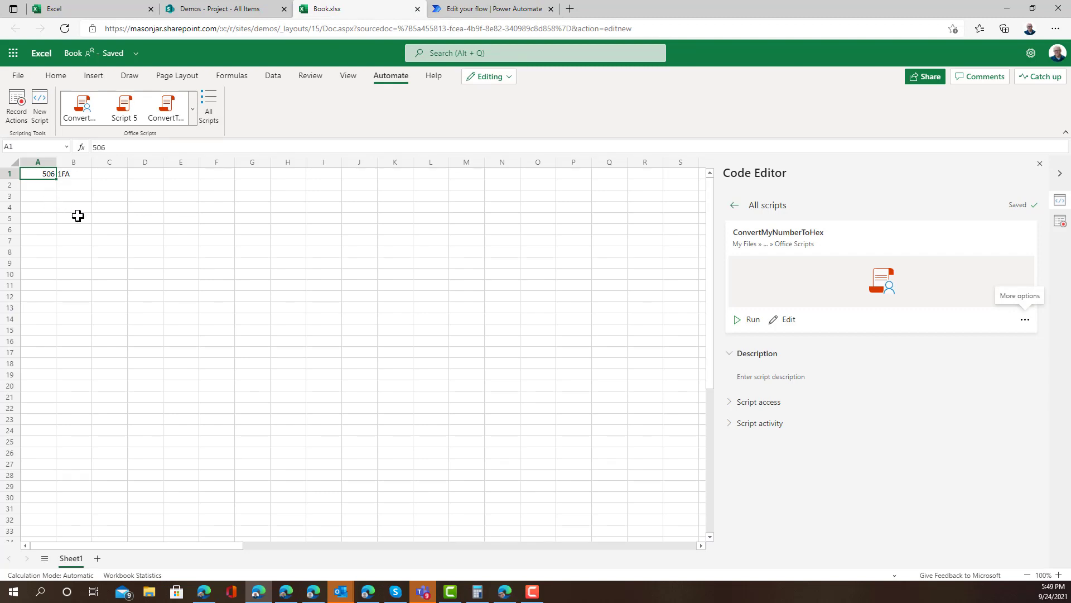
mouse_move(119, 250)
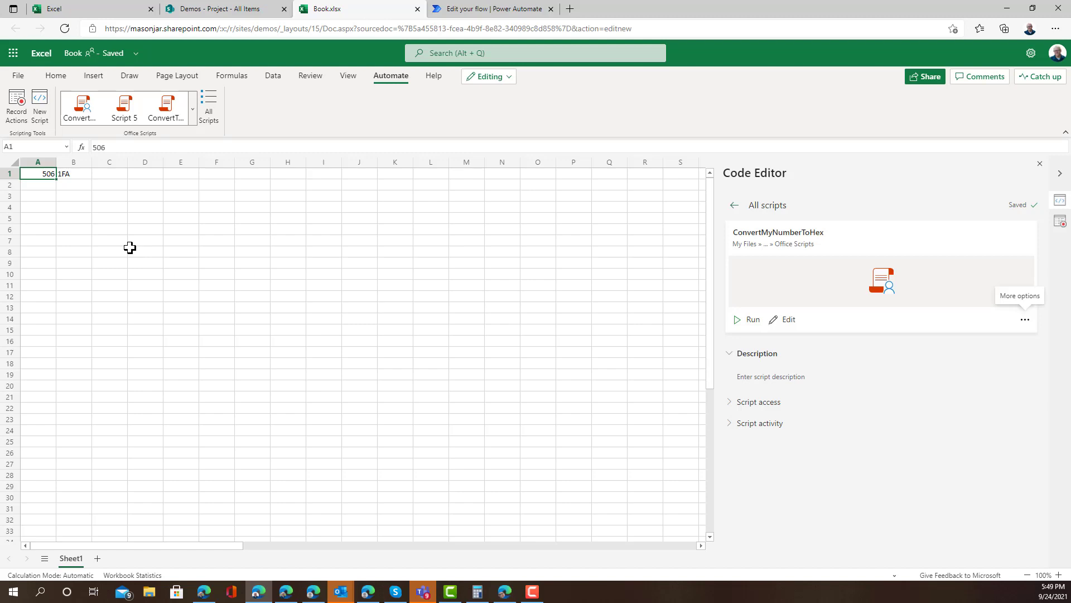
mouse_move(145, 223)
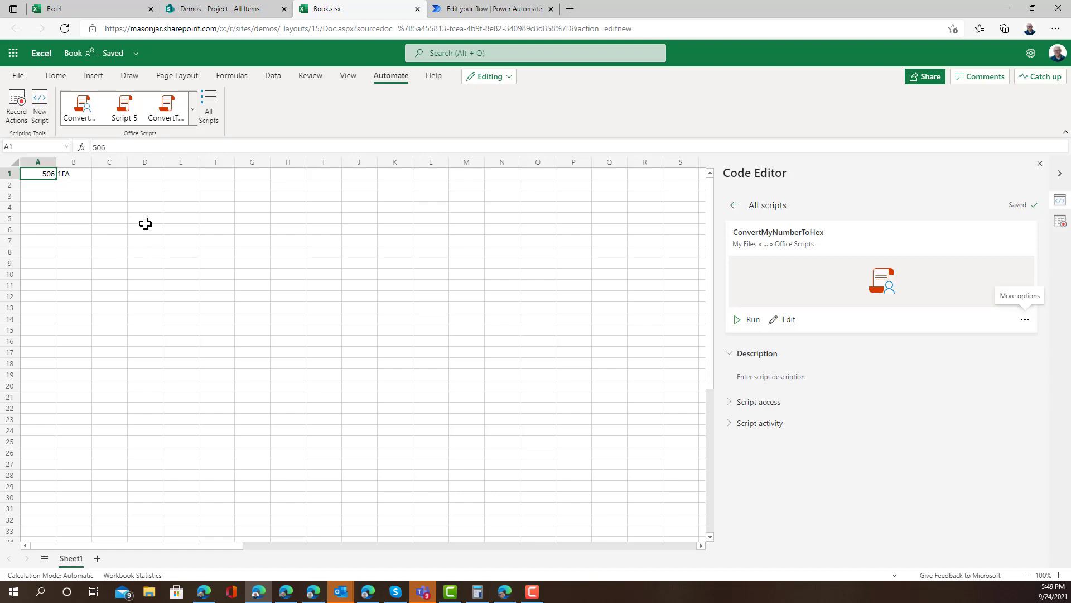